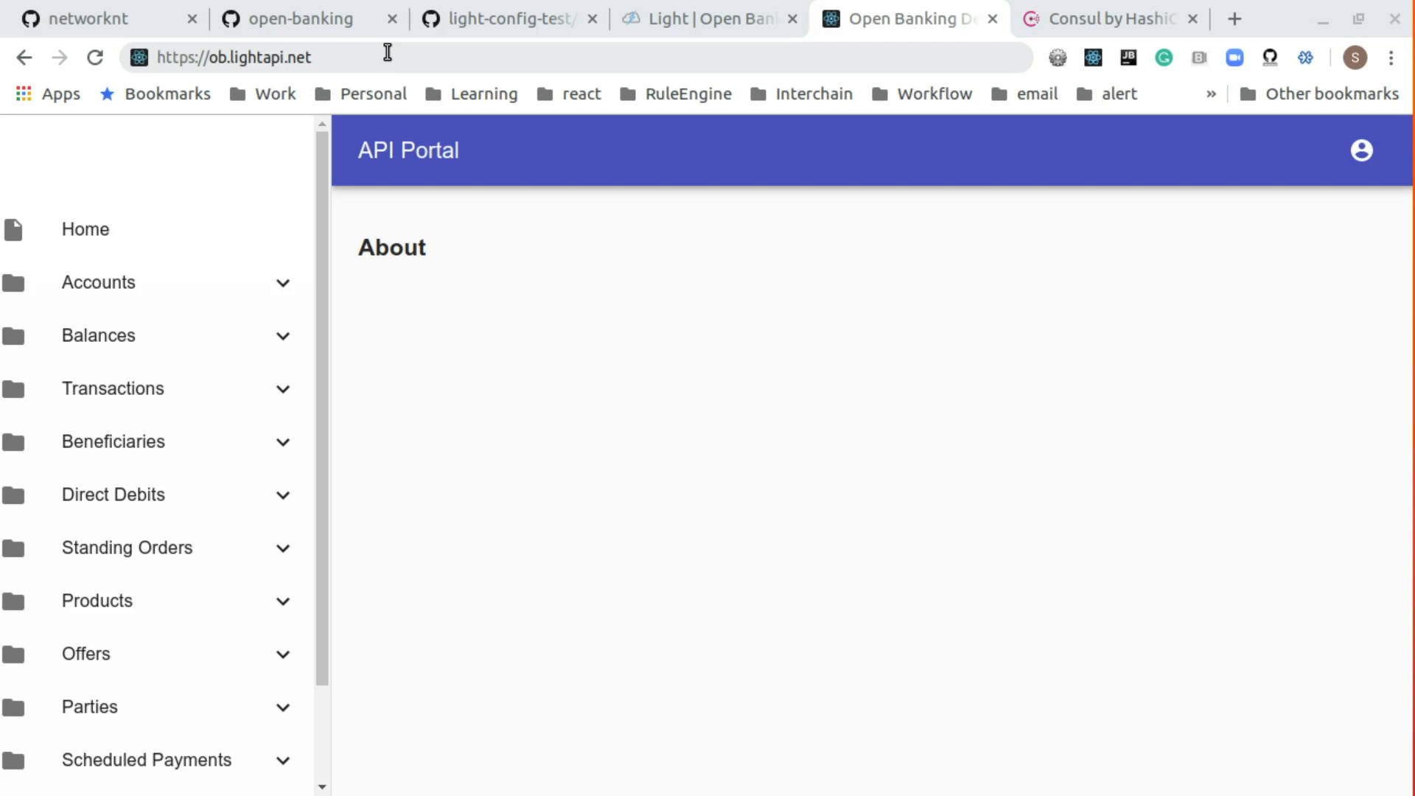
{"action": "mouse_move", "coordinate": [265, 62]}
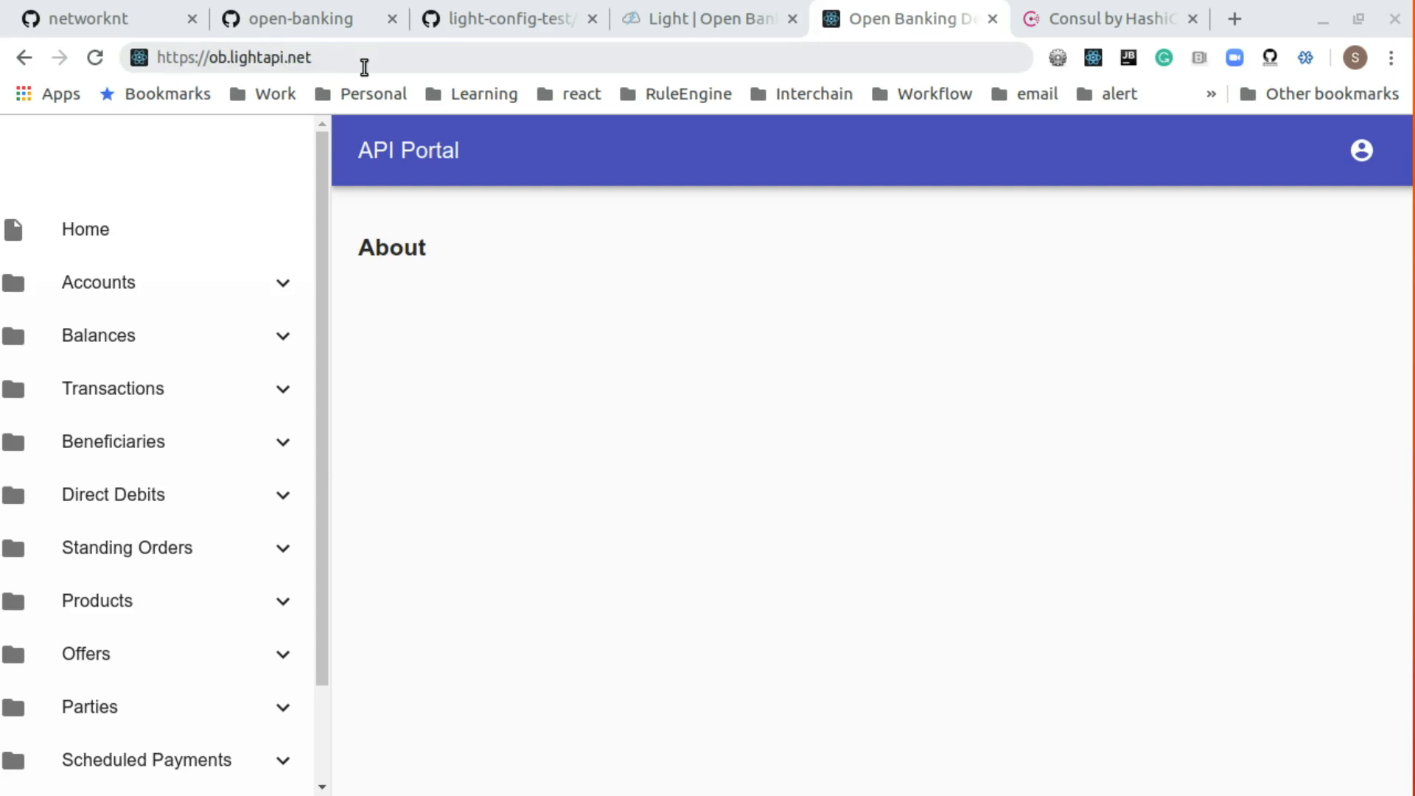
- Reload ob.lightapi.net to land on the Home page with the demo introduction
{"action": "left_click", "coordinate": [86, 229]}
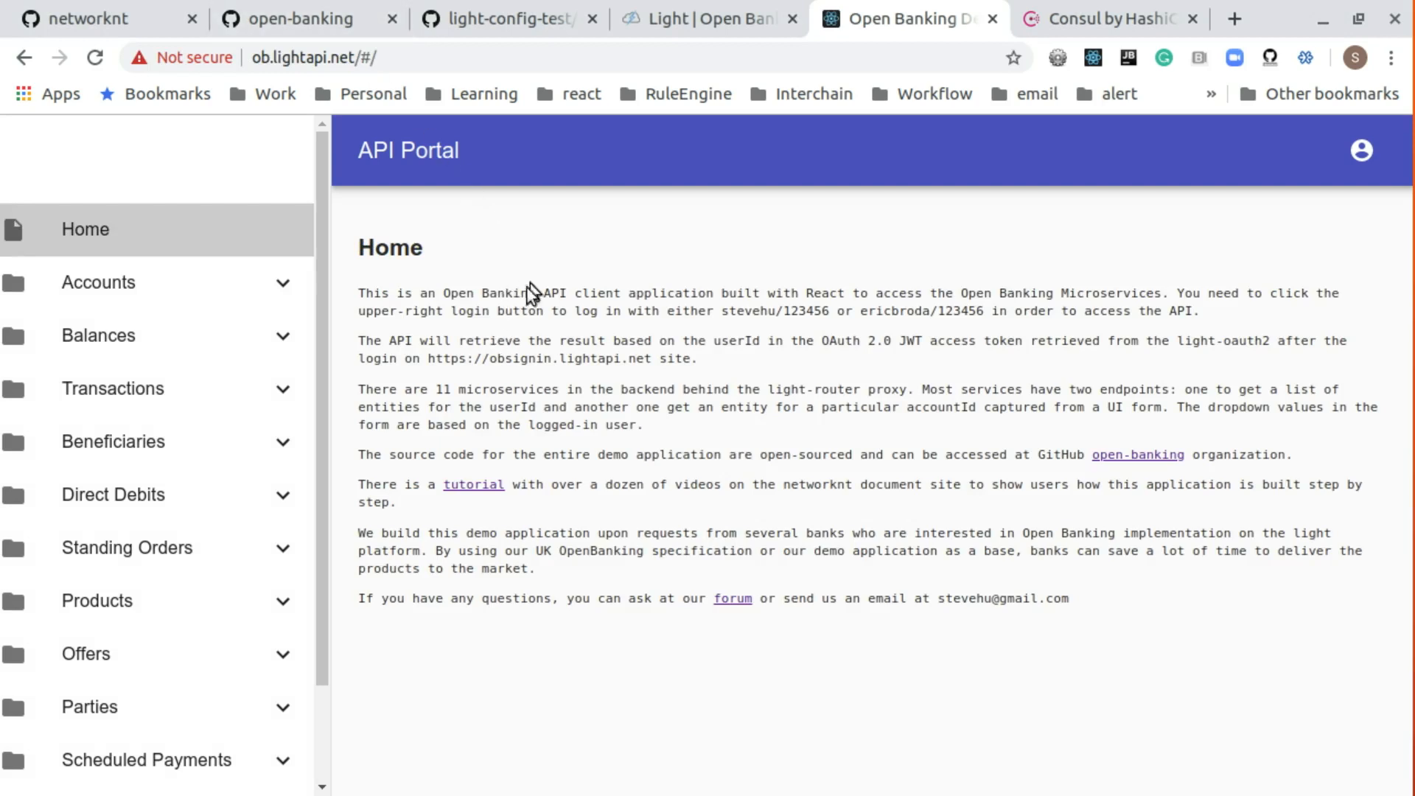
{"action": "mouse_move", "coordinate": [746, 486]}
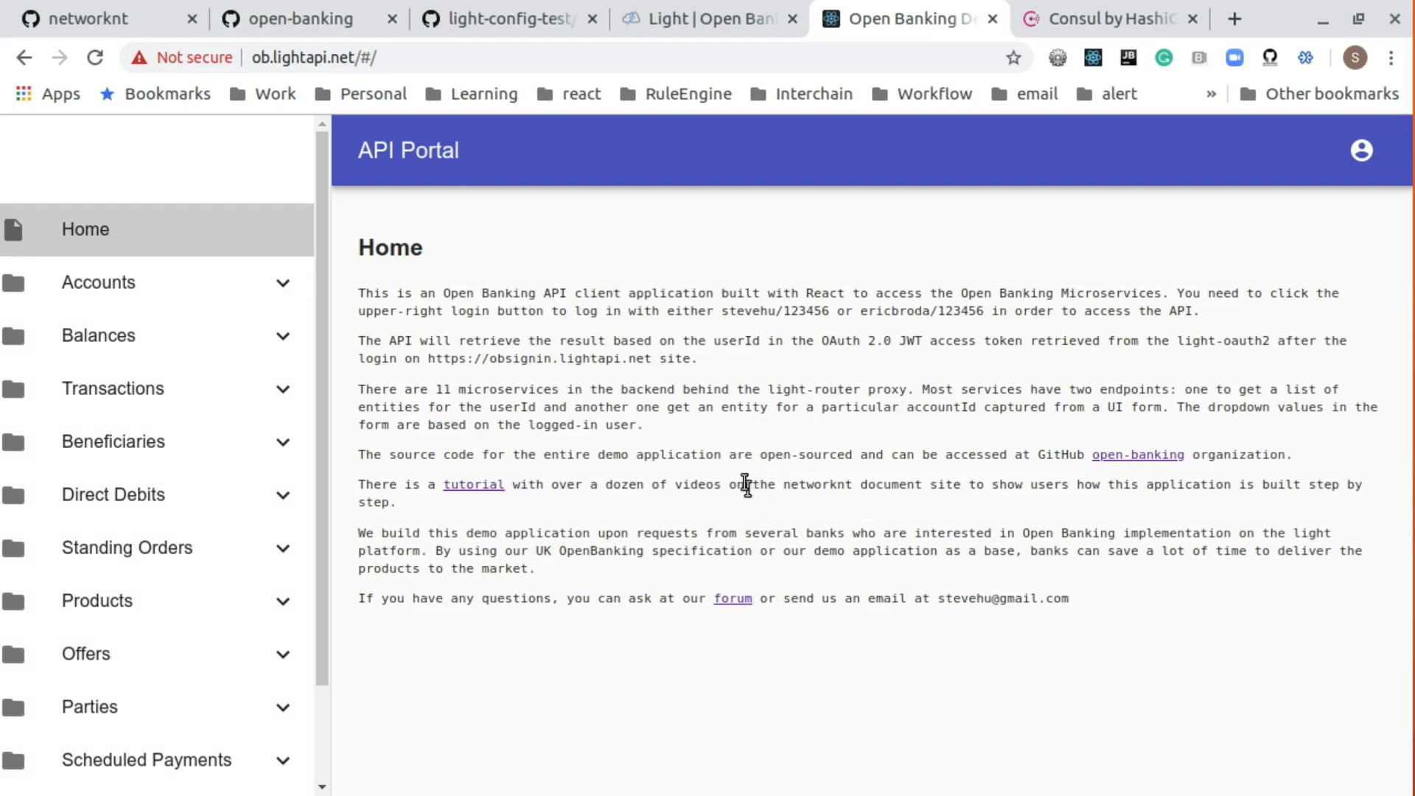
{"action": "mouse_move", "coordinate": [690, 398]}
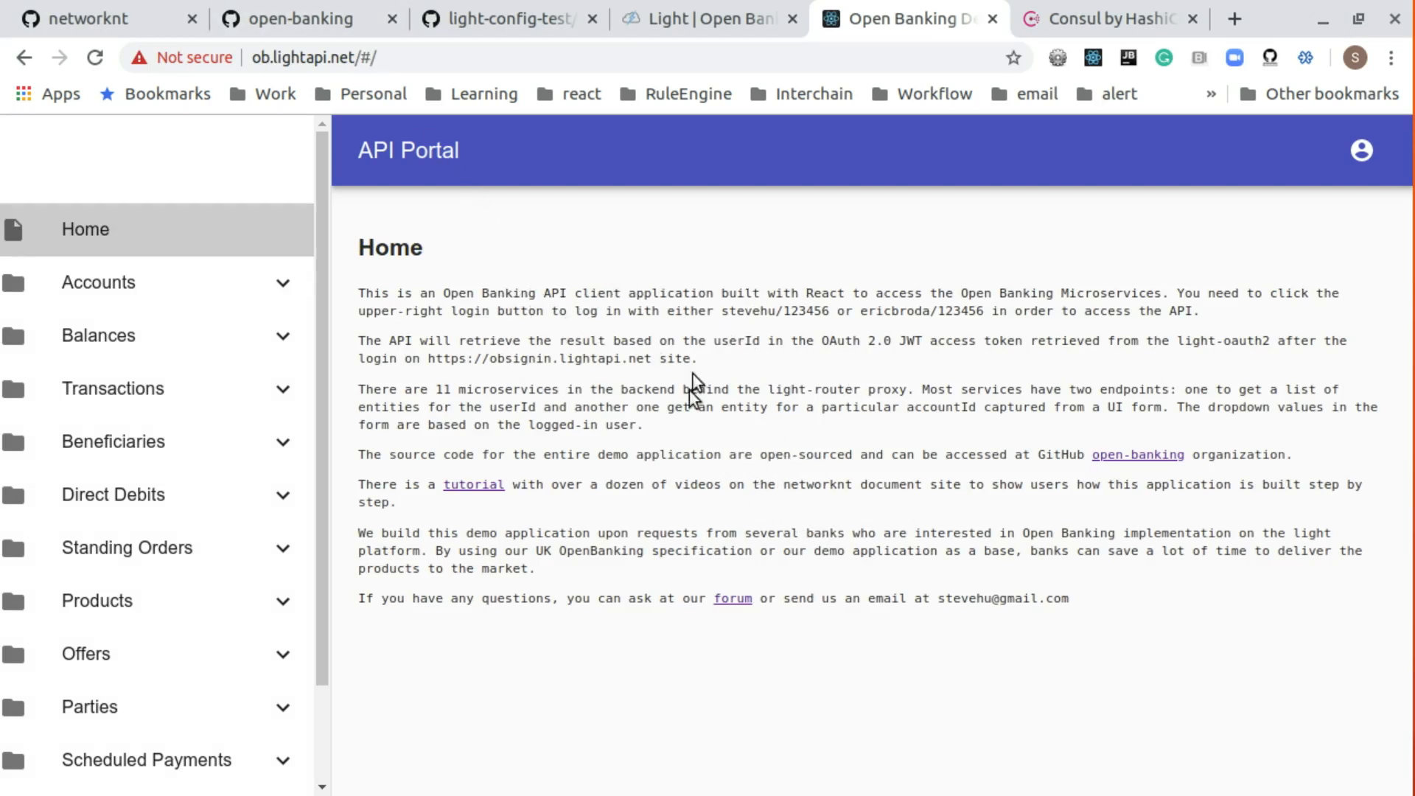
{"action": "mouse_move", "coordinate": [144, 313]}
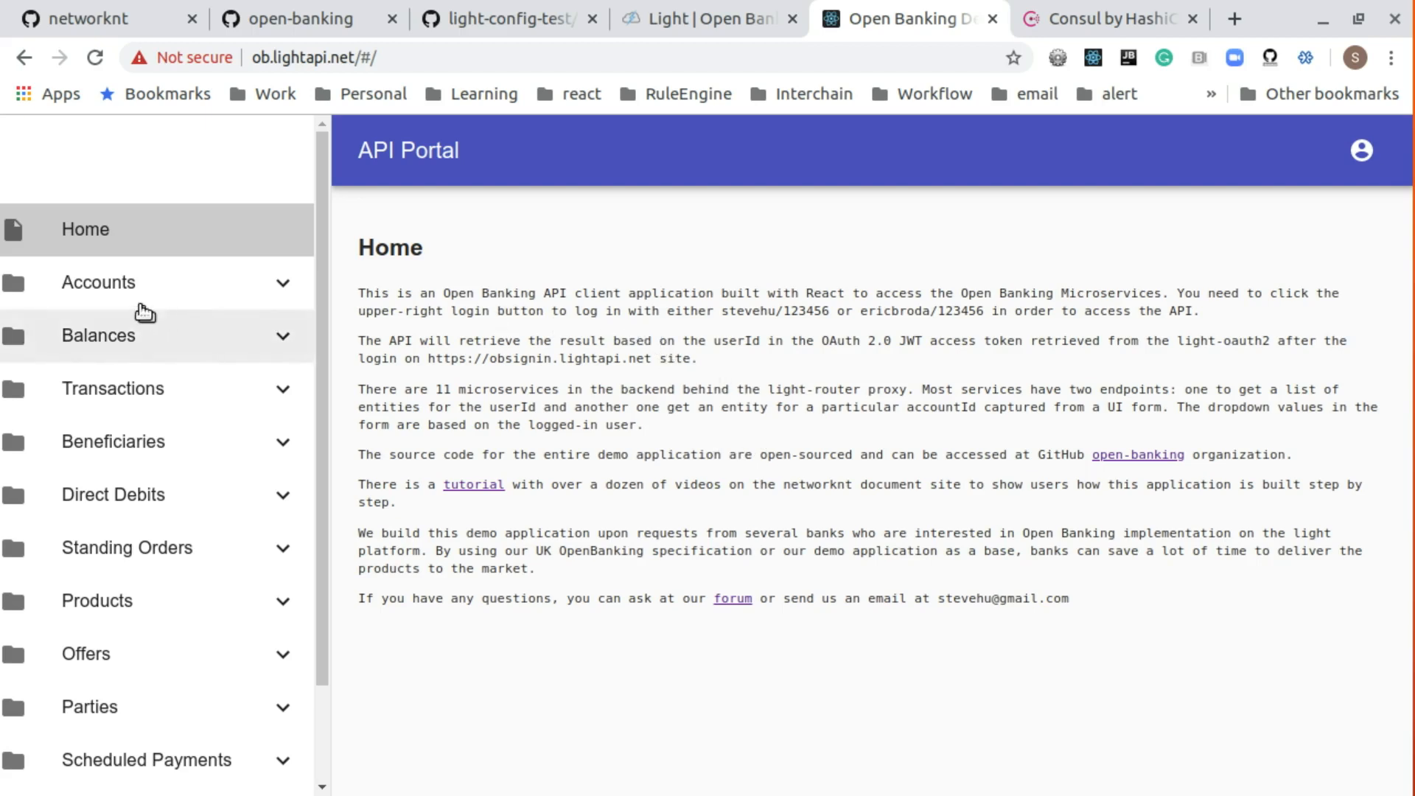
{"action": "mouse_move", "coordinate": [120, 773]}
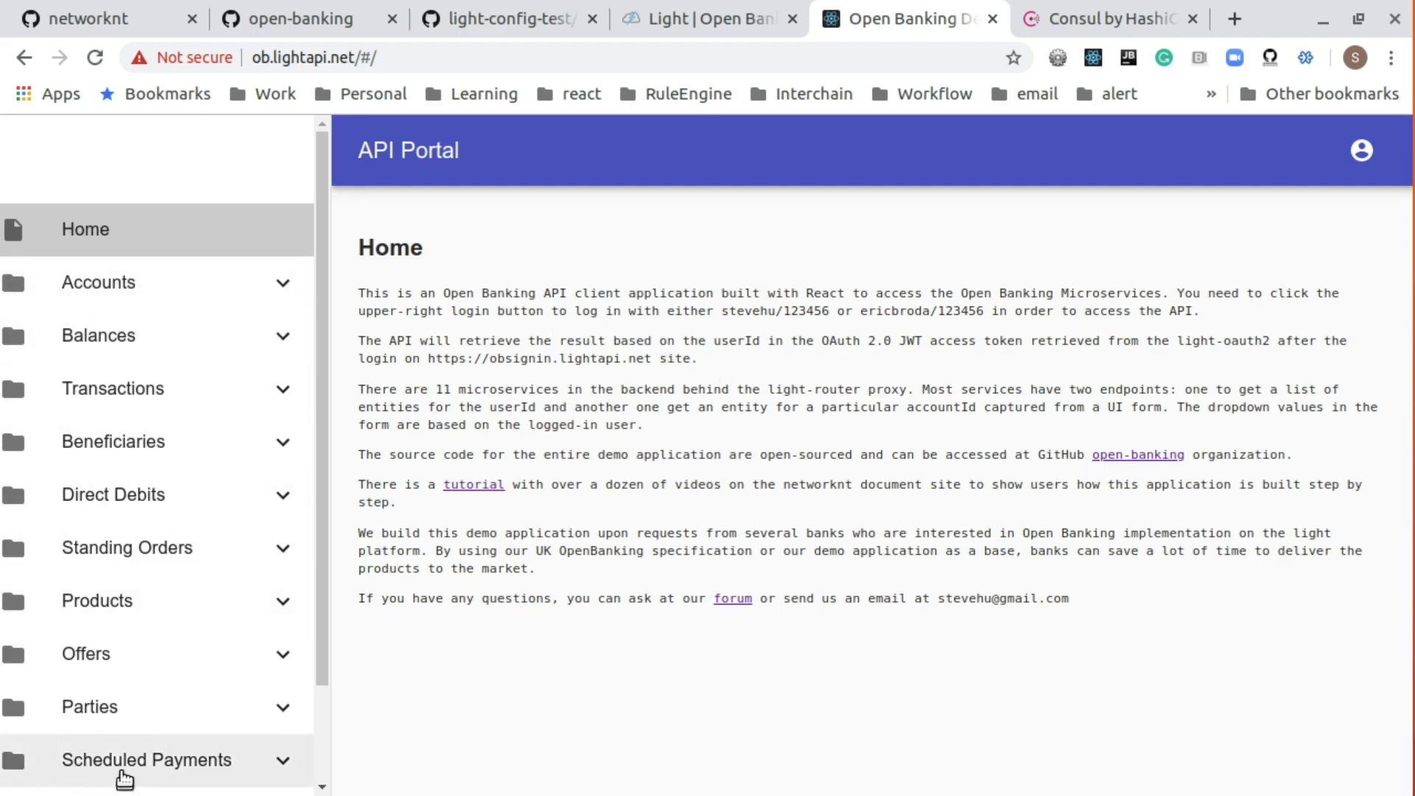
{"action": "scroll", "scroll_direction": "down", "scroll_amount": 3}
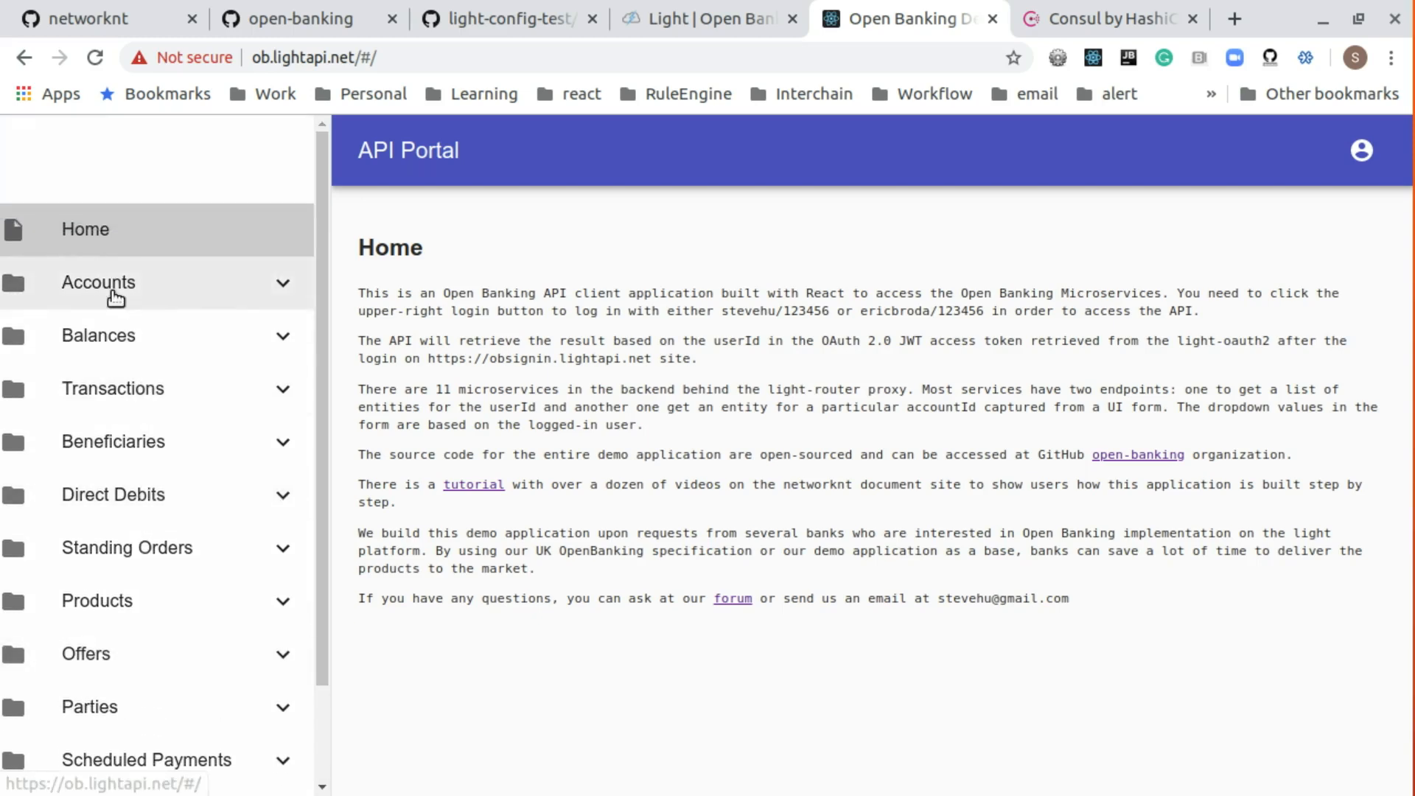
- Show the Accounts list, which returns Unauthorized before any login
{"action": "left_click", "coordinate": [97, 281]}
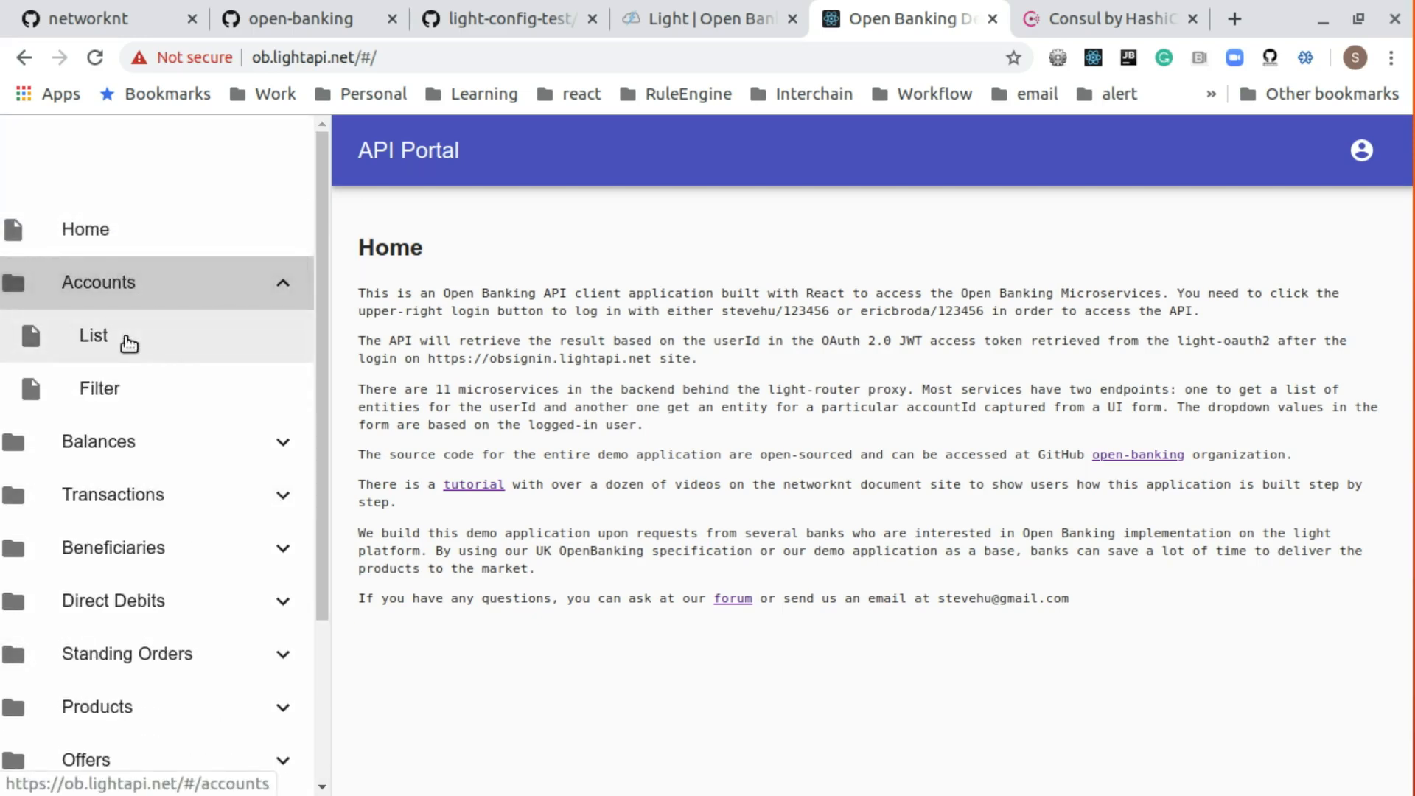
{"action": "left_click", "coordinate": [95, 336]}
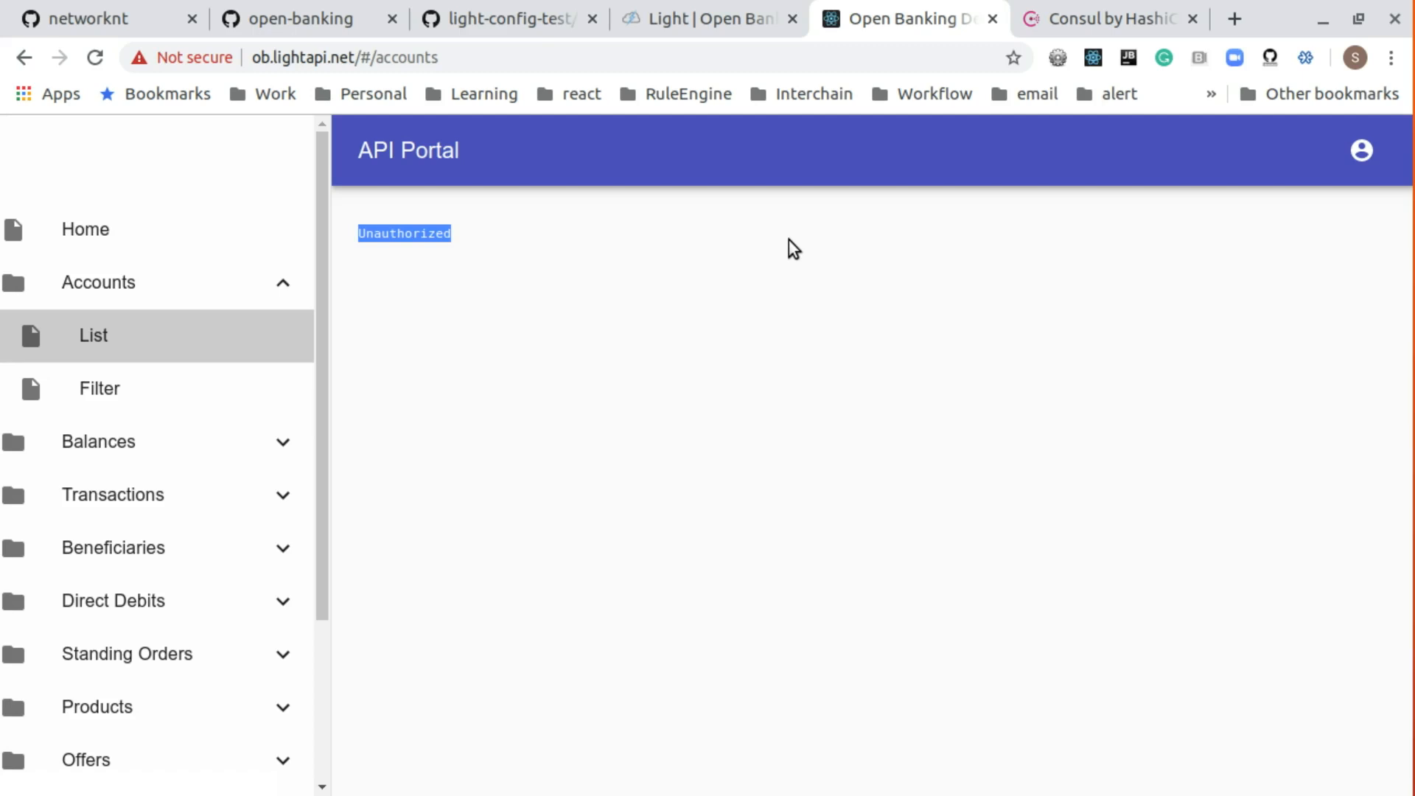
{"action": "mouse_move", "coordinate": [1359, 150]}
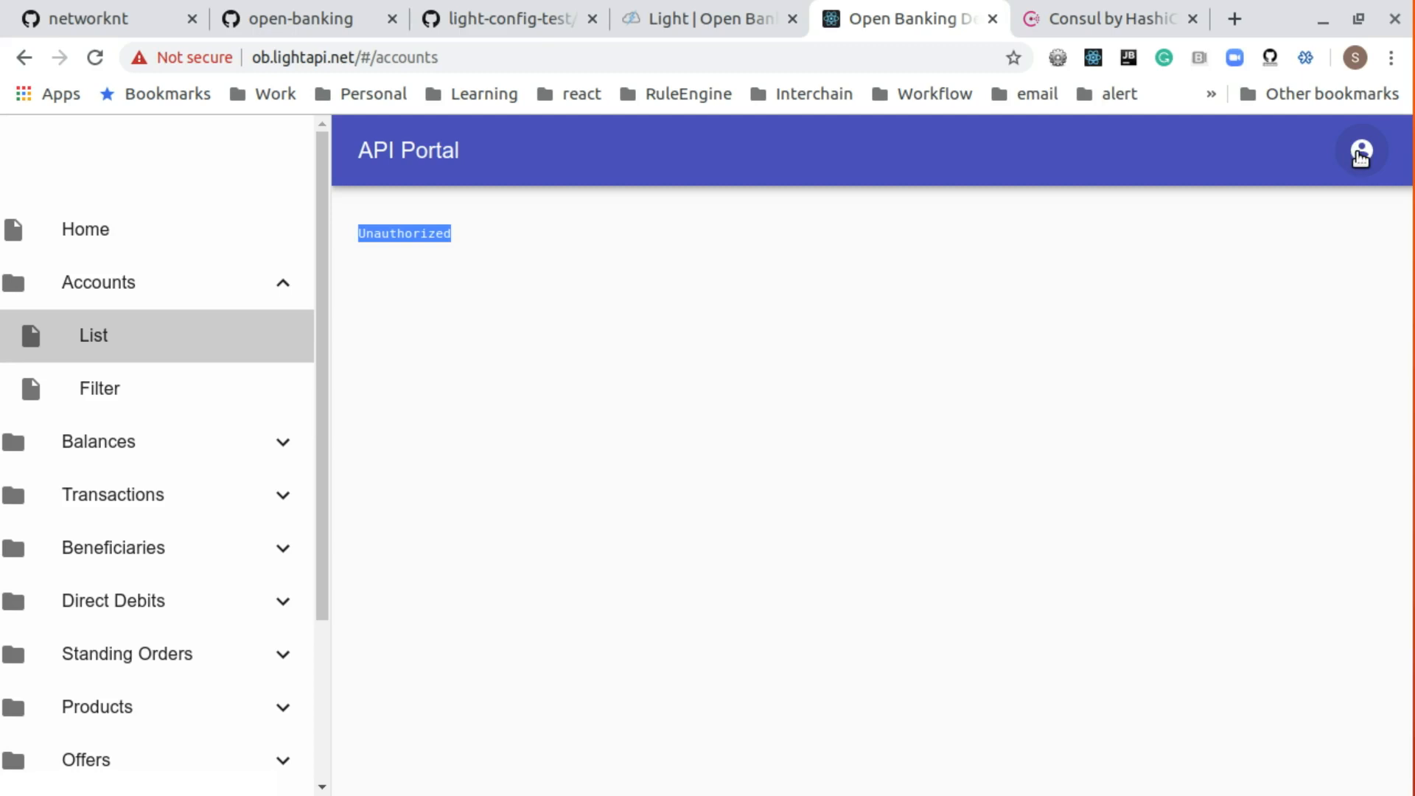
{"action": "mouse_move", "coordinate": [248, 67]}
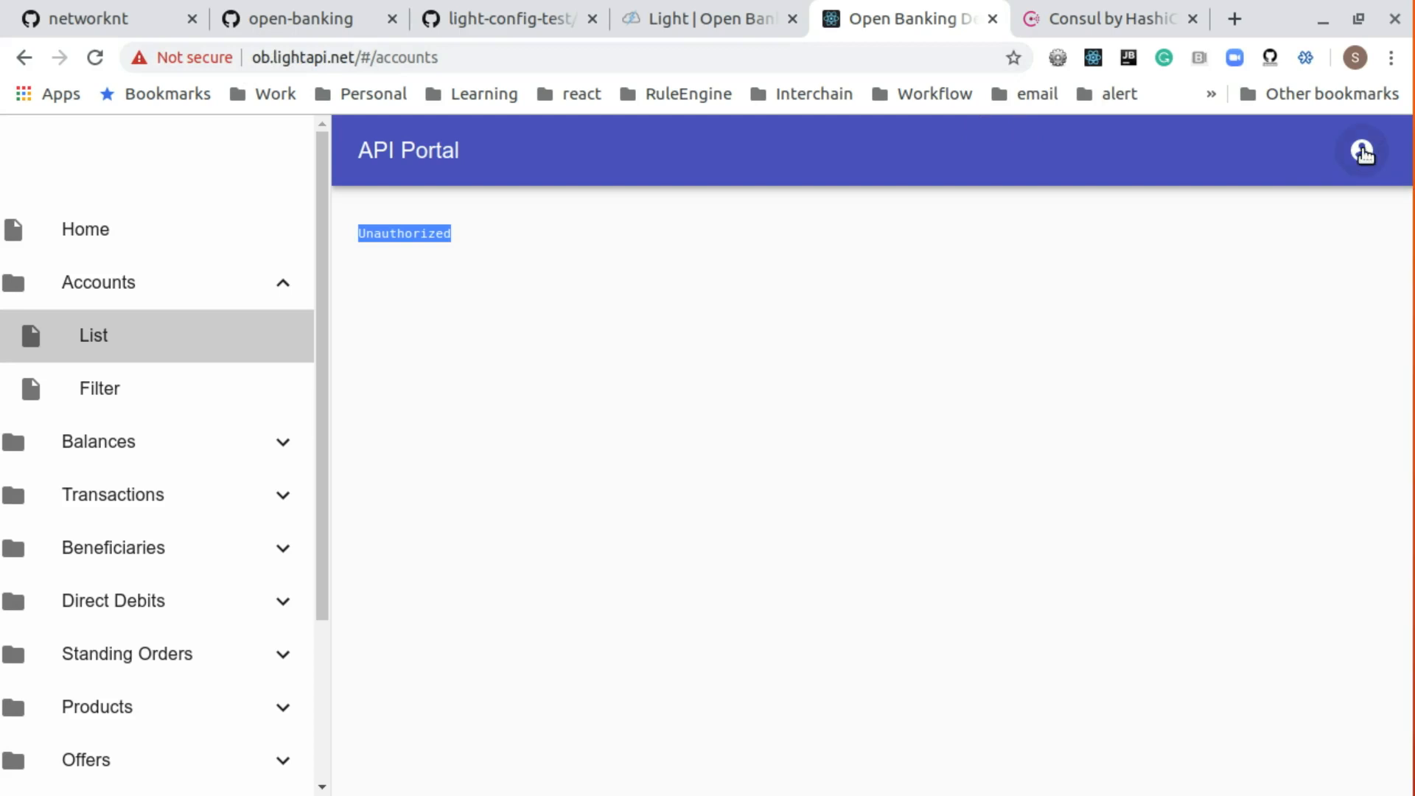
{"action": "left_click", "coordinate": [1359, 152]}
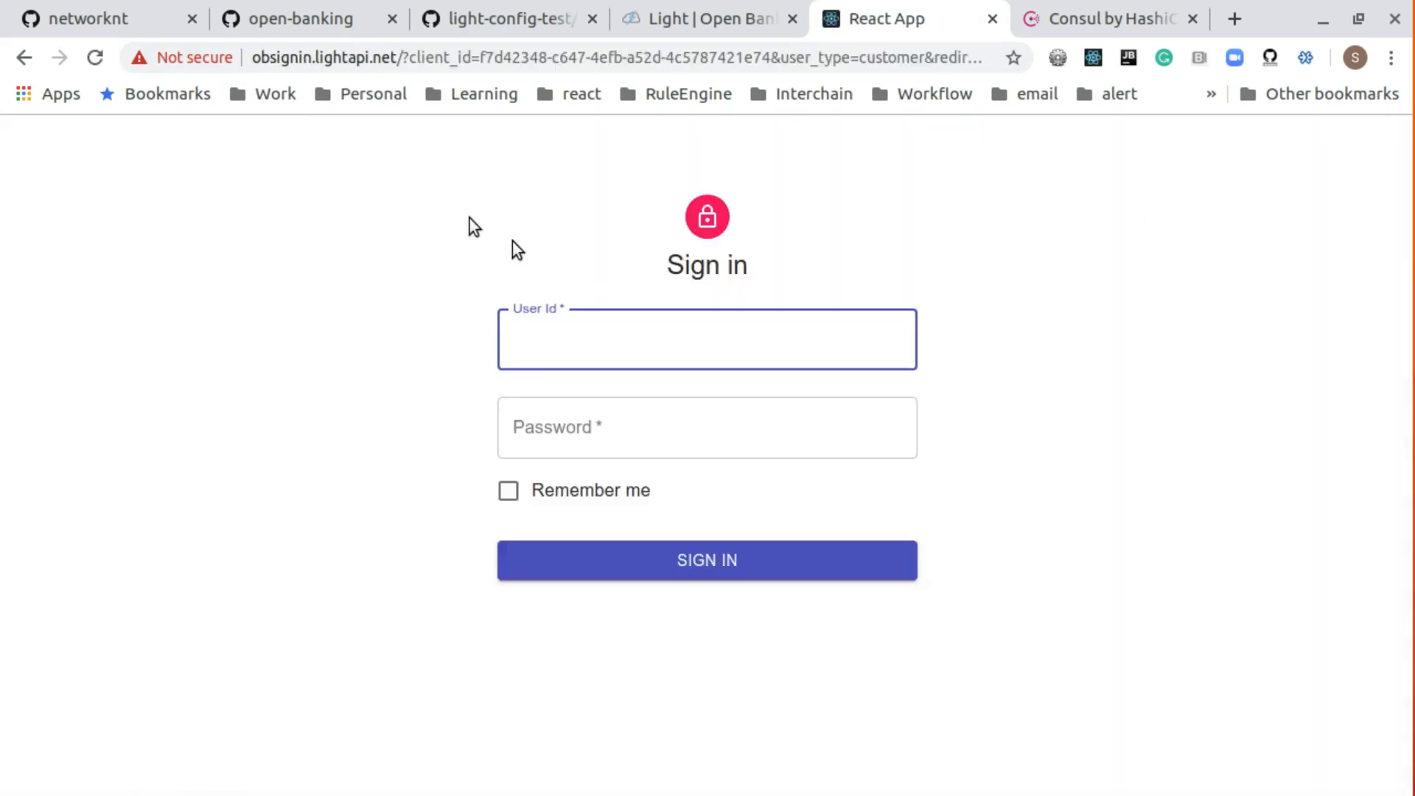
{"action": "left_click", "coordinate": [708, 339]}
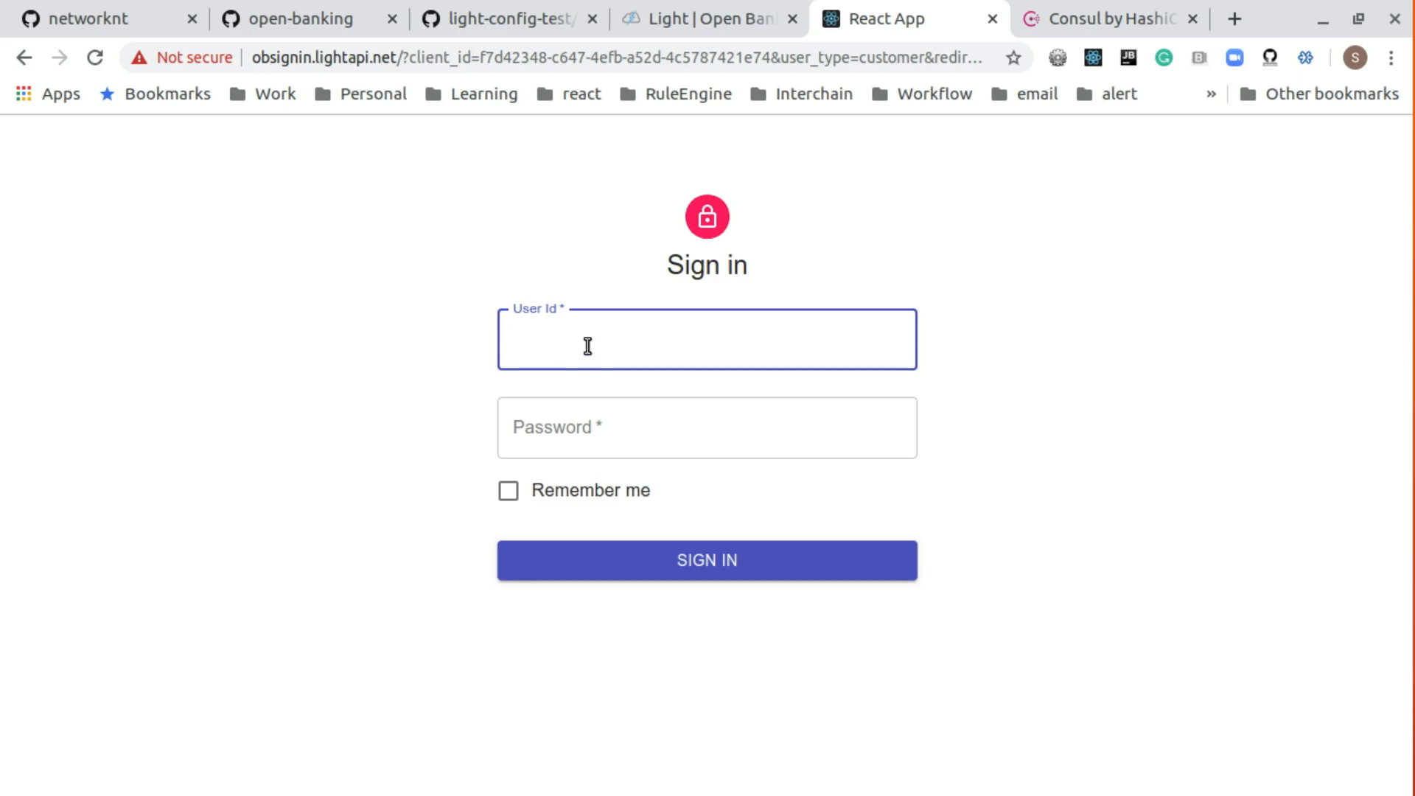
{"action": "left_click", "coordinate": [588, 350]}
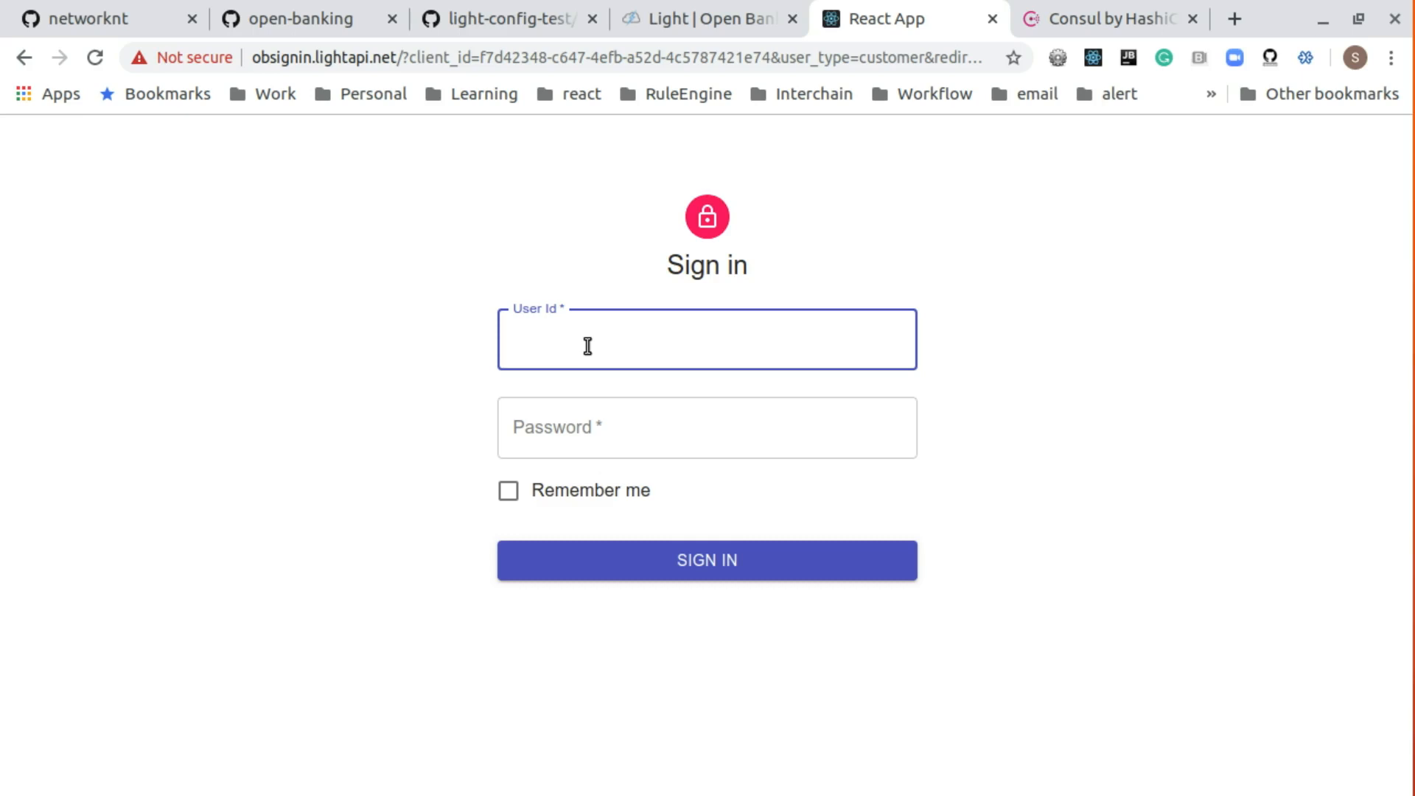
{"action": "left_click", "coordinate": [588, 345]}
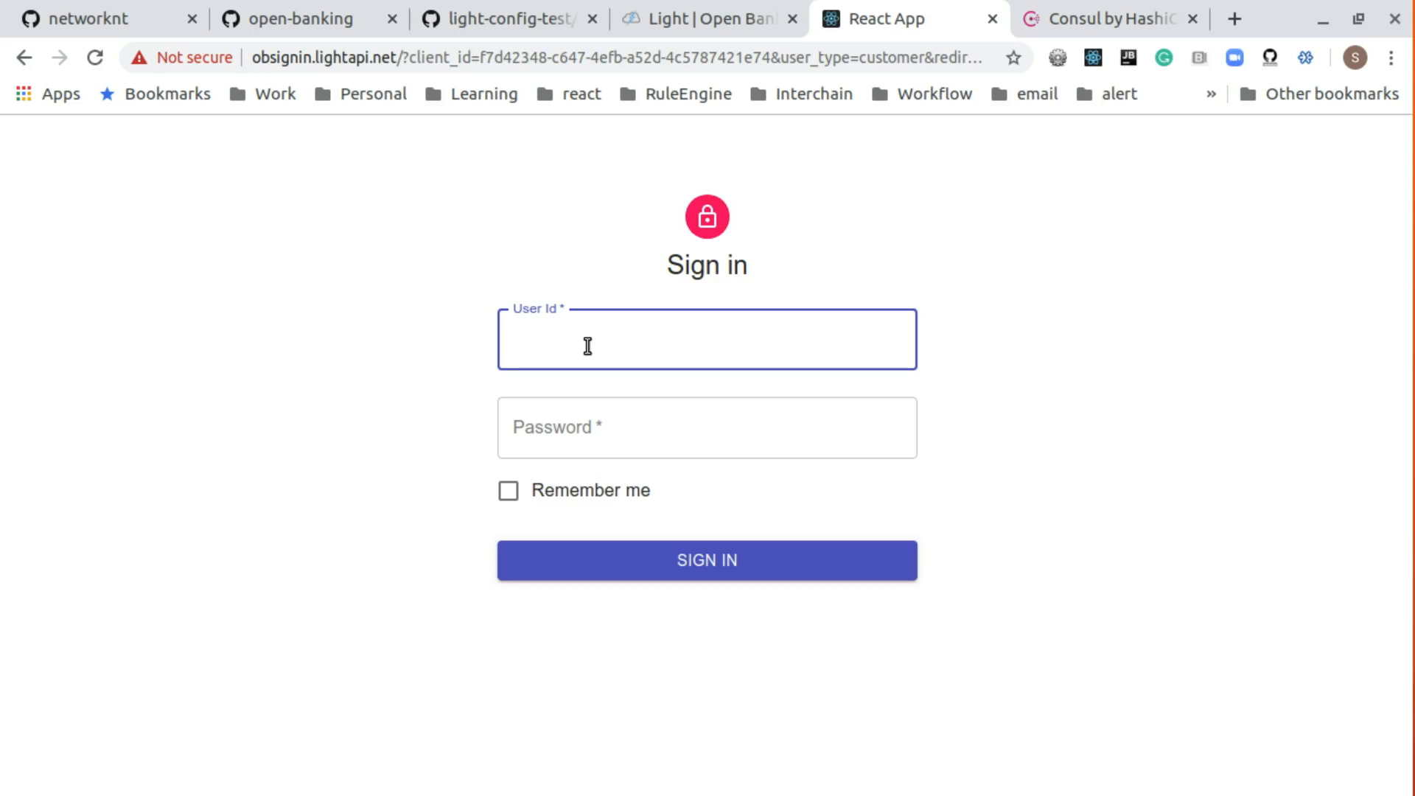
{"action": "left_click", "coordinate": [587, 346]}
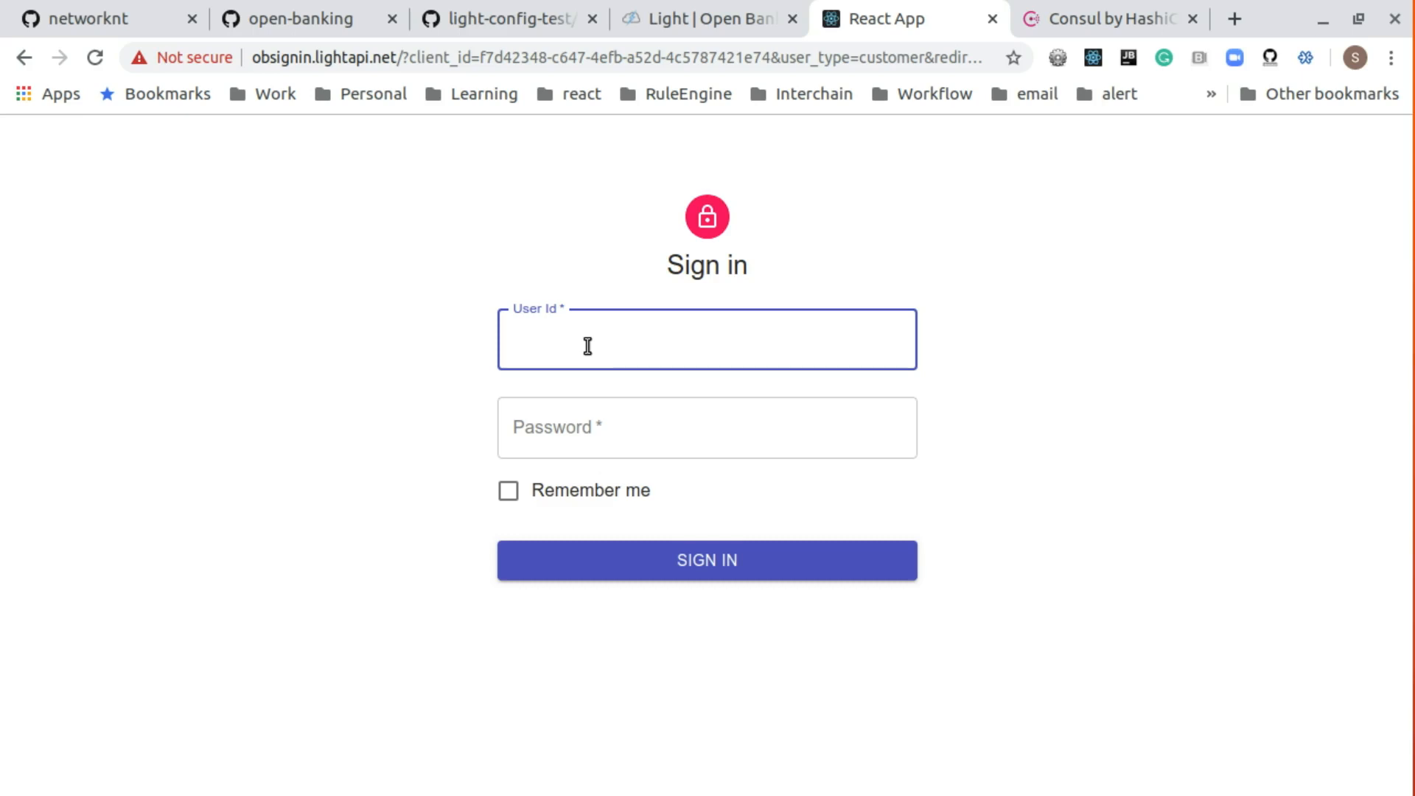
{"action": "type", "text": "stevehu"}
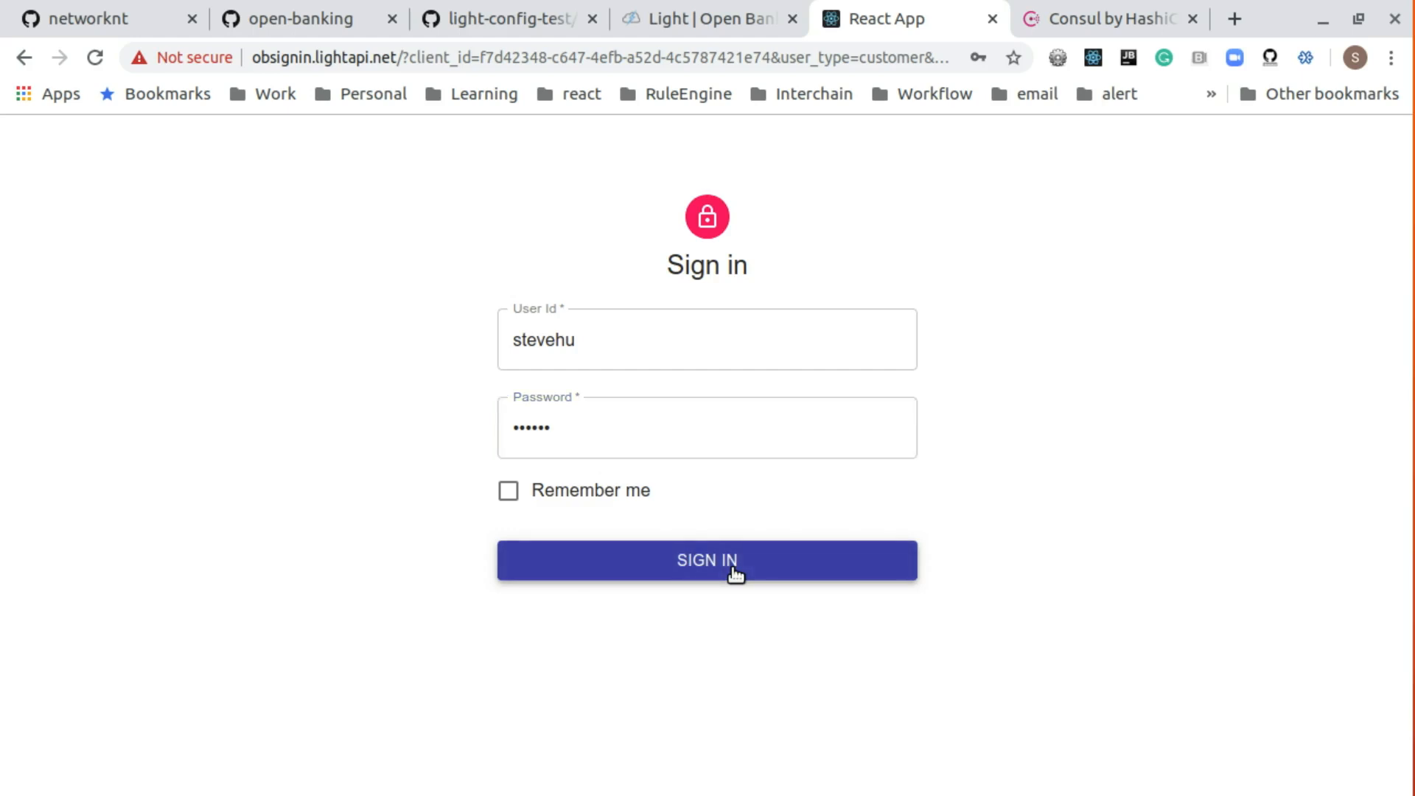
- Submit the sign-in and dismiss Chrome's password warning to reach the consent page
{"action": "left_click", "coordinate": [708, 560]}
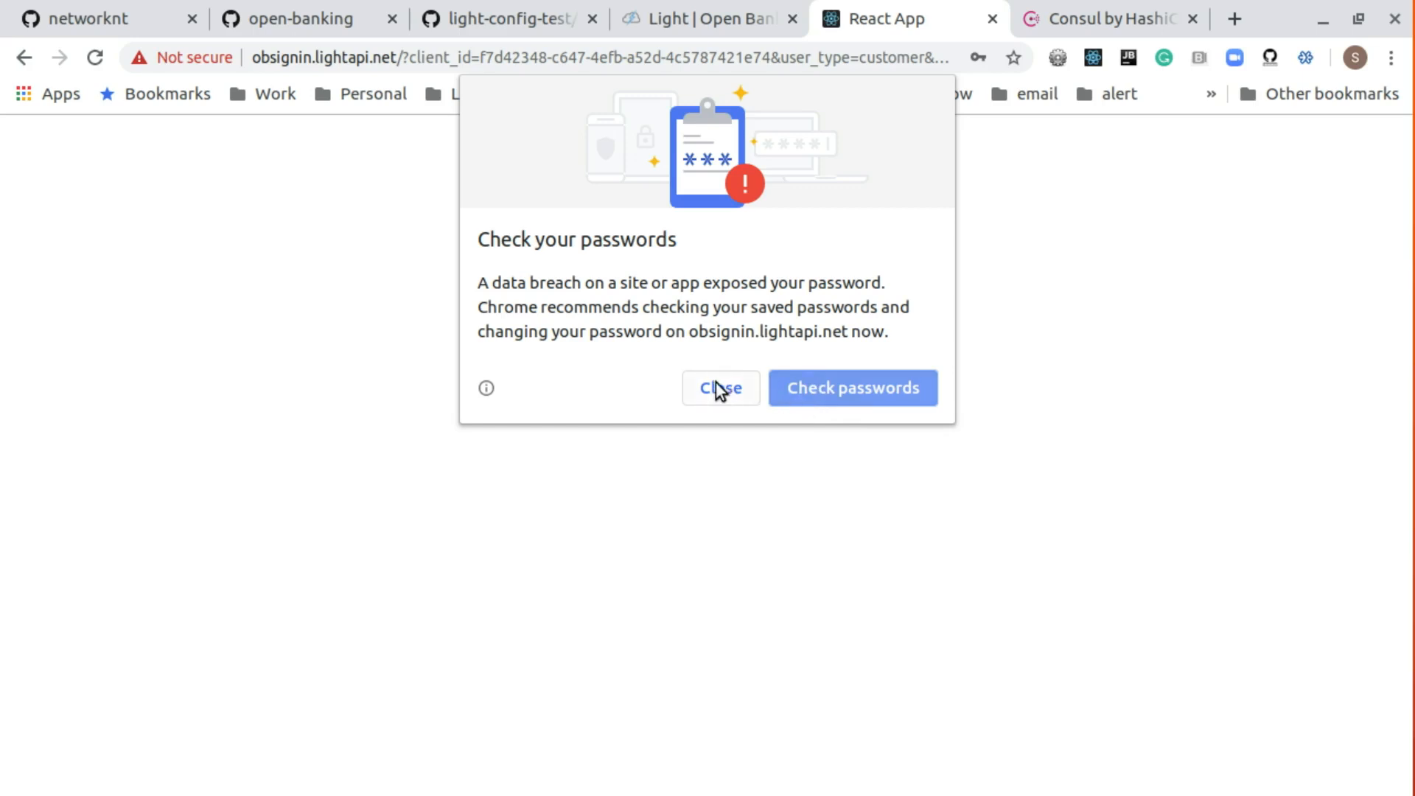
{"action": "left_click", "coordinate": [720, 388]}
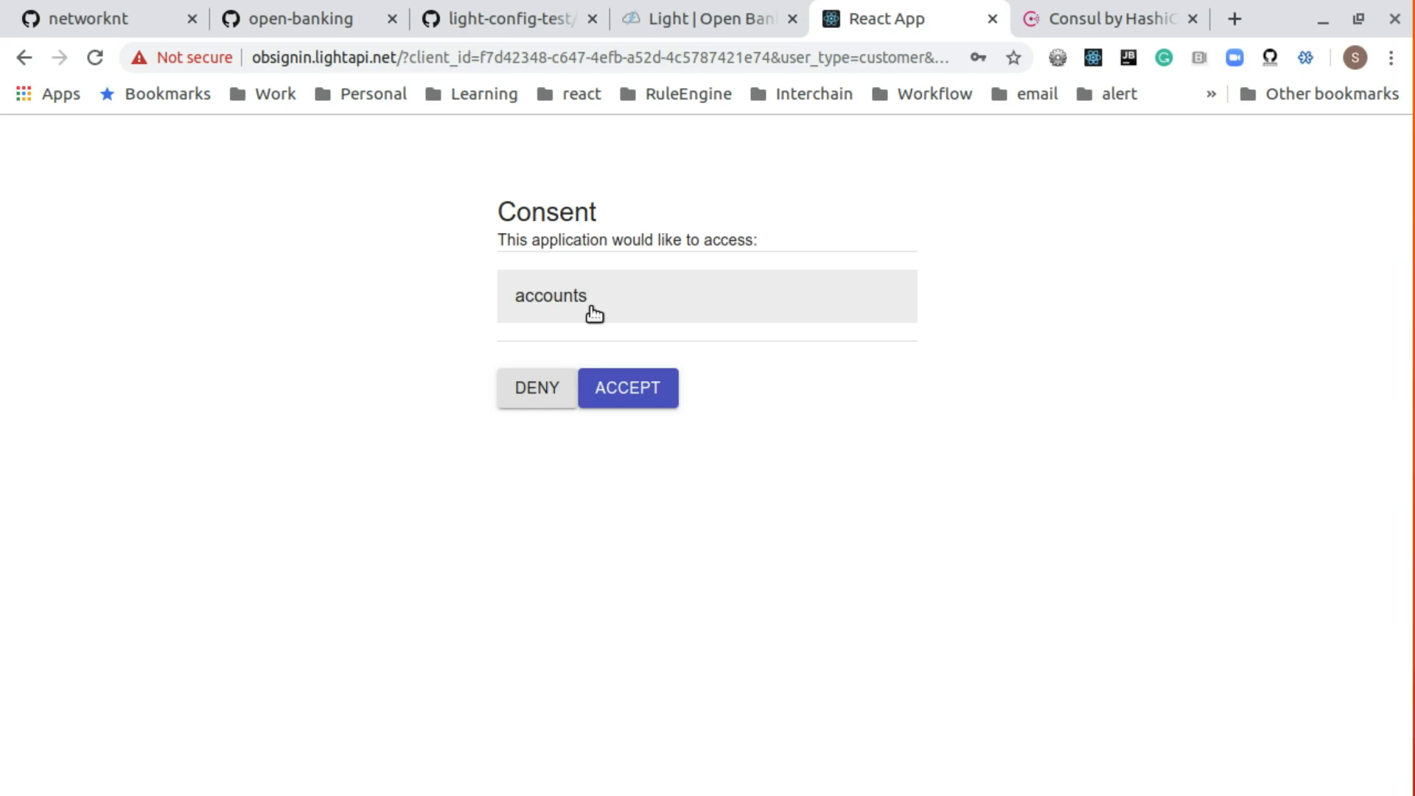
{"action": "mouse_move", "coordinate": [569, 365]}
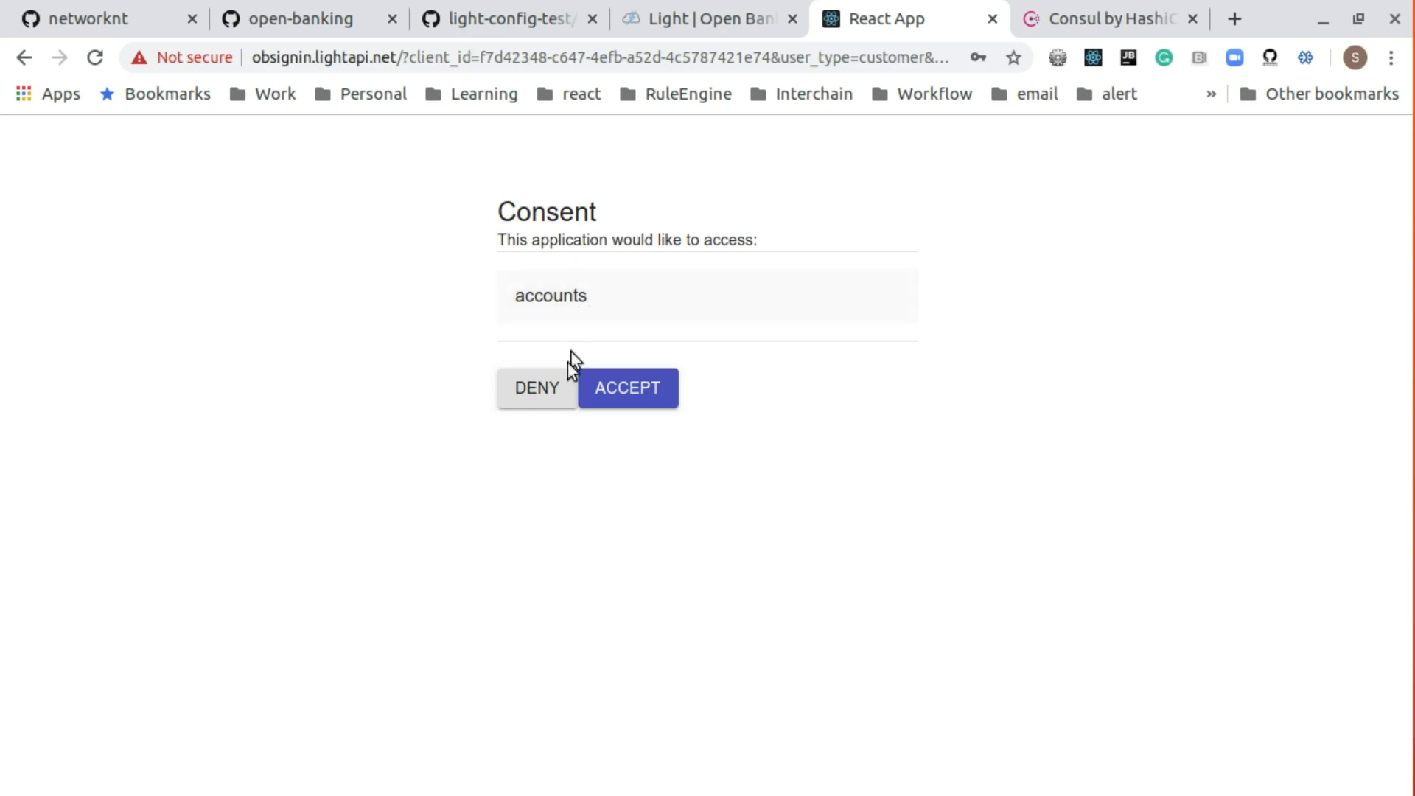
{"action": "mouse_move", "coordinate": [544, 410]}
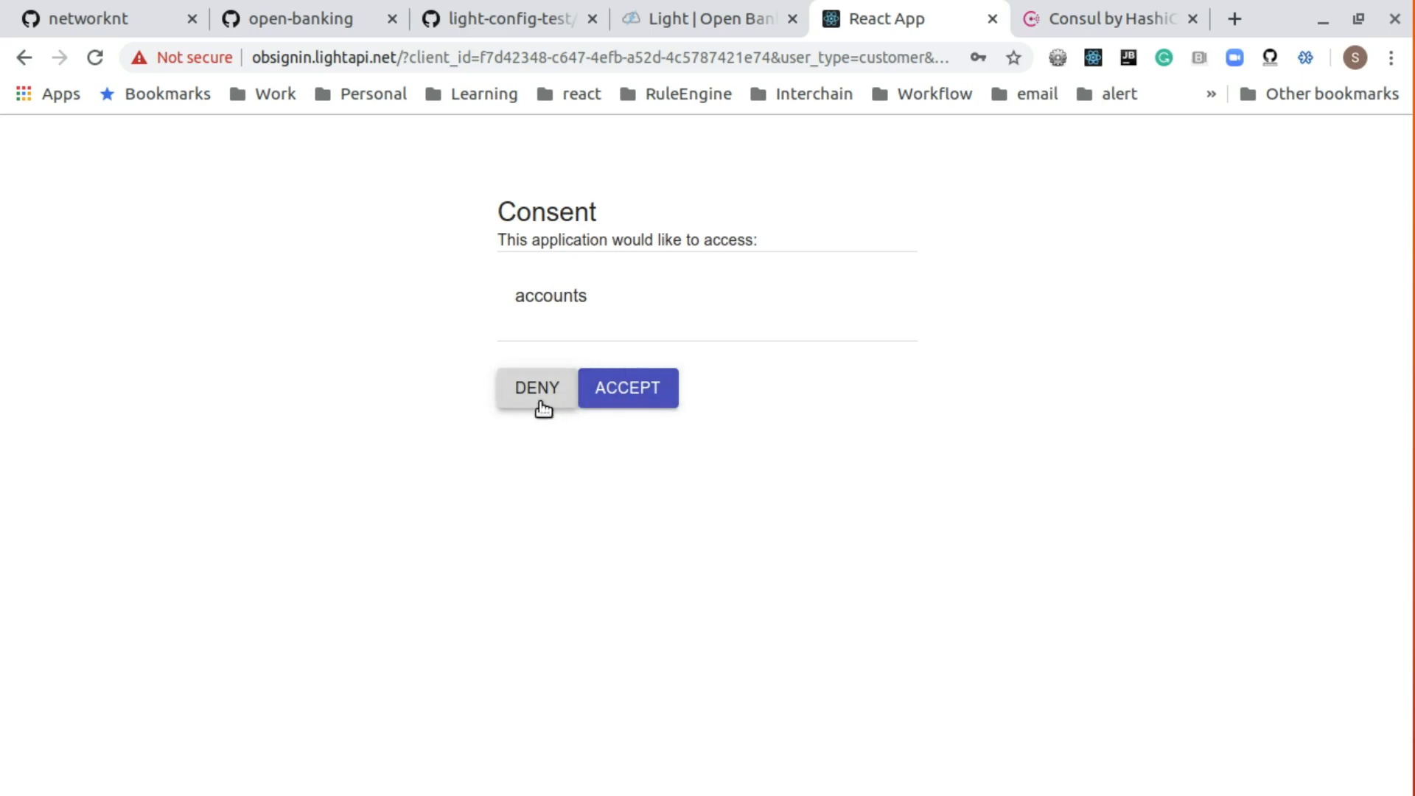
{"action": "mouse_move", "coordinate": [645, 307]}
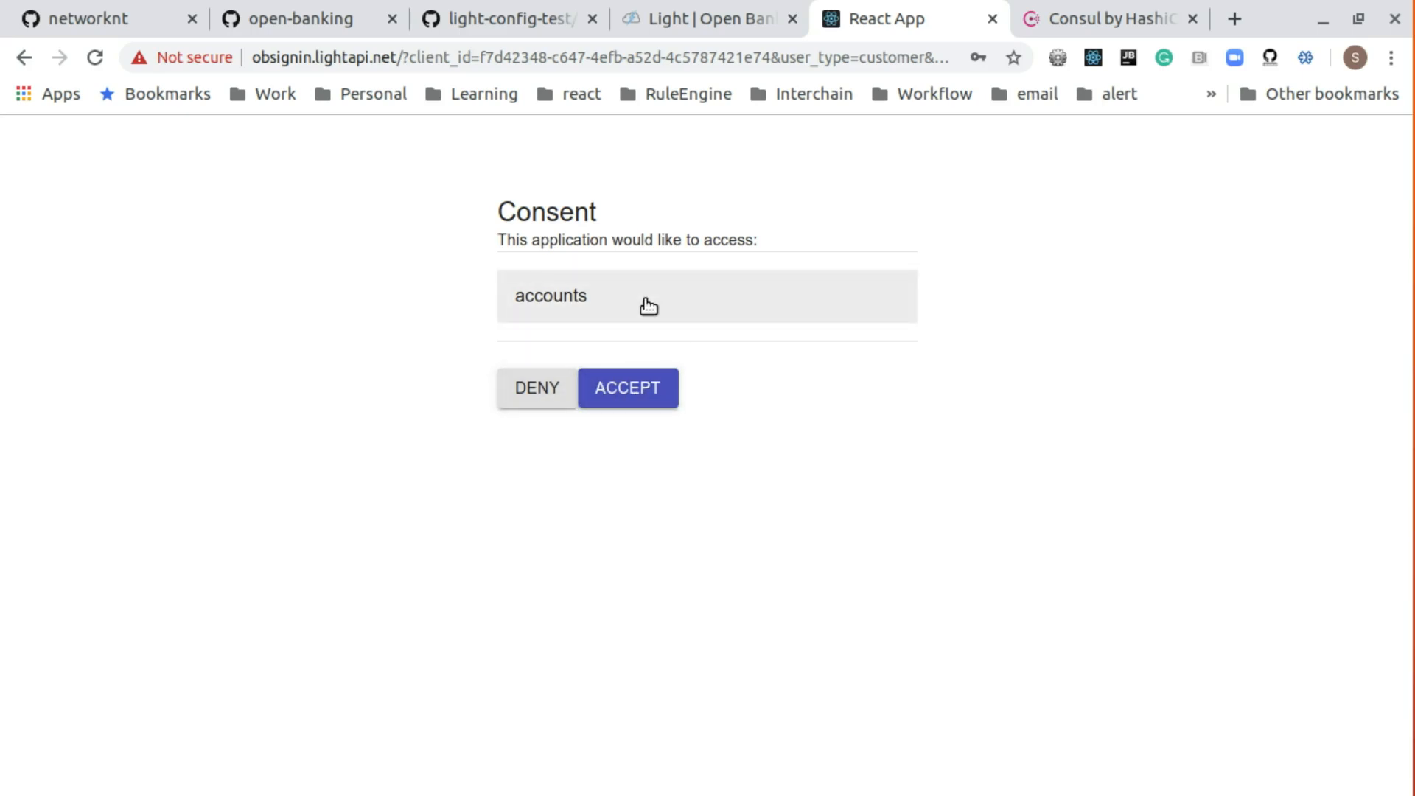
{"action": "mouse_move", "coordinate": [636, 397]}
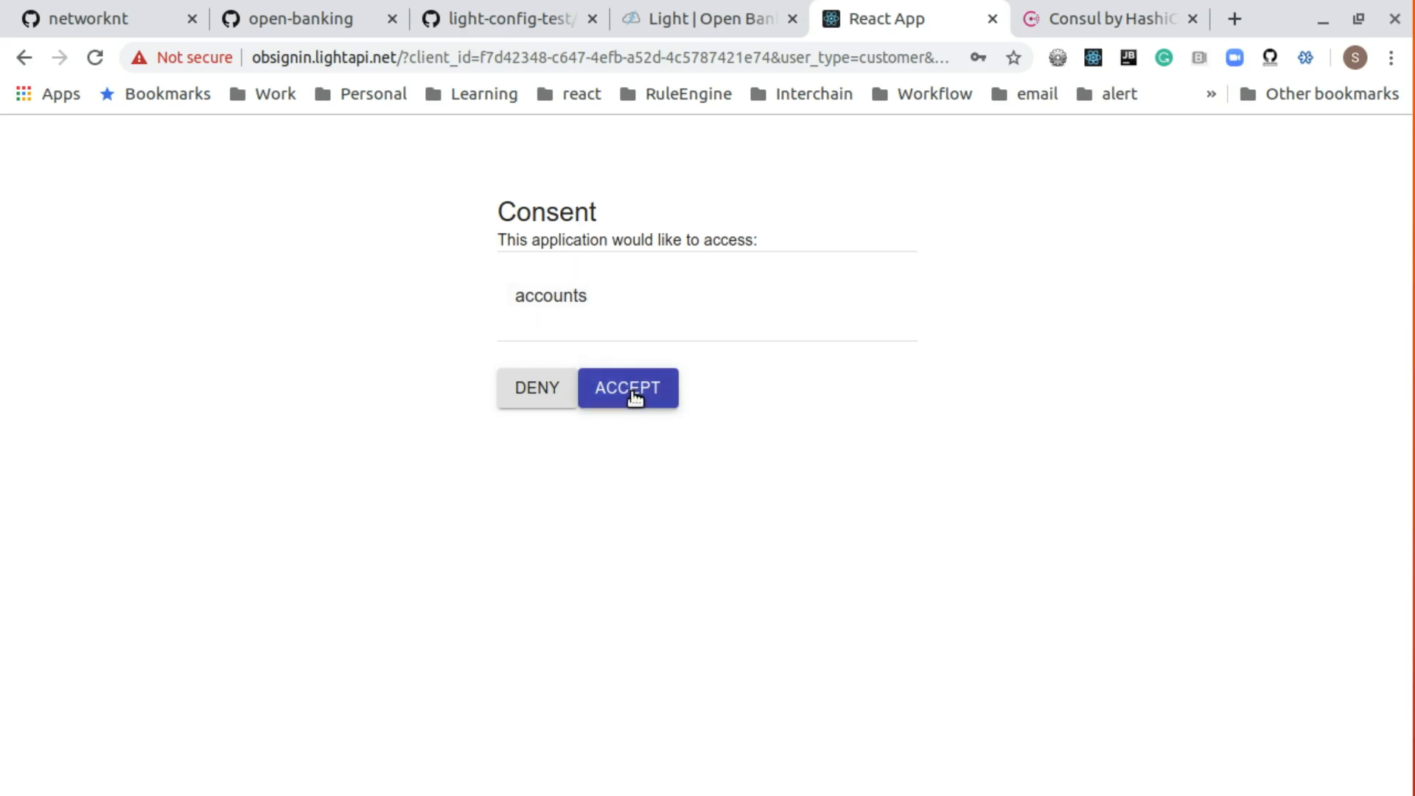
- Grant accounts access and view the accounts list JSON for accounts 22289 and 31820
{"action": "left_click", "coordinate": [628, 388]}
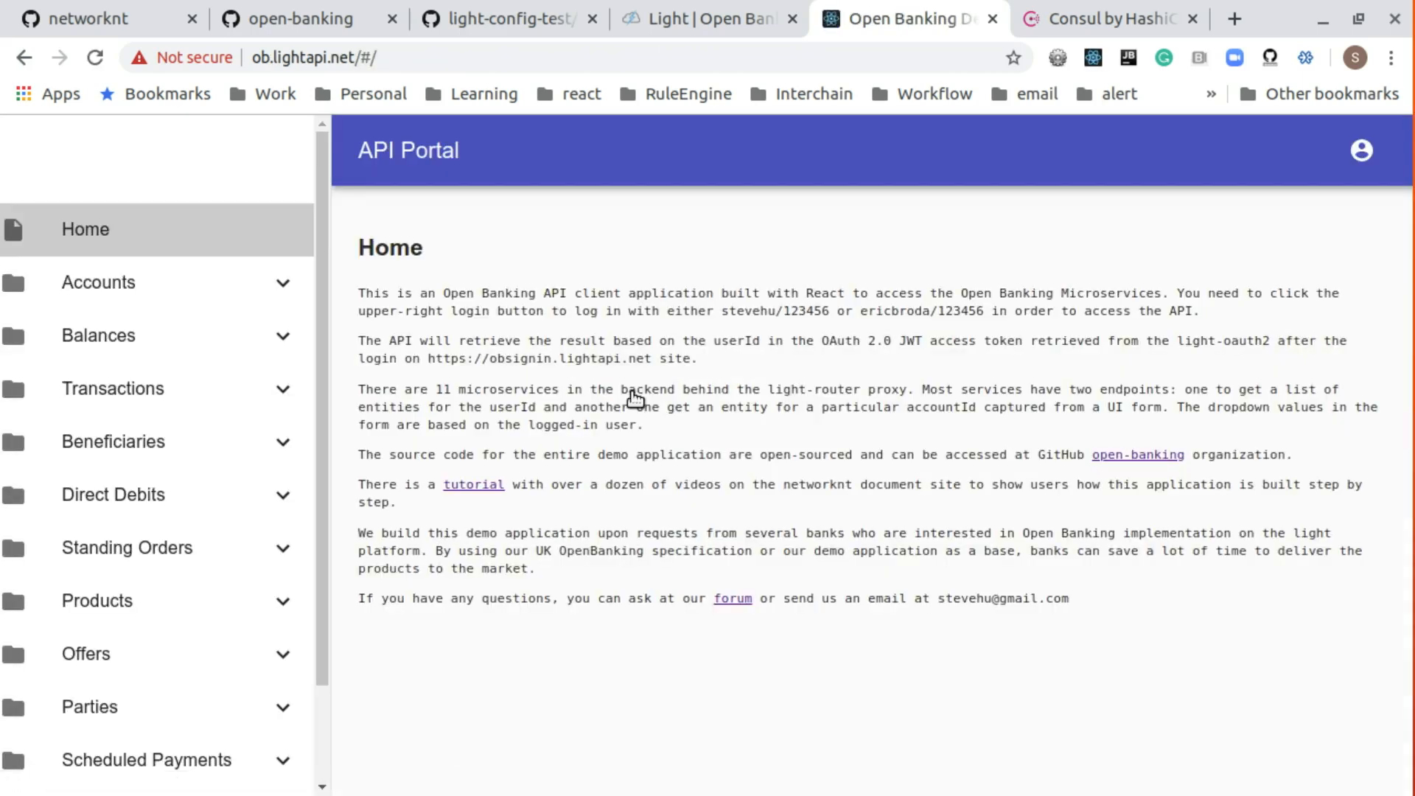
{"action": "mouse_move", "coordinate": [650, 253]}
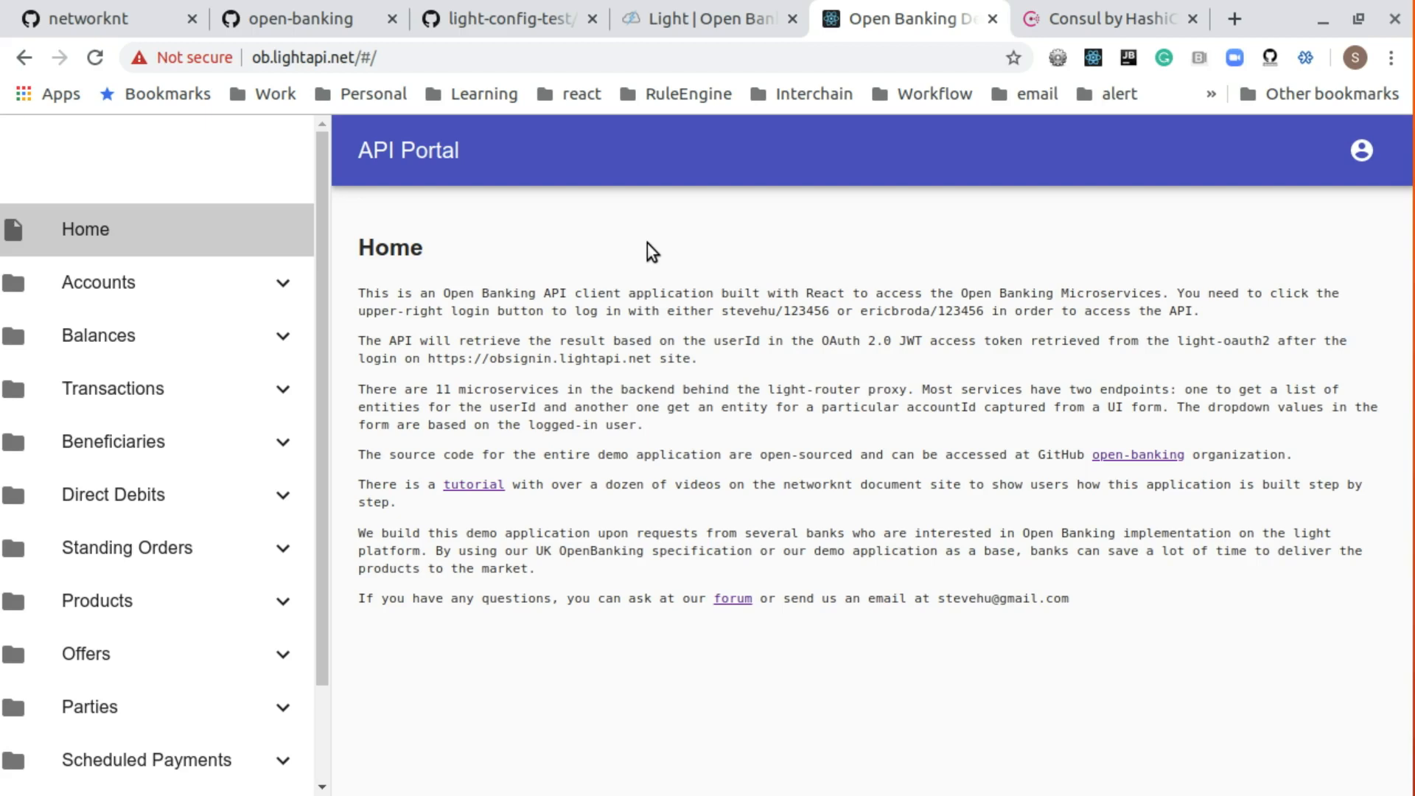
{"action": "mouse_move", "coordinate": [336, 80]}
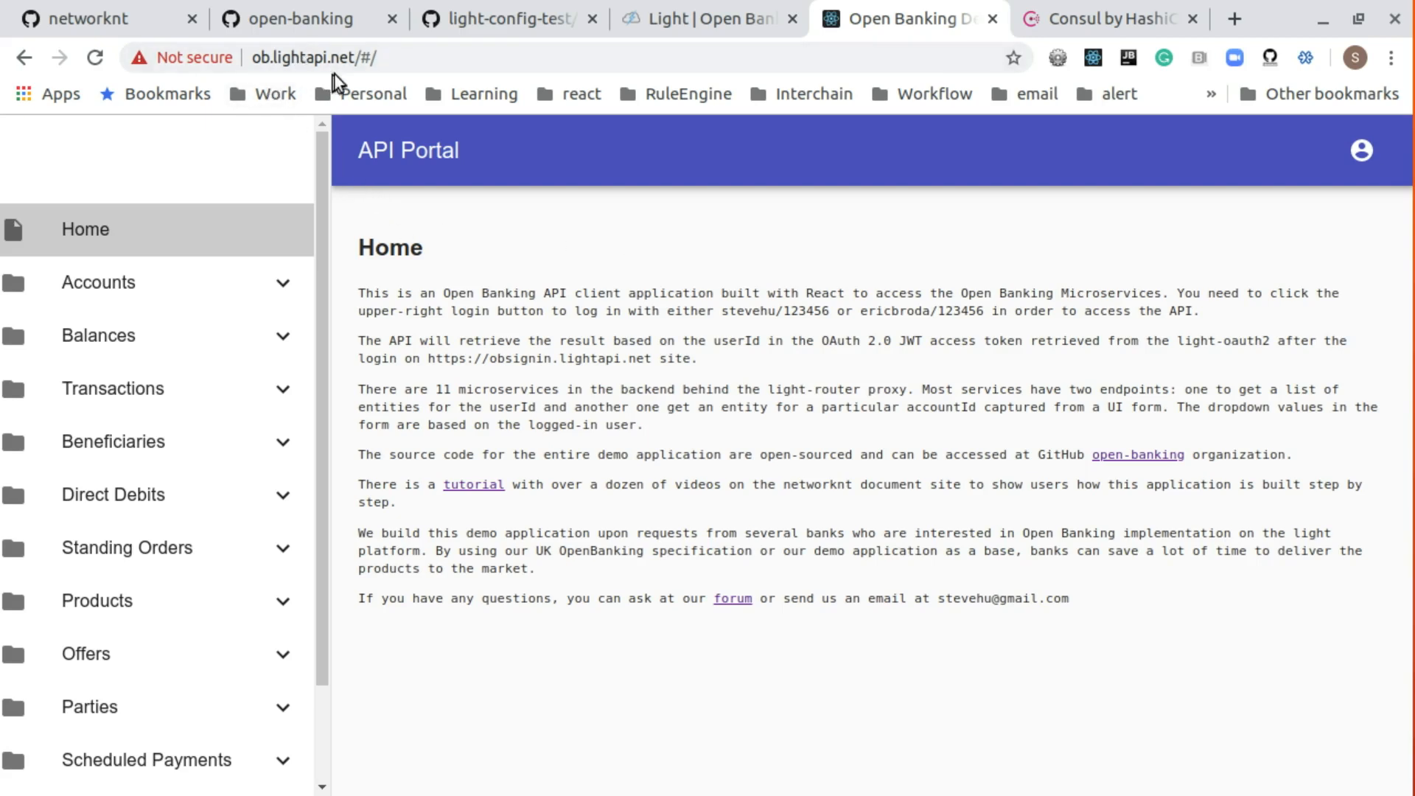
{"action": "left_click", "coordinate": [97, 281]}
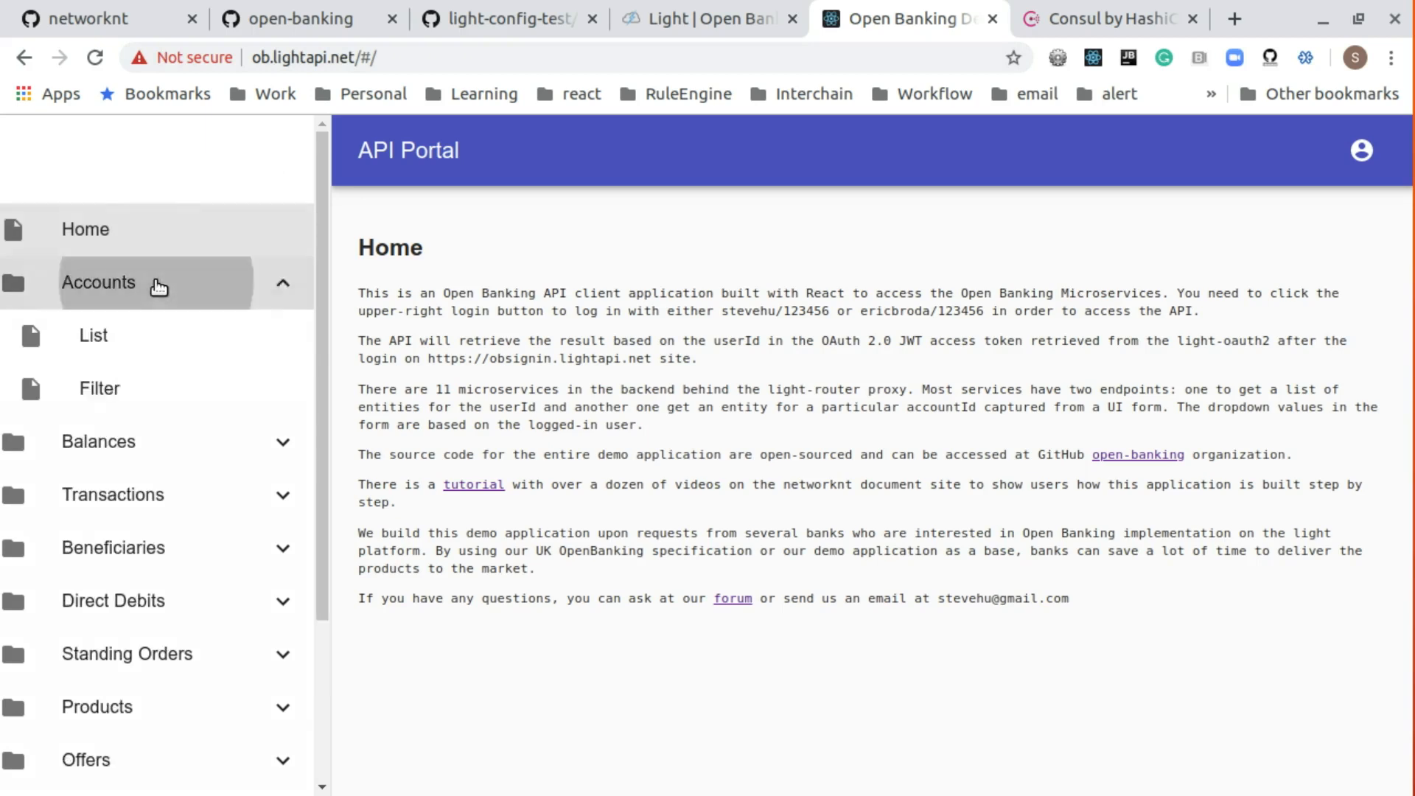
{"action": "left_click", "coordinate": [92, 336]}
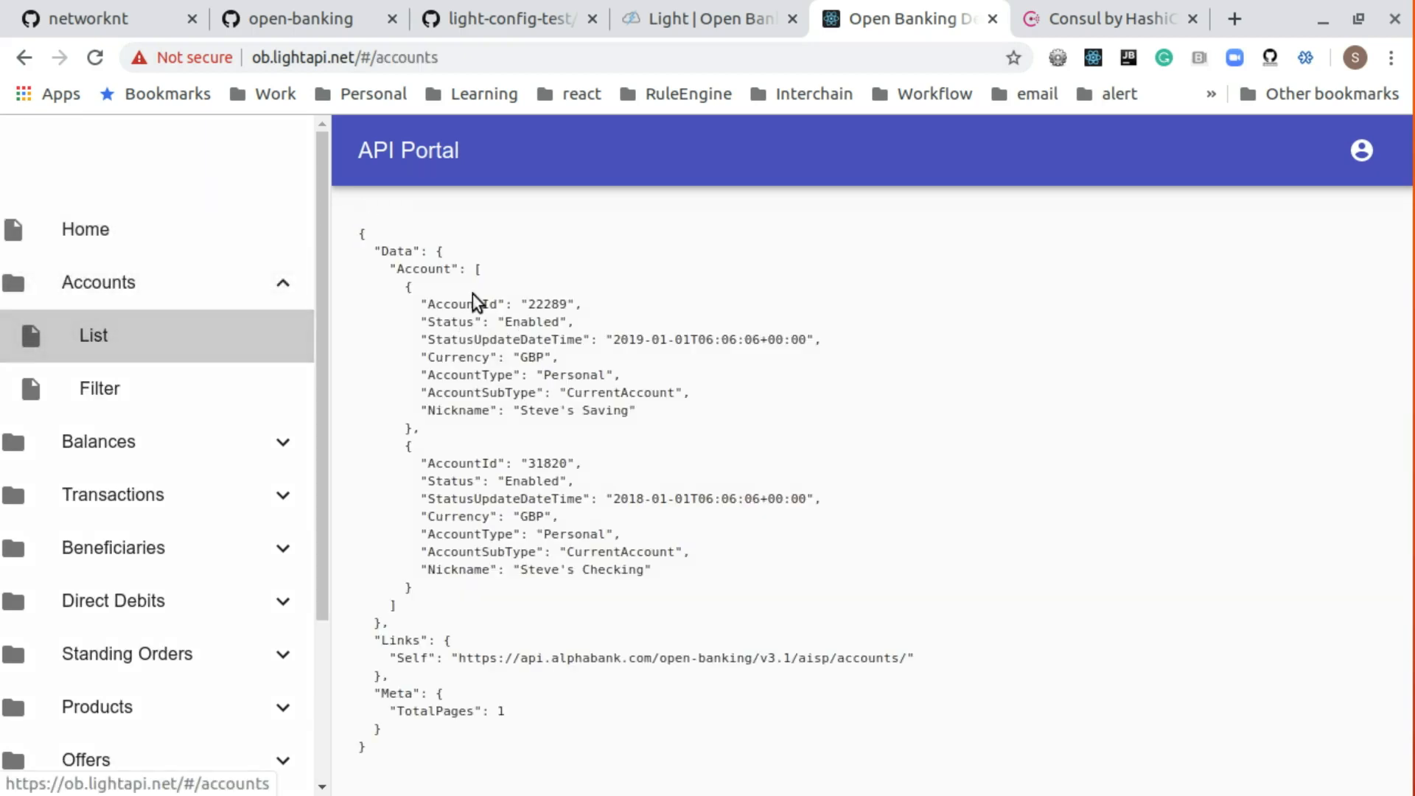
{"action": "mouse_move", "coordinate": [672, 535]}
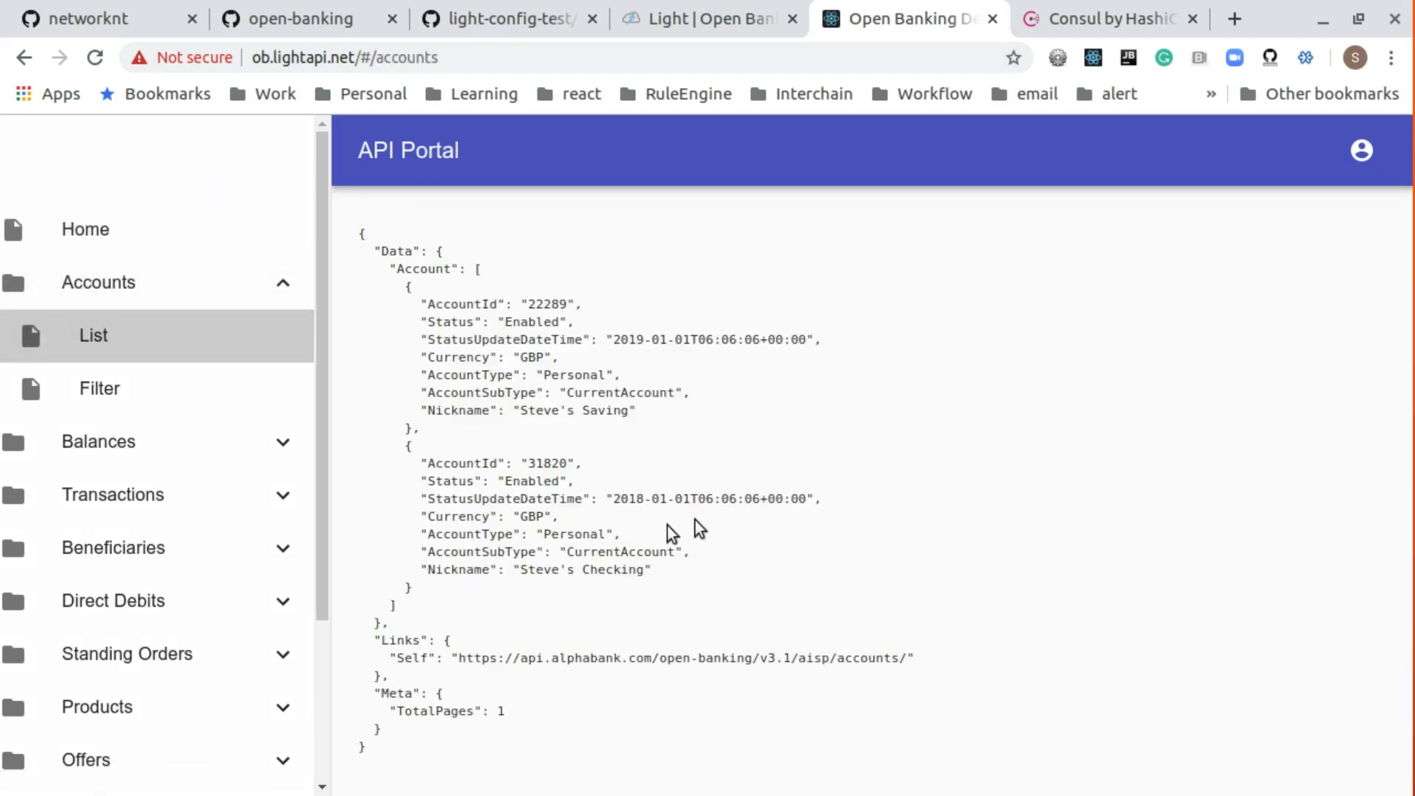
{"action": "mouse_move", "coordinate": [653, 472]}
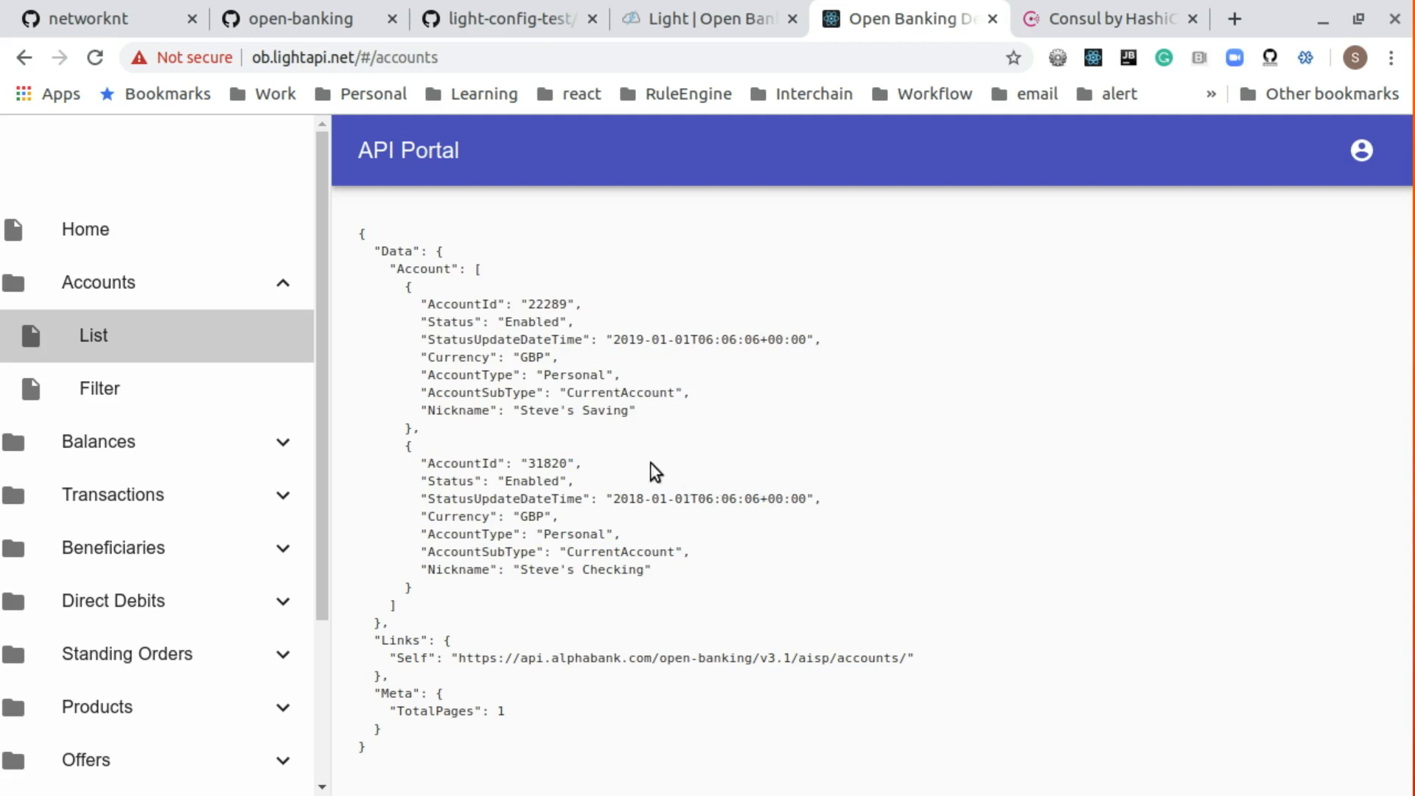
{"action": "mouse_move", "coordinate": [100, 392]}
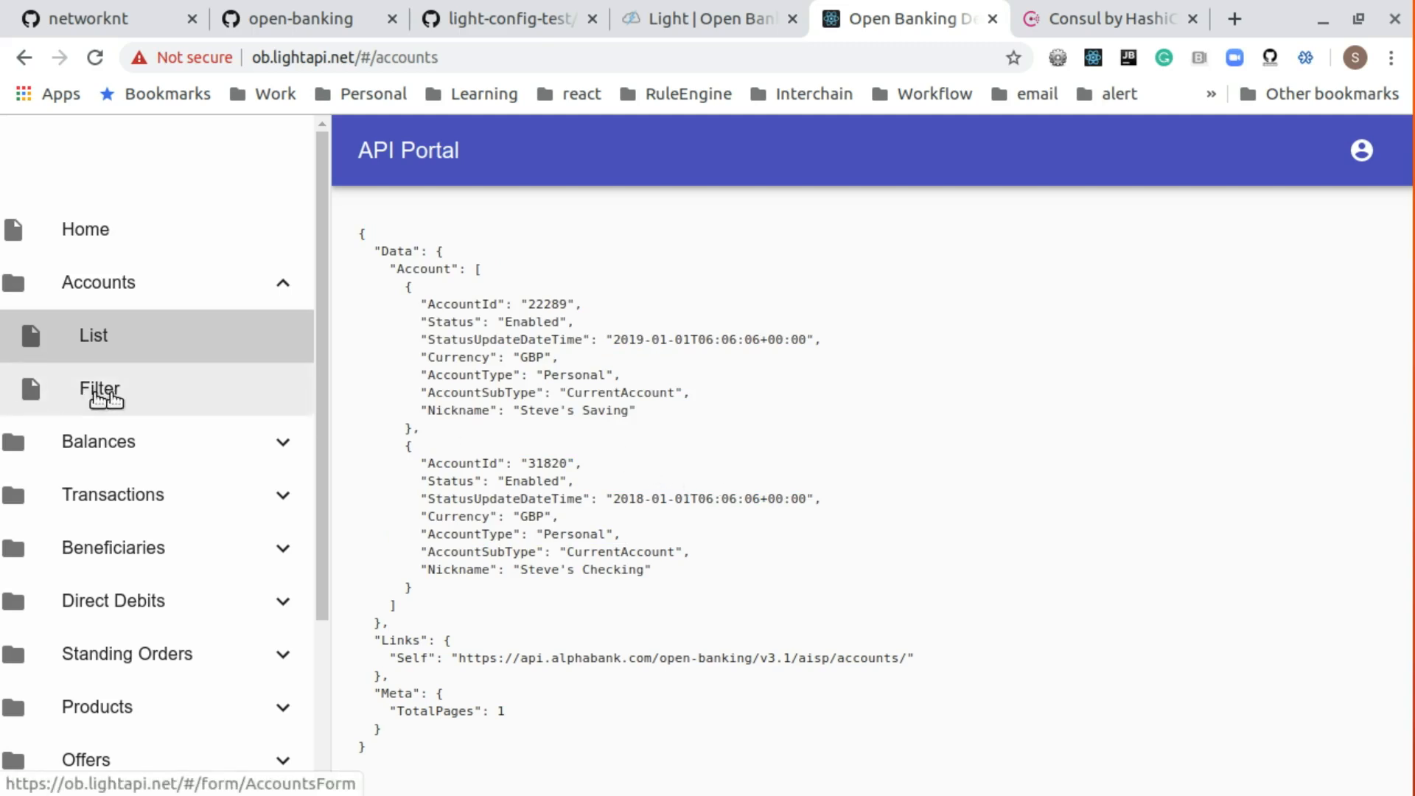
{"action": "left_click_drag", "start_coordinate": [360, 231], "coordinate": [560, 375]}
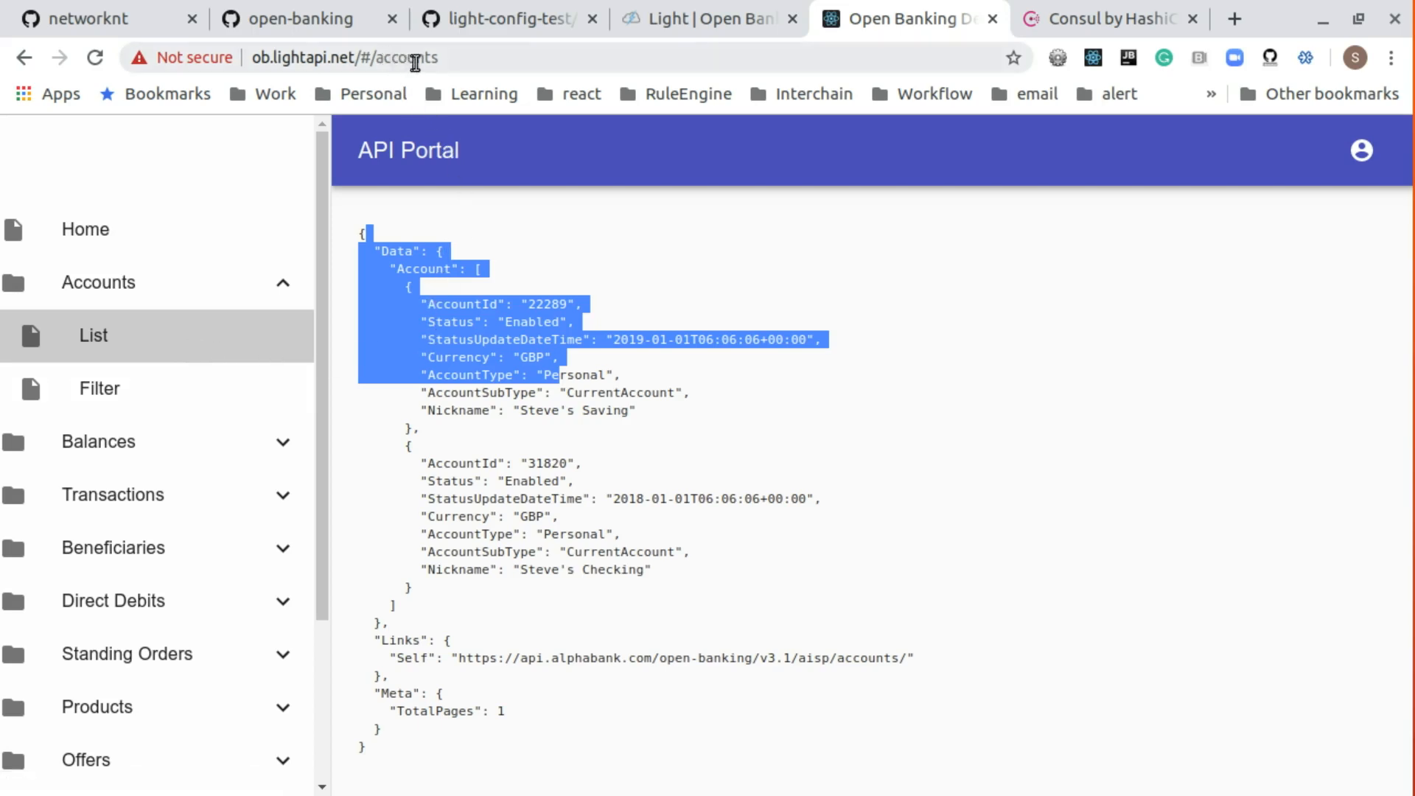
{"action": "left_click", "coordinate": [98, 389]}
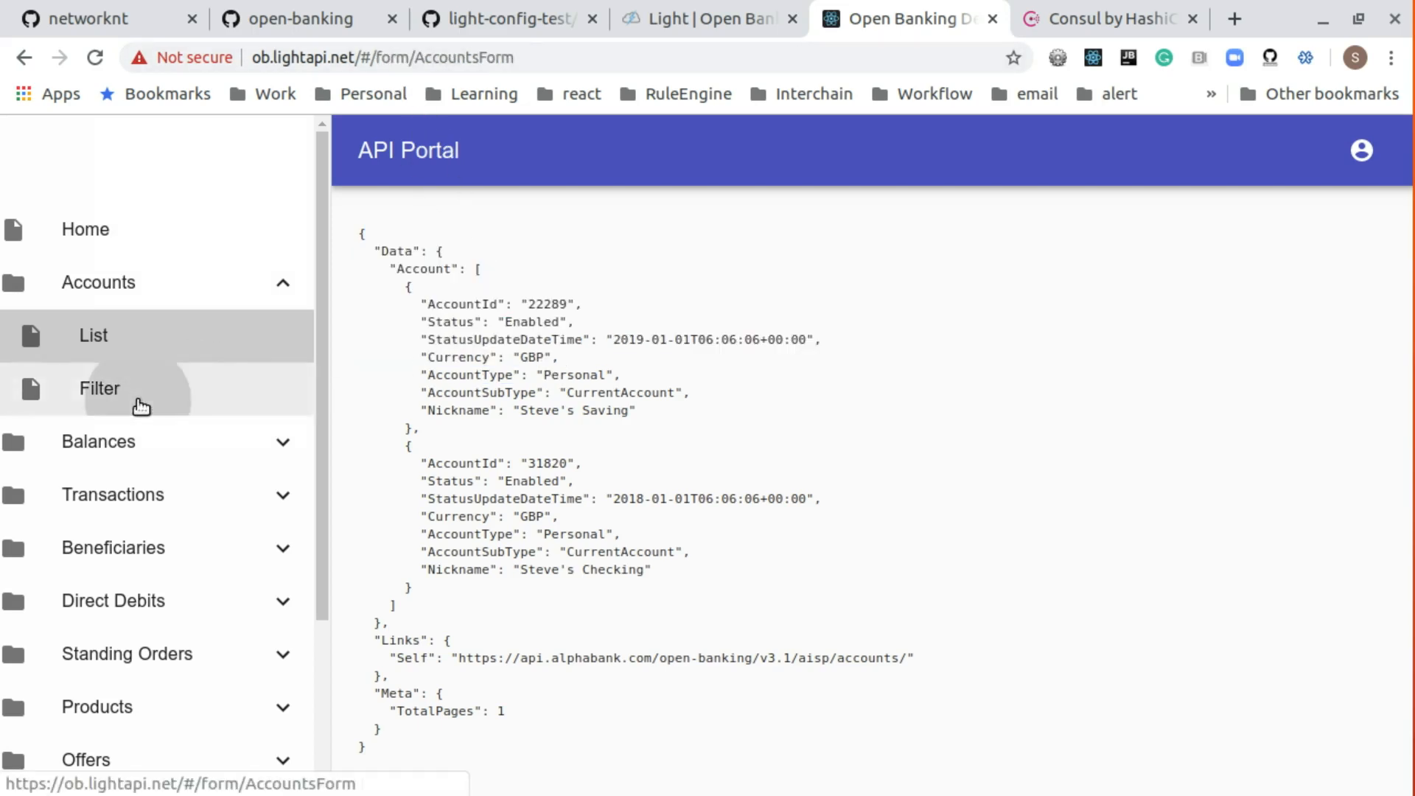
- Filter by account 22289, showing its 1230.00 GBP balance and Steve's Saving nickname
{"action": "left_click", "coordinate": [100, 389]}
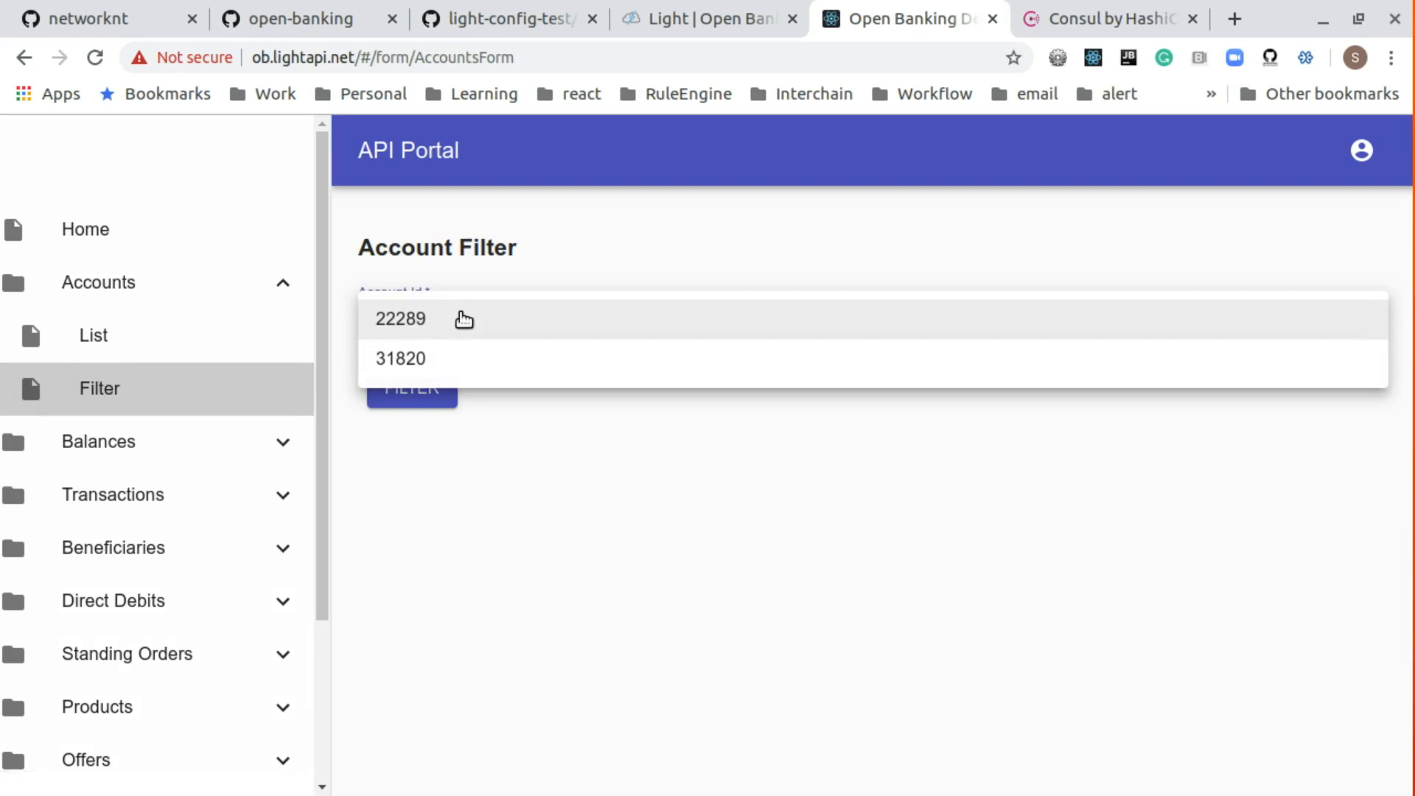
{"action": "mouse_move", "coordinate": [434, 330]}
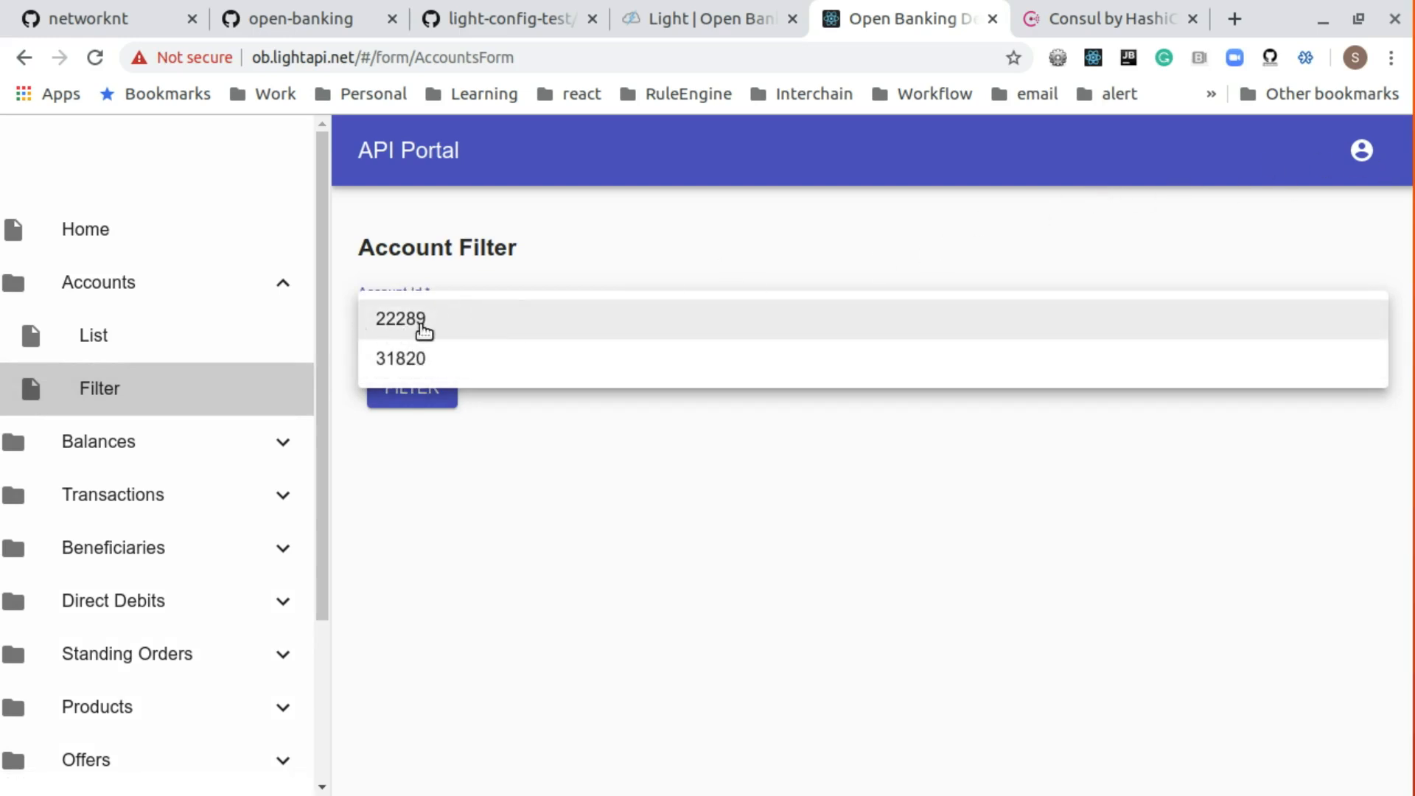
{"action": "left_click", "coordinate": [398, 319]}
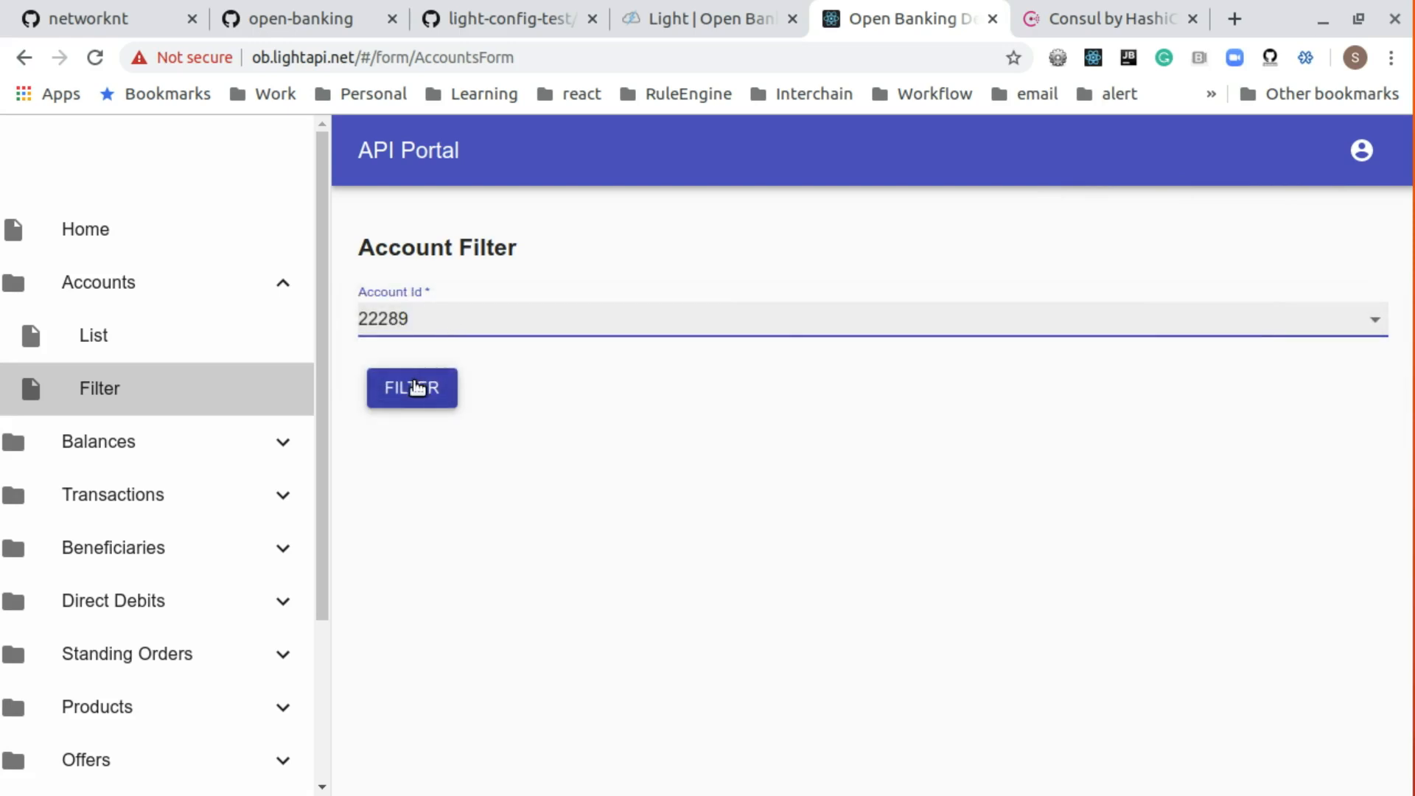
{"action": "left_click", "coordinate": [412, 388]}
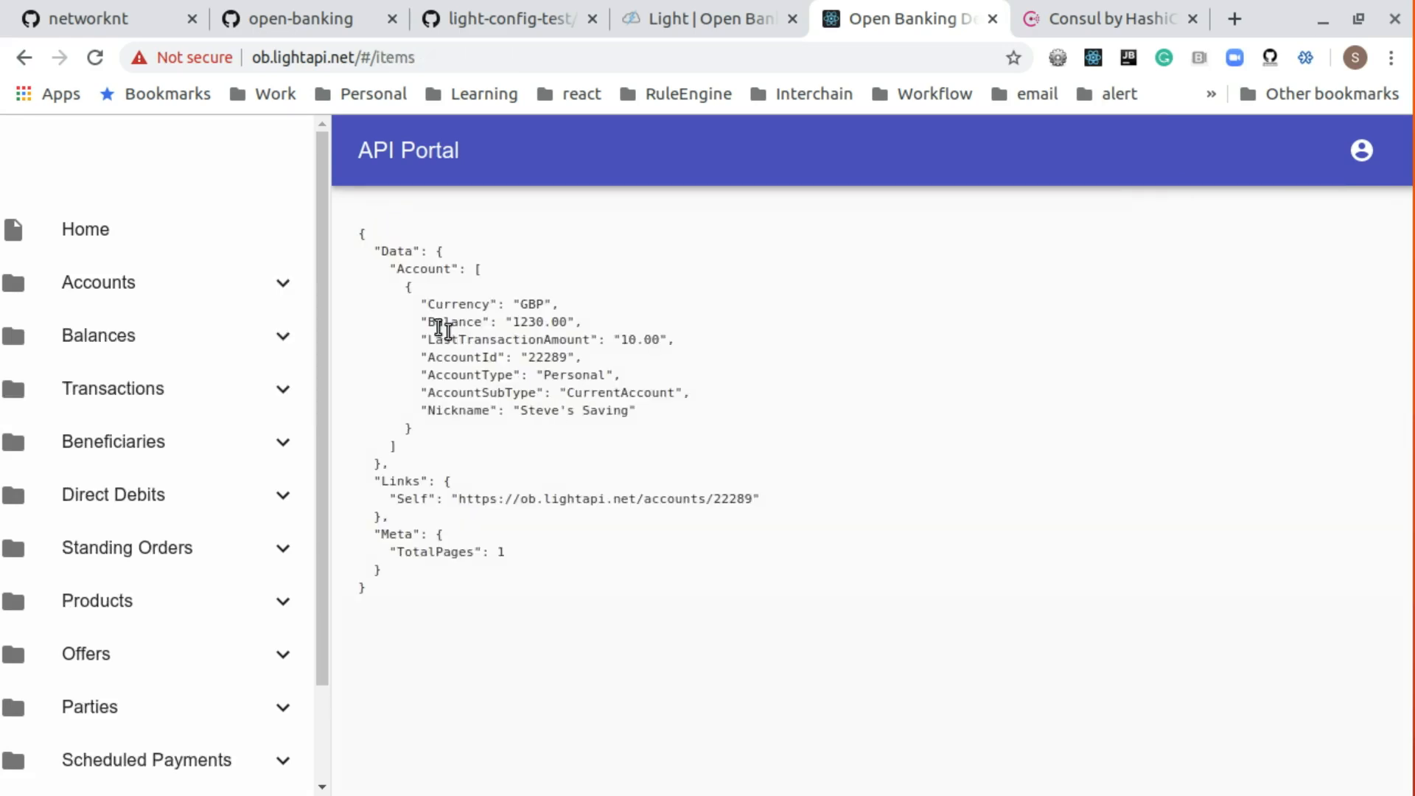
{"action": "mouse_move", "coordinate": [736, 556]}
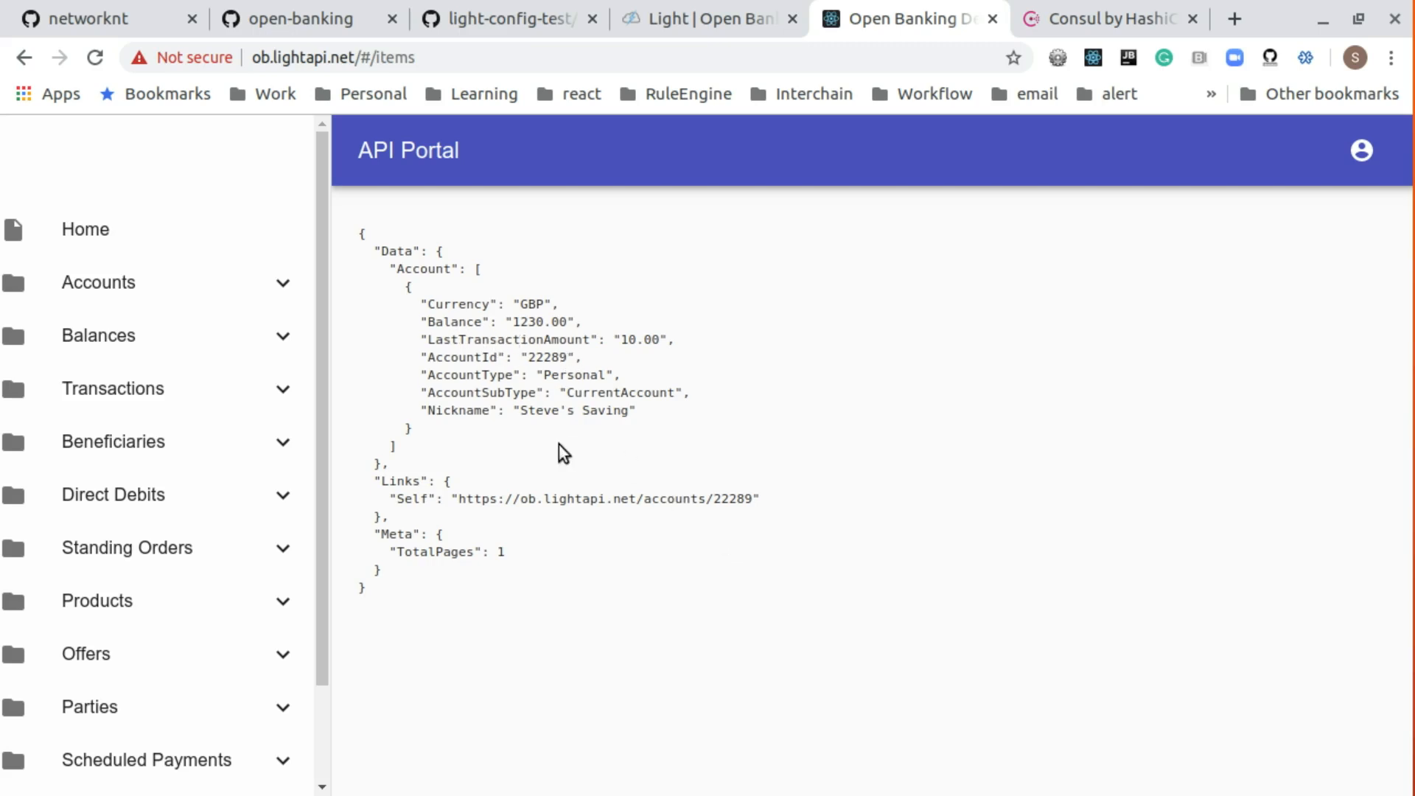
{"action": "mouse_move", "coordinate": [541, 389]}
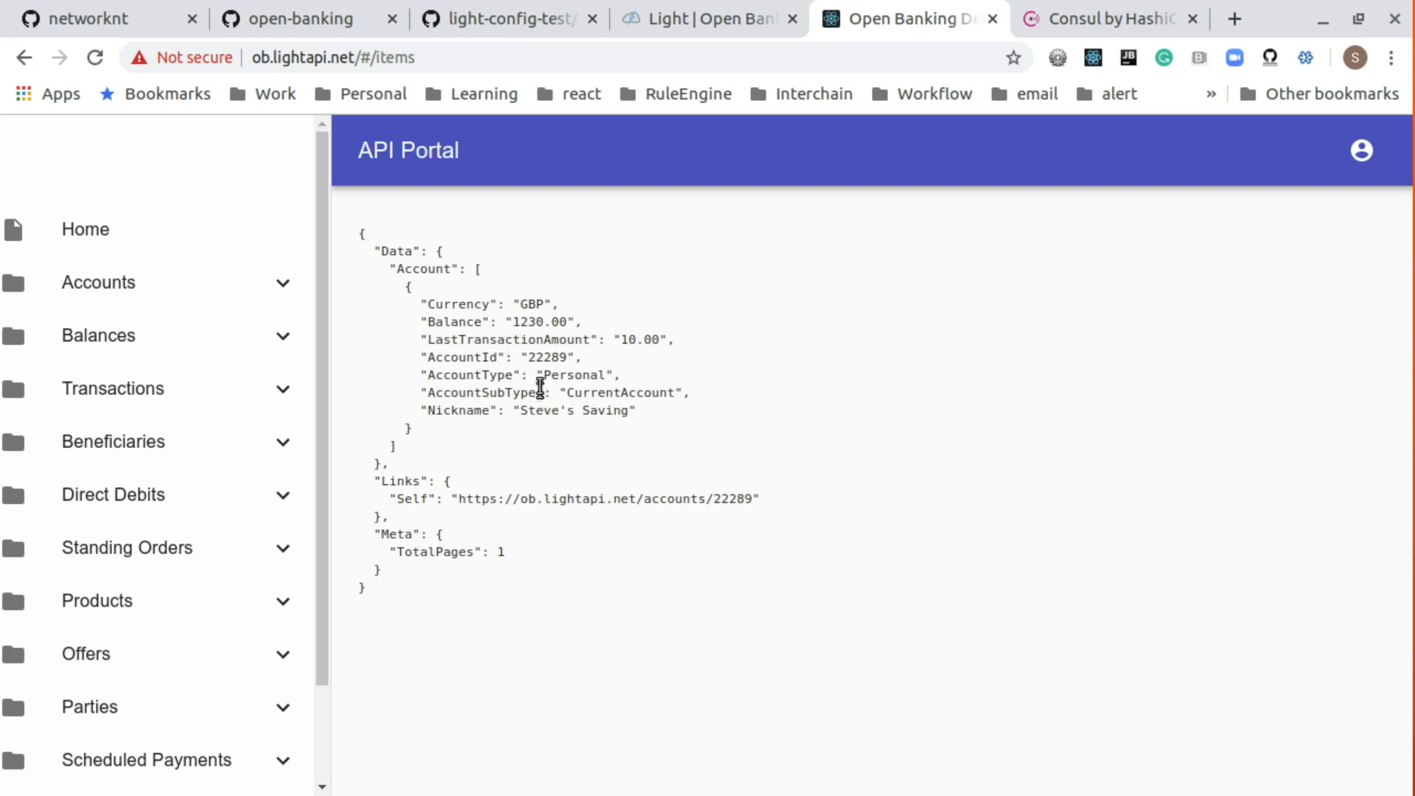
{"action": "double_click", "coordinate": [548, 356]}
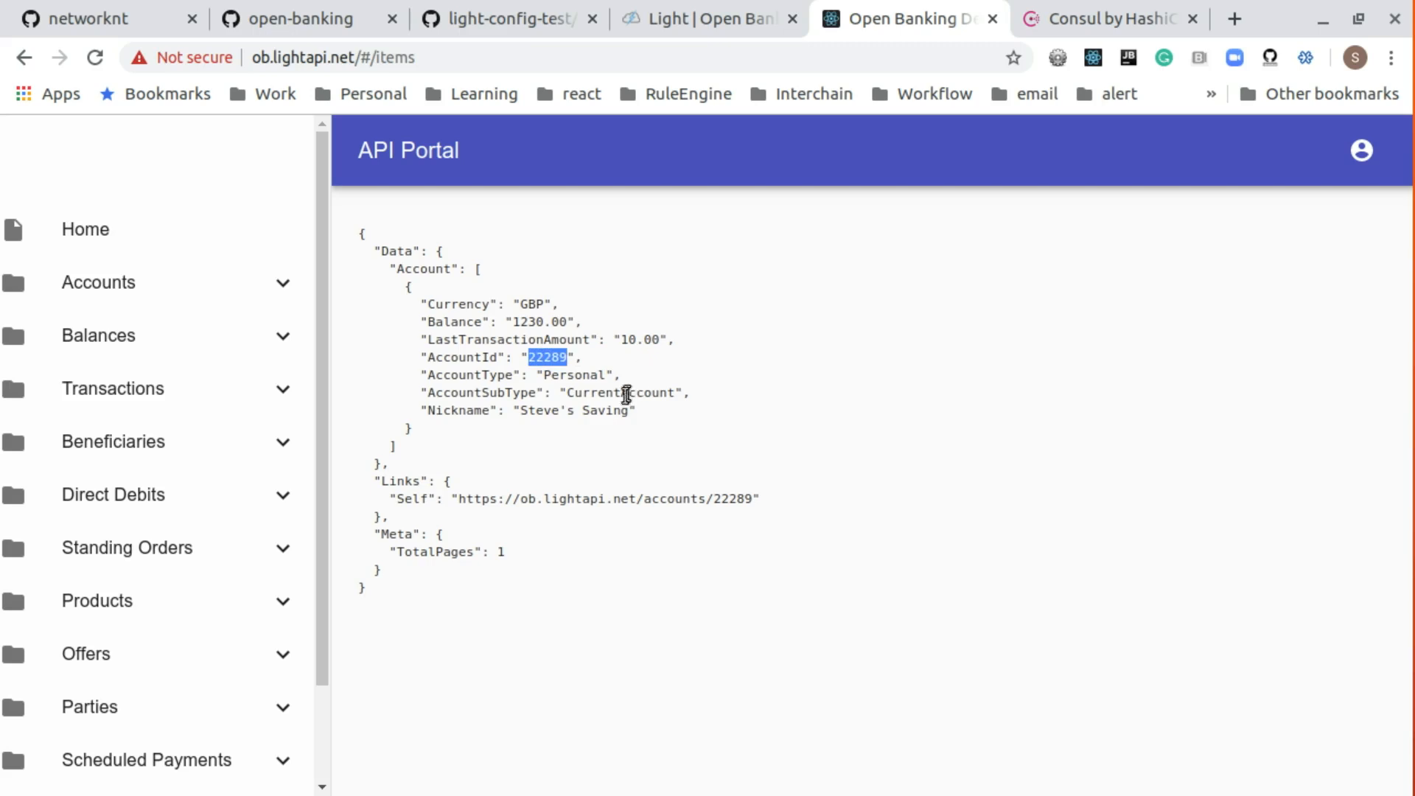
{"action": "mouse_move", "coordinate": [617, 414]}
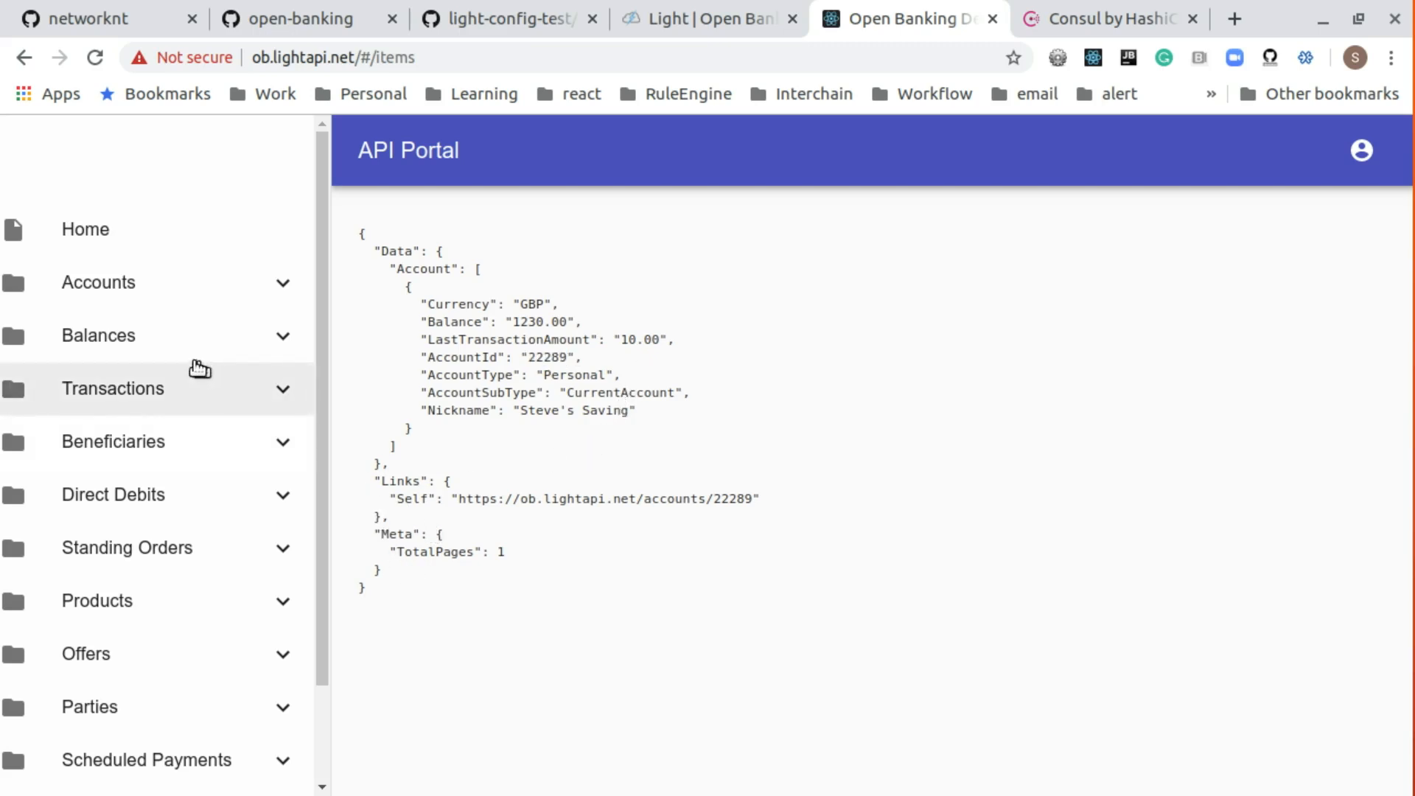
{"action": "left_click", "coordinate": [97, 336]}
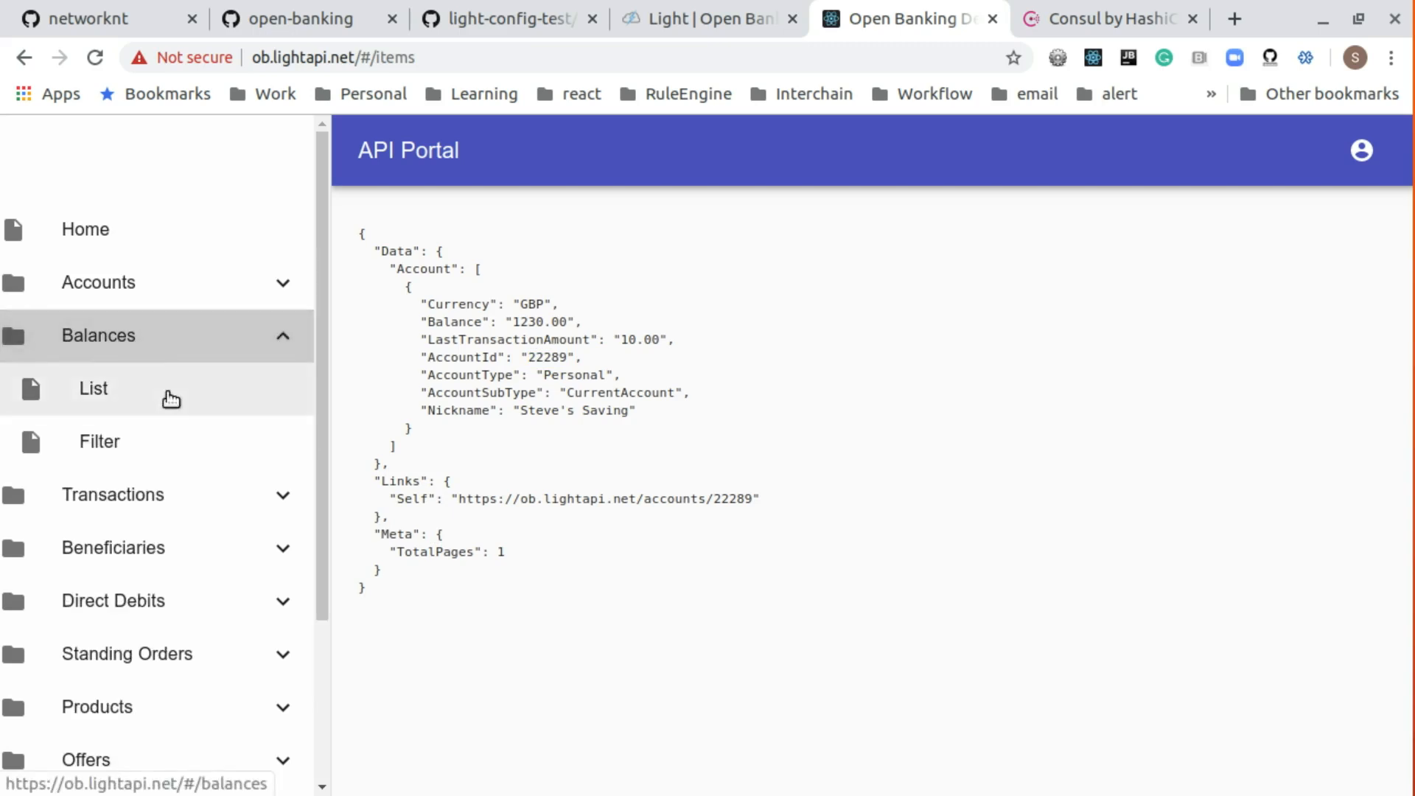
- List balances for accounts 22289 and 31820, including 1230.00, 57.36 and the 1000.00 credit line
{"action": "left_click", "coordinate": [93, 390]}
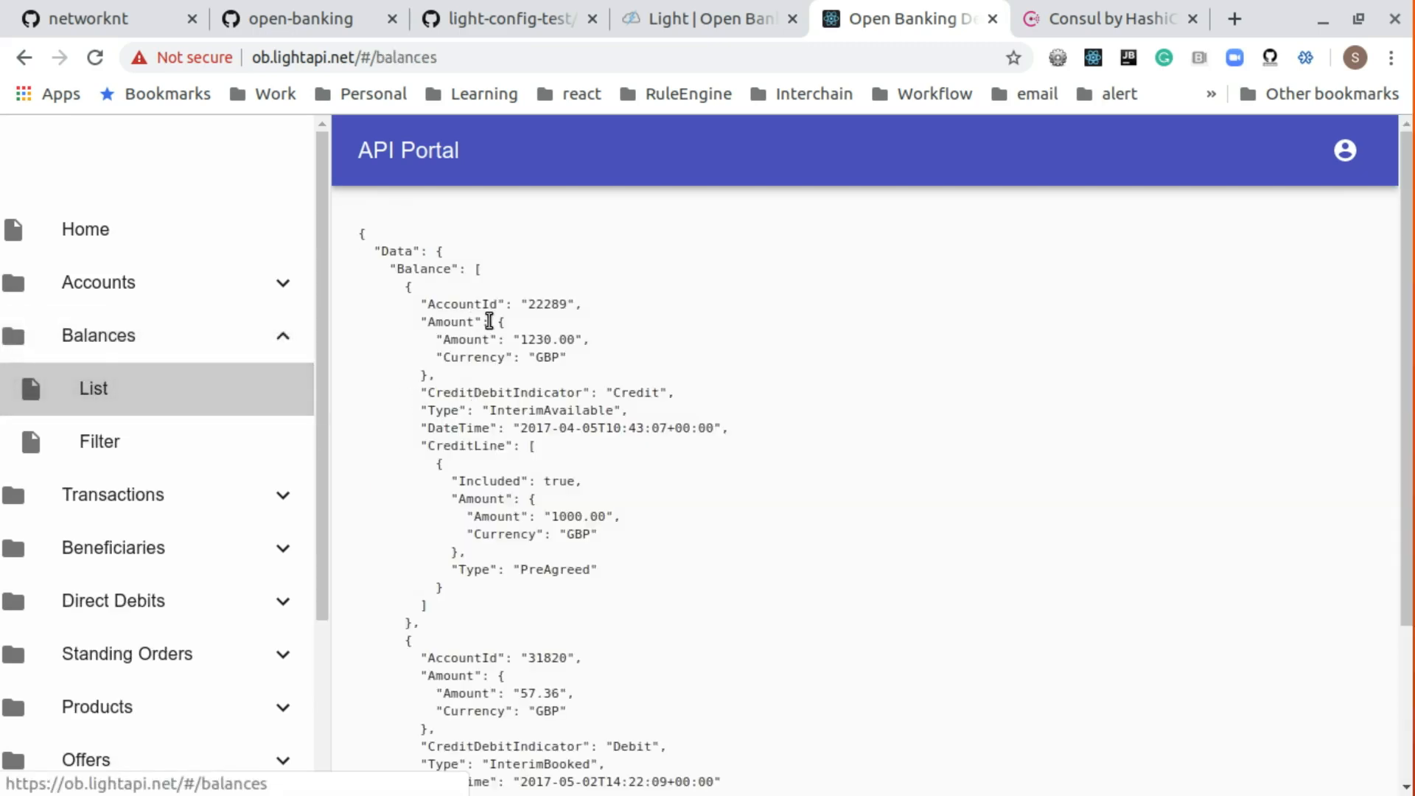
{"action": "scroll", "scroll_direction": "down", "scroll_amount": 3}
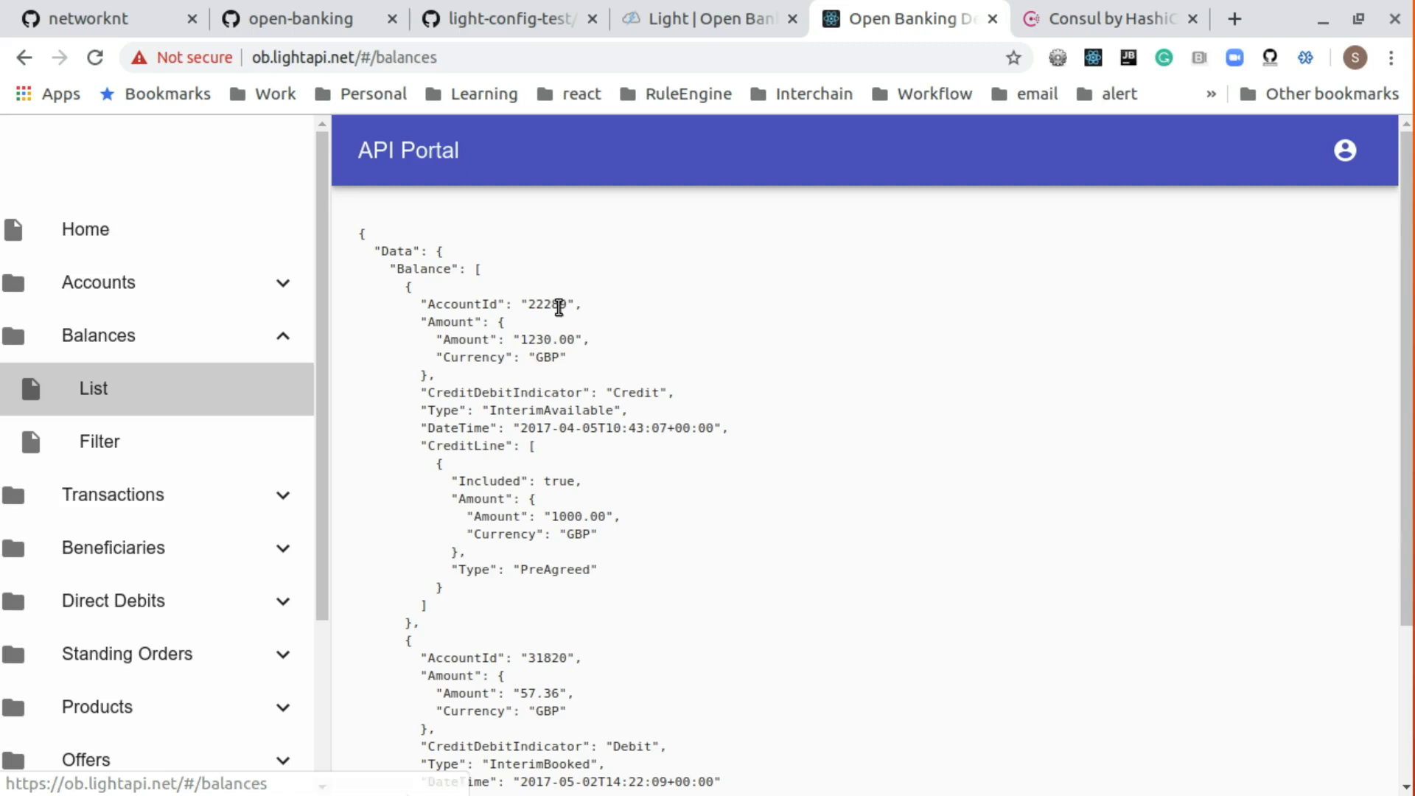
{"action": "double_click", "coordinate": [547, 304]}
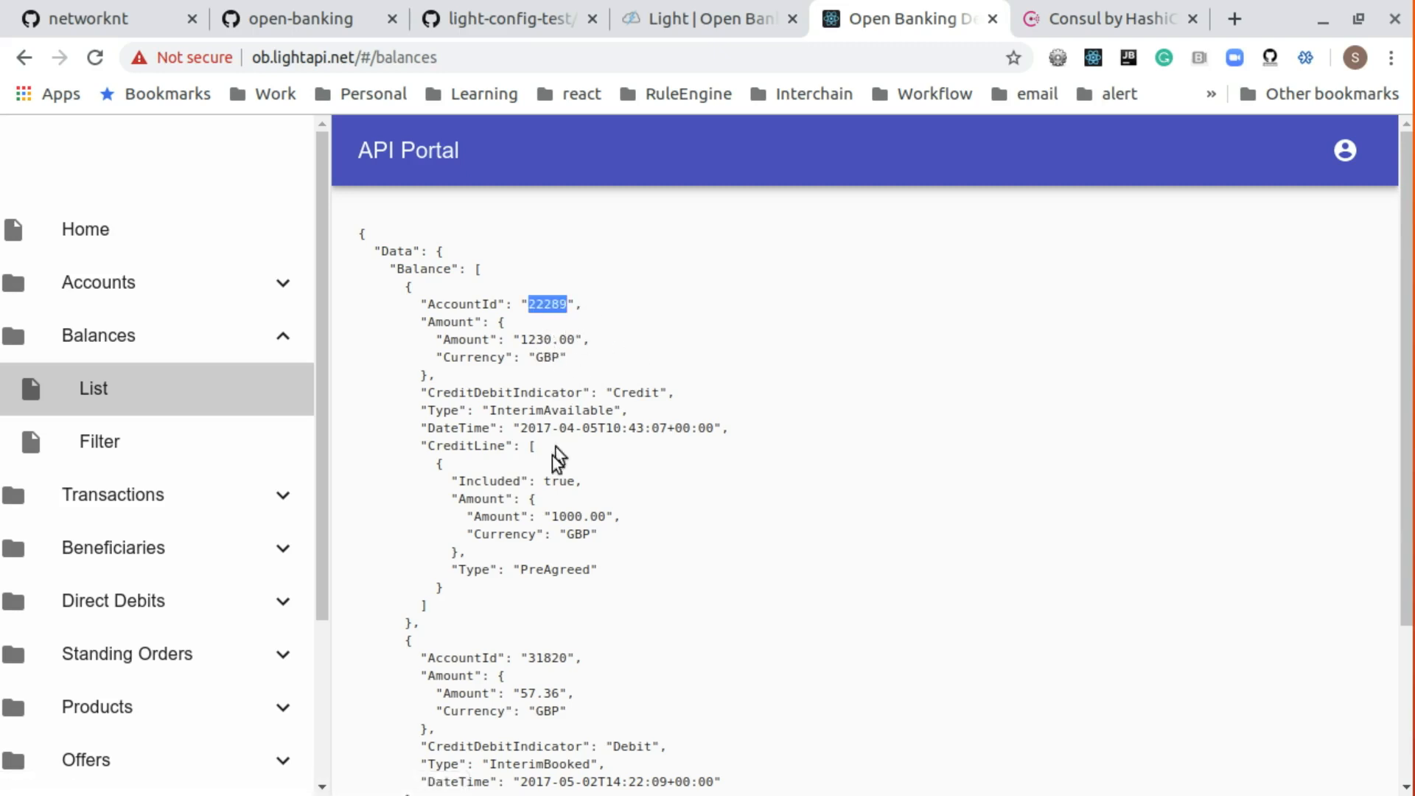
{"action": "double_click", "coordinate": [550, 658]}
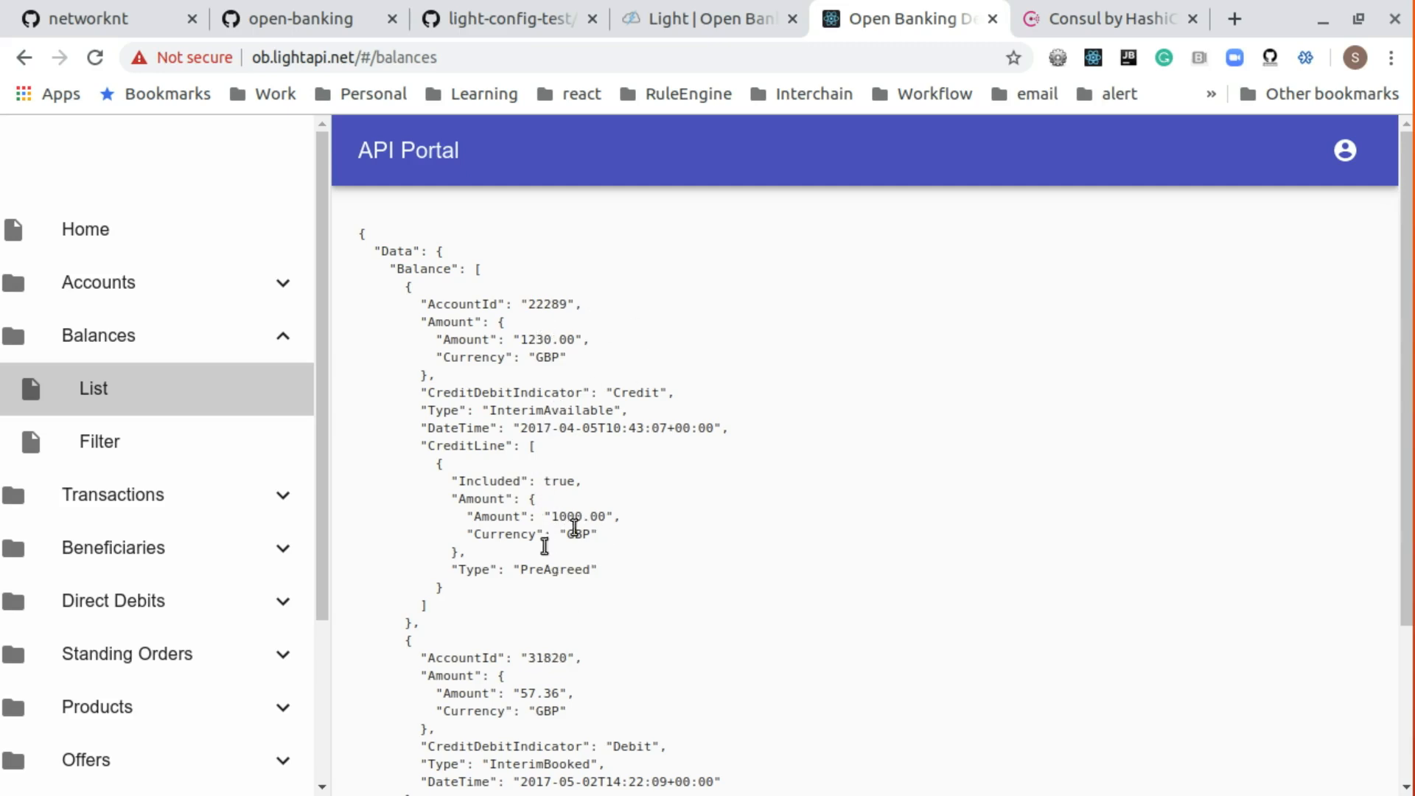
{"action": "scroll", "scroll_direction": "down", "scroll_amount": 3}
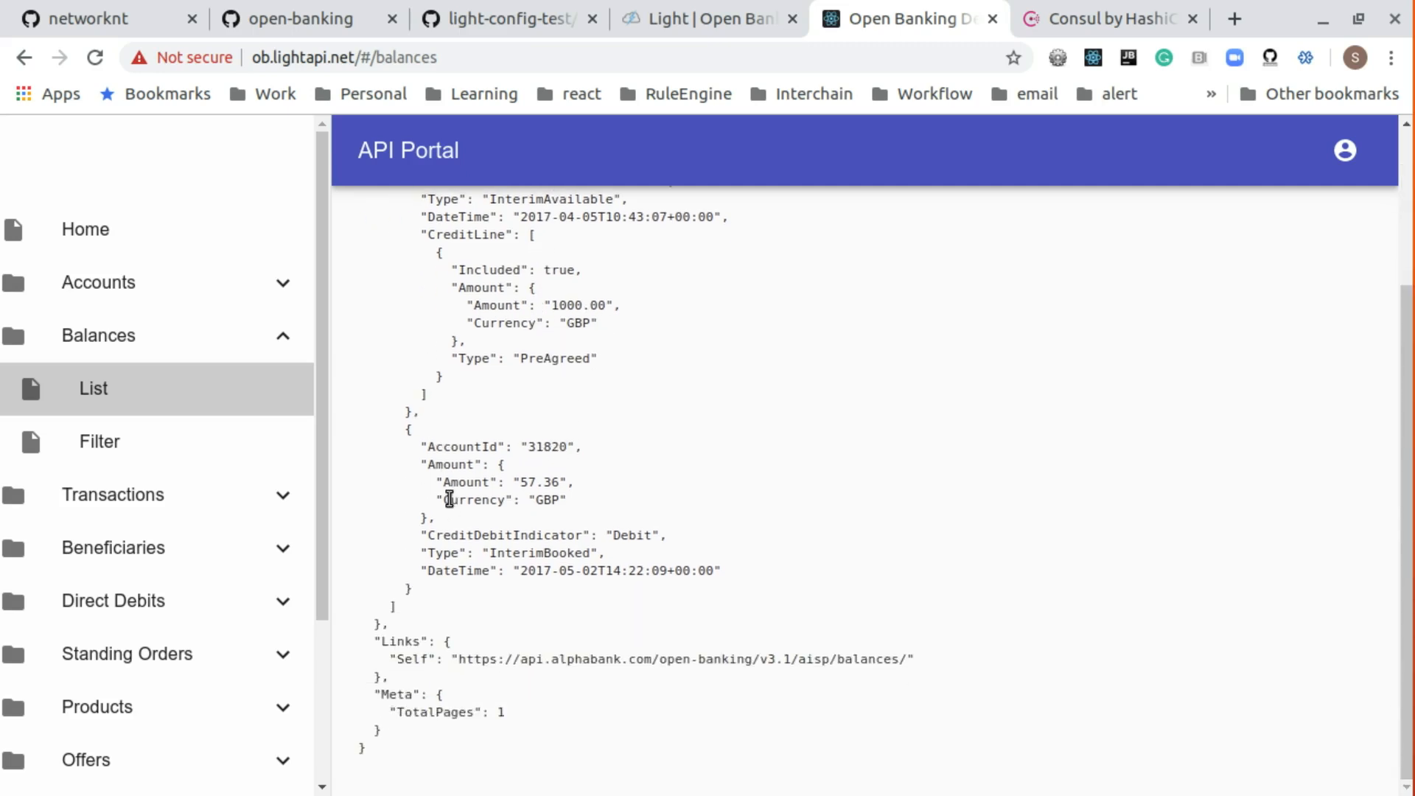
{"action": "scroll", "scroll_direction": "down", "scroll_amount": 3}
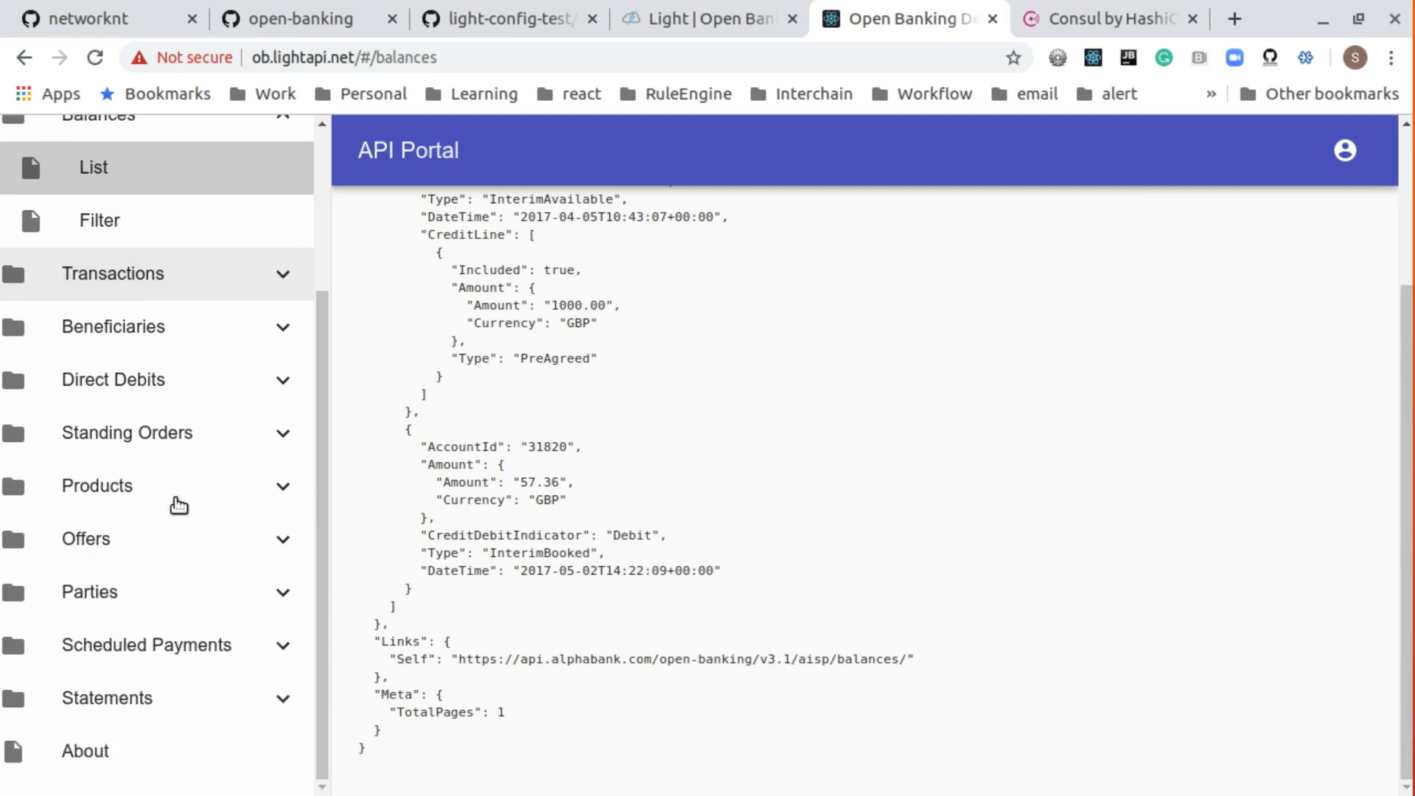
{"action": "mouse_move", "coordinate": [145, 701]}
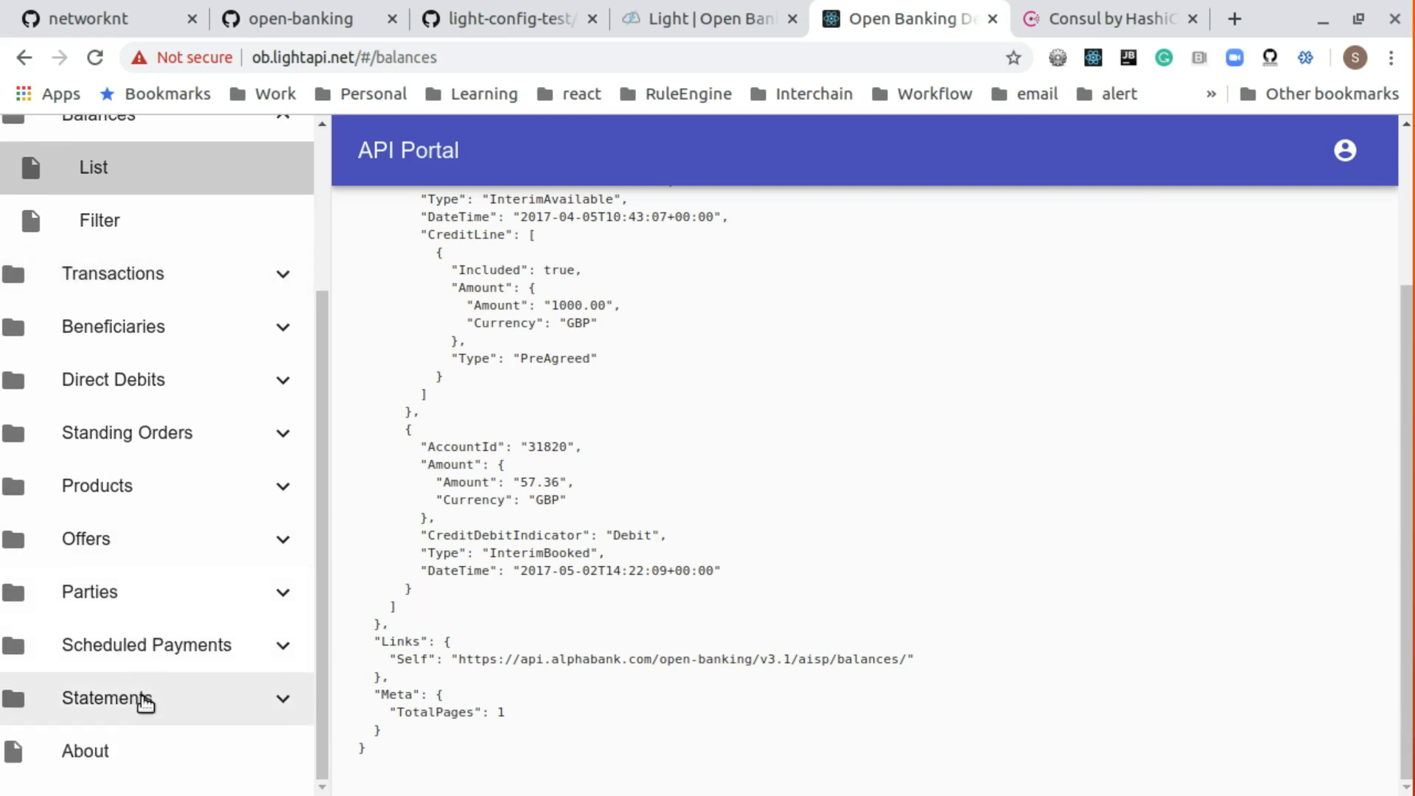
{"action": "left_click", "coordinate": [111, 699]}
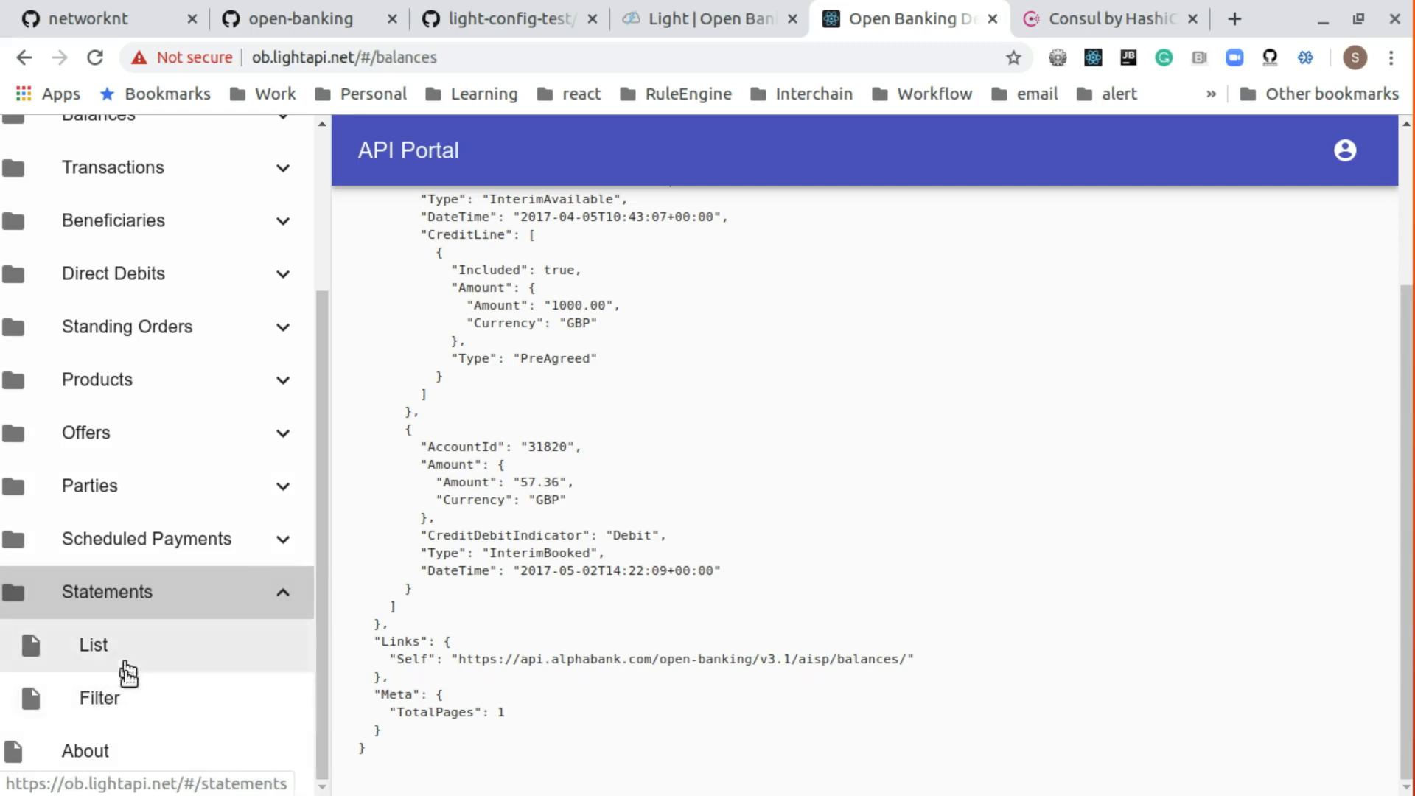
{"action": "left_click", "coordinate": [100, 698]}
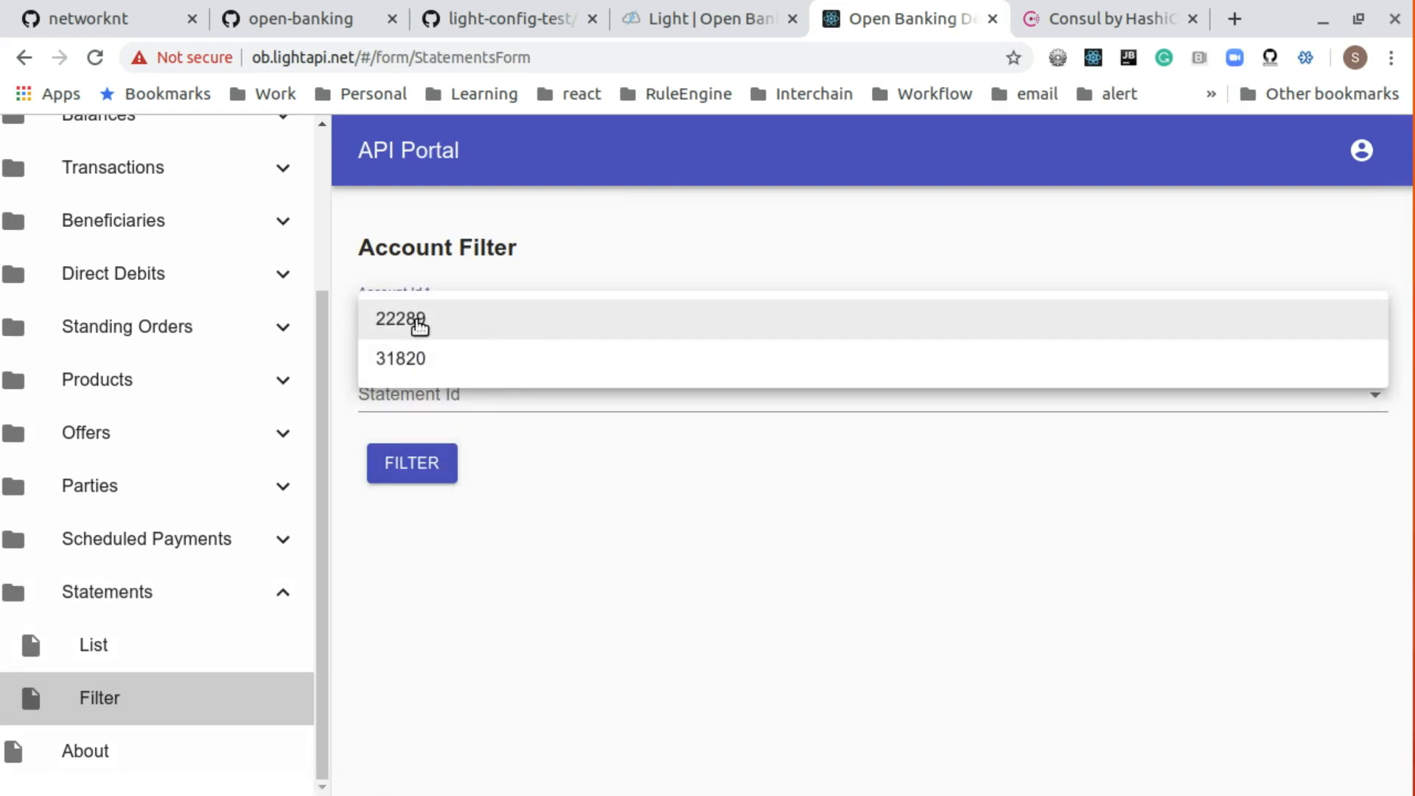
{"action": "left_click", "coordinate": [400, 320]}
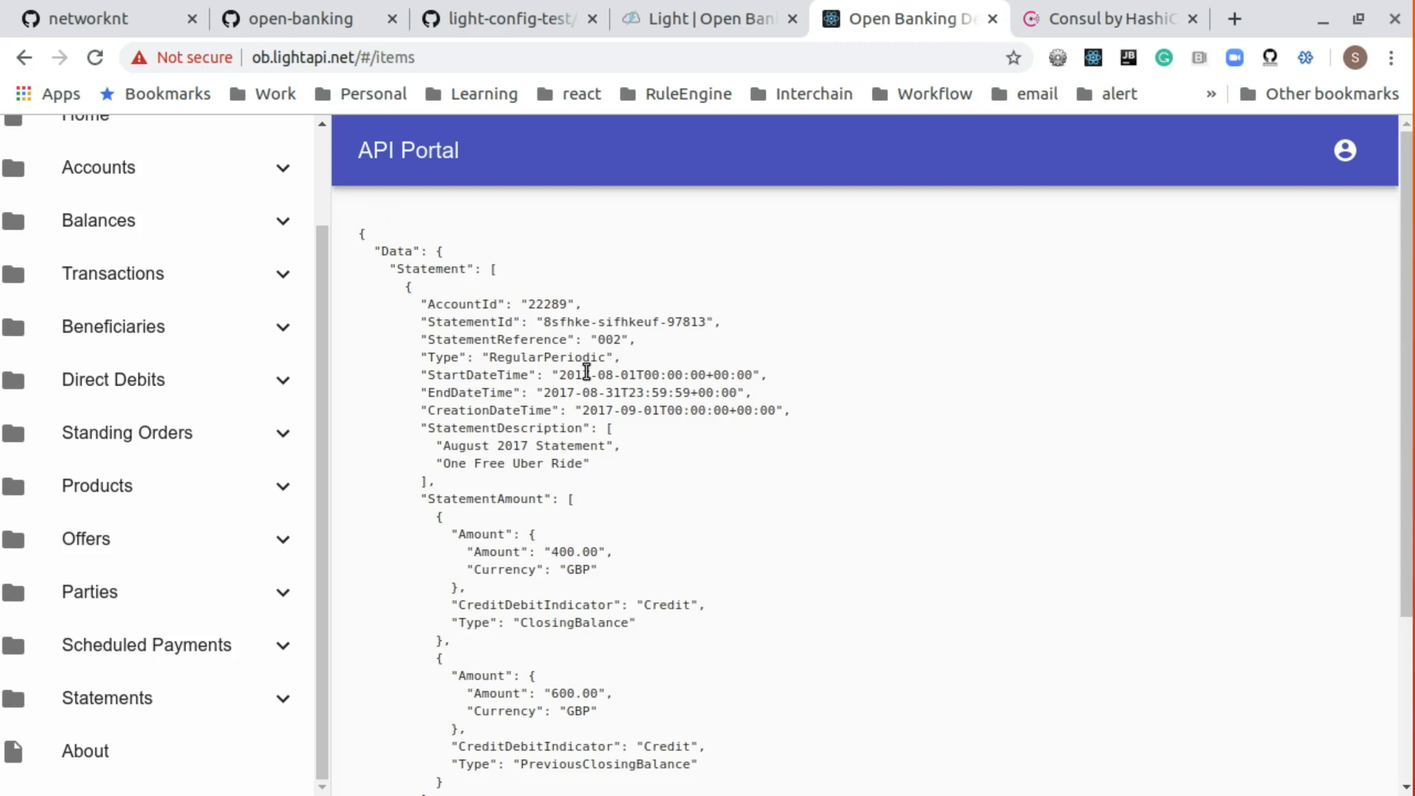
{"action": "scroll", "scroll_direction": "down", "scroll_amount": 3}
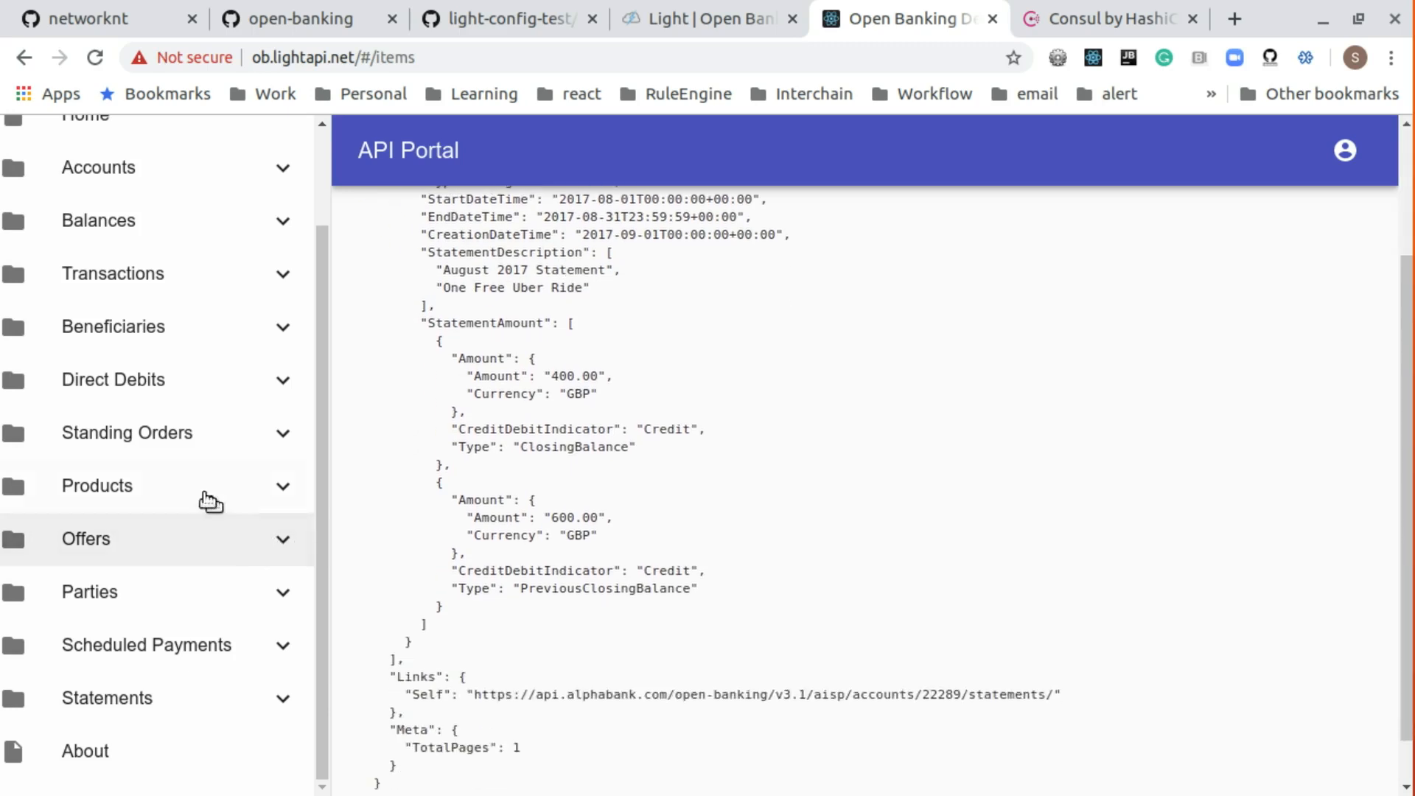
{"action": "mouse_move", "coordinate": [605, 336]}
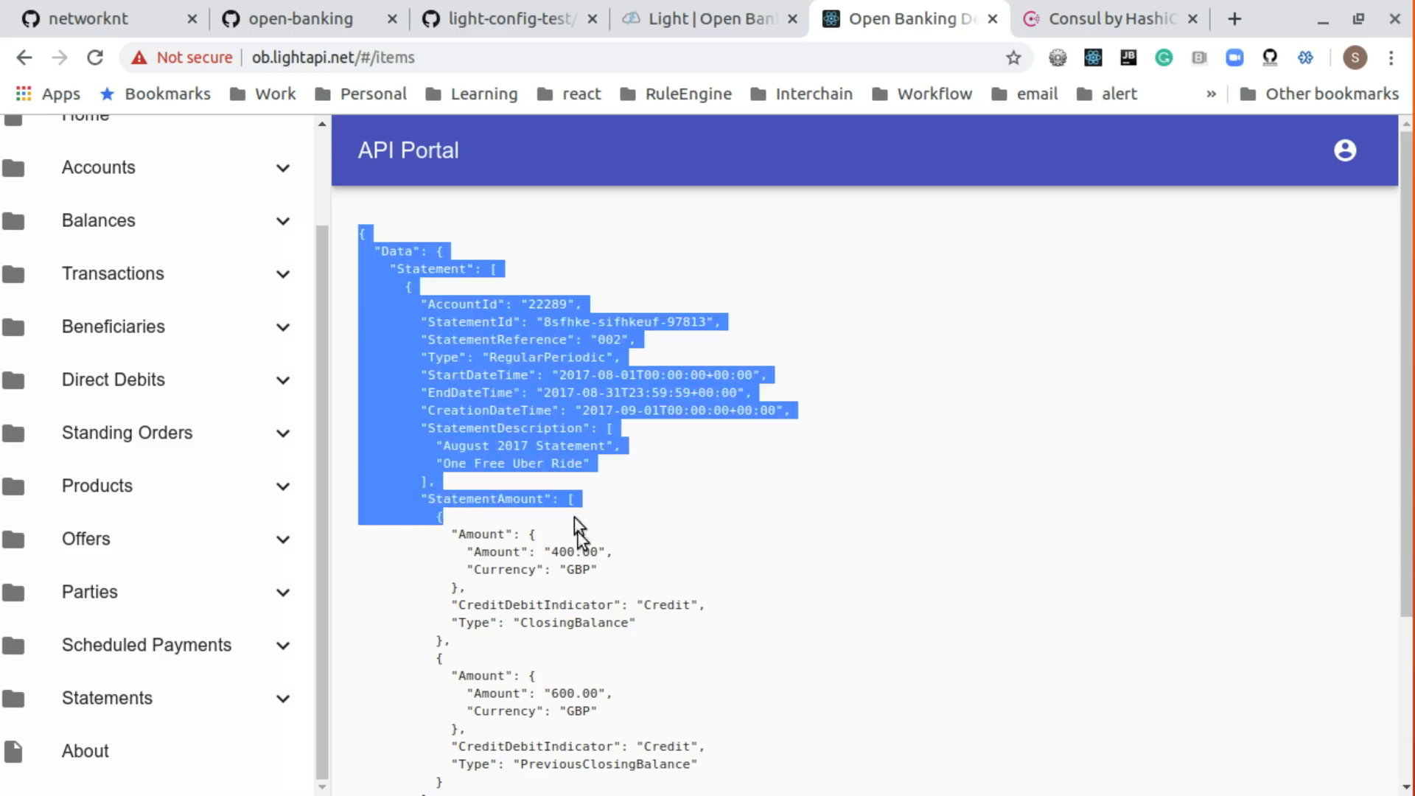
{"action": "scroll", "scroll_direction": "down", "scroll_amount": 3}
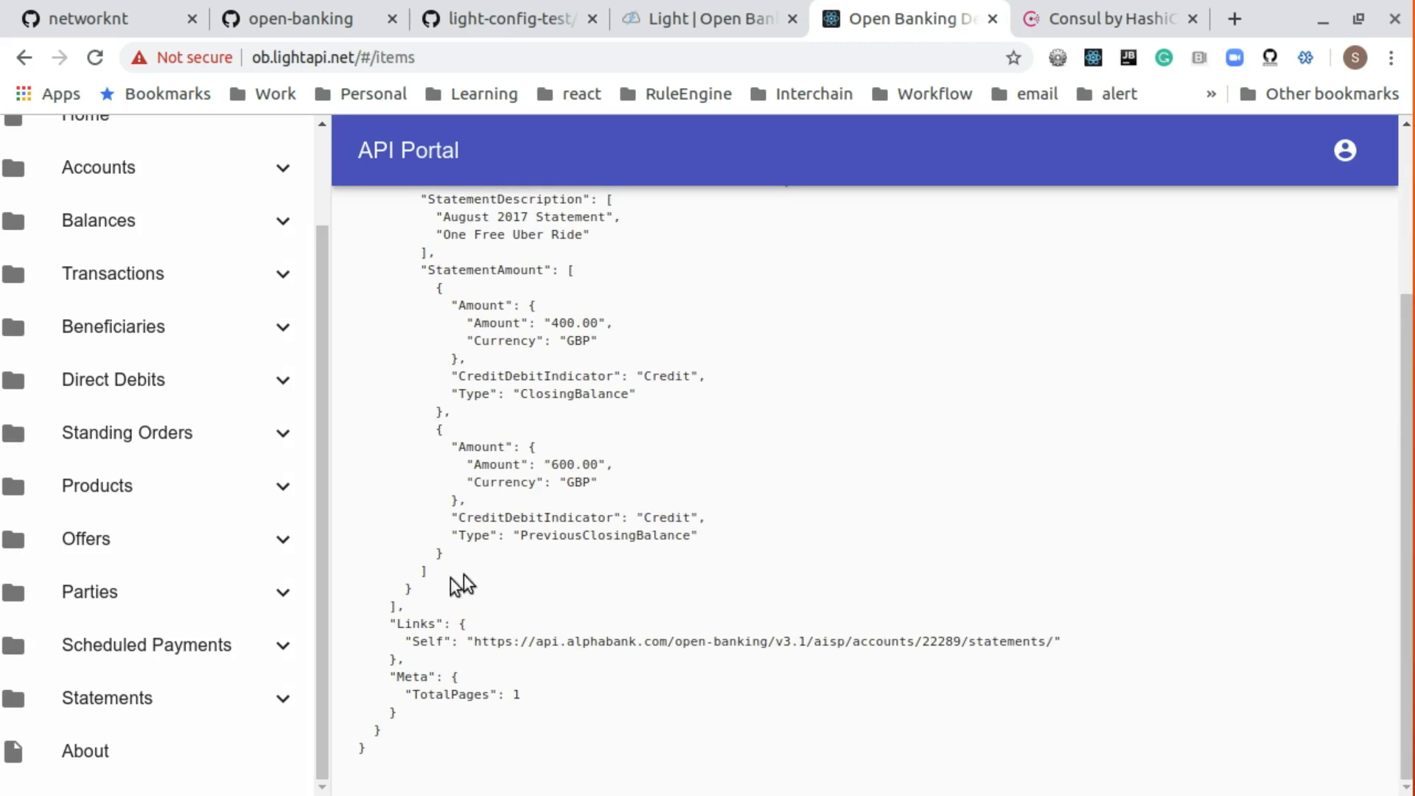
{"action": "mouse_move", "coordinate": [469, 582]}
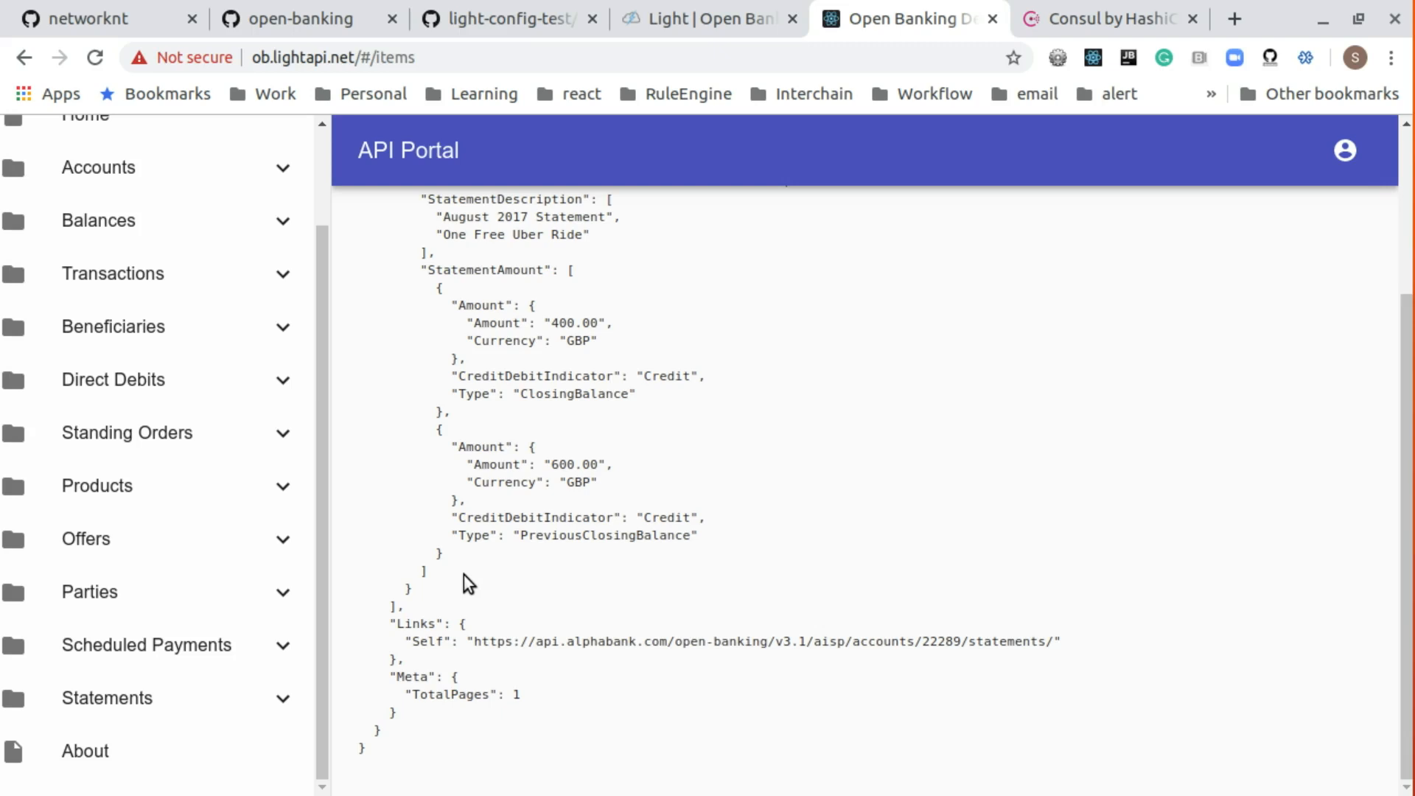
{"action": "mouse_move", "coordinate": [136, 478]}
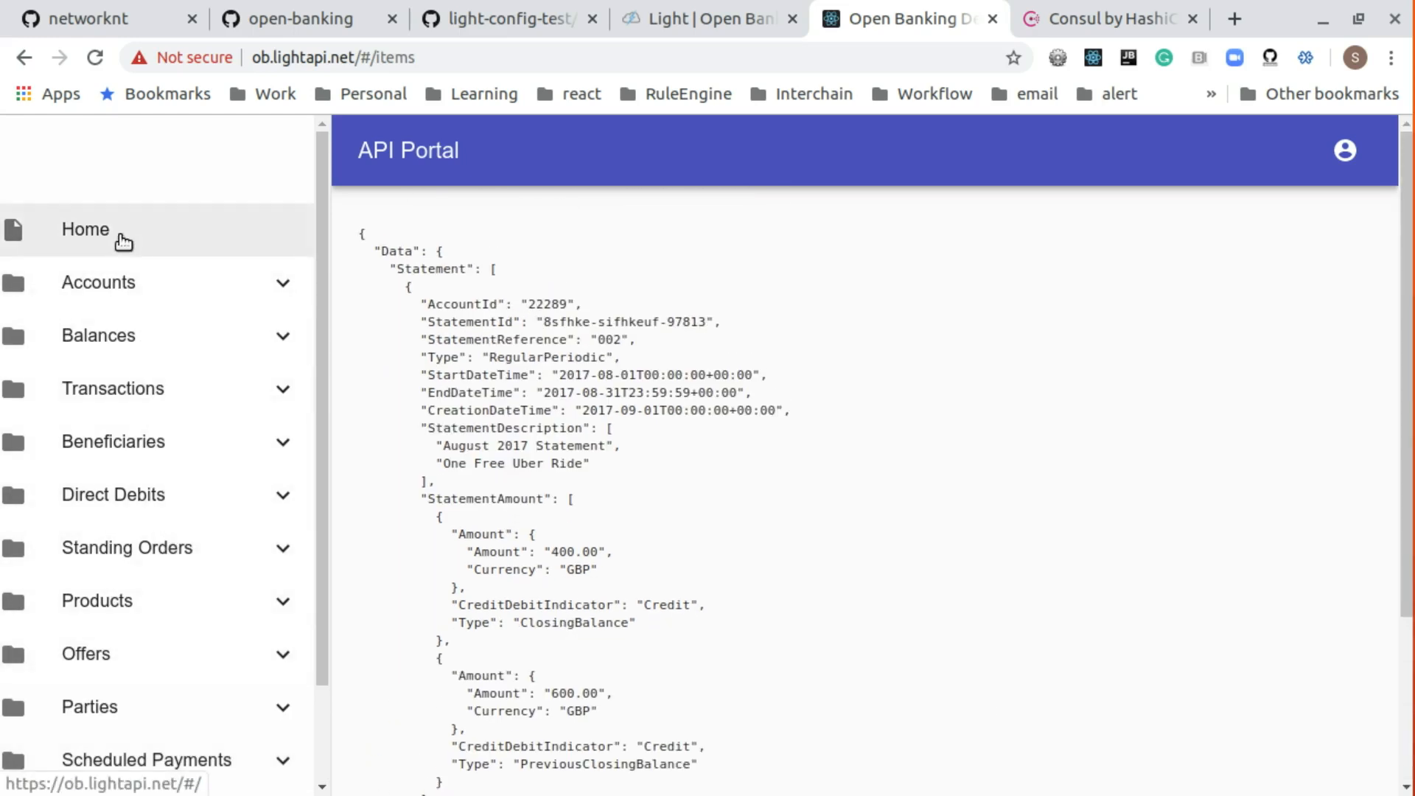
{"action": "mouse_move", "coordinate": [109, 243]}
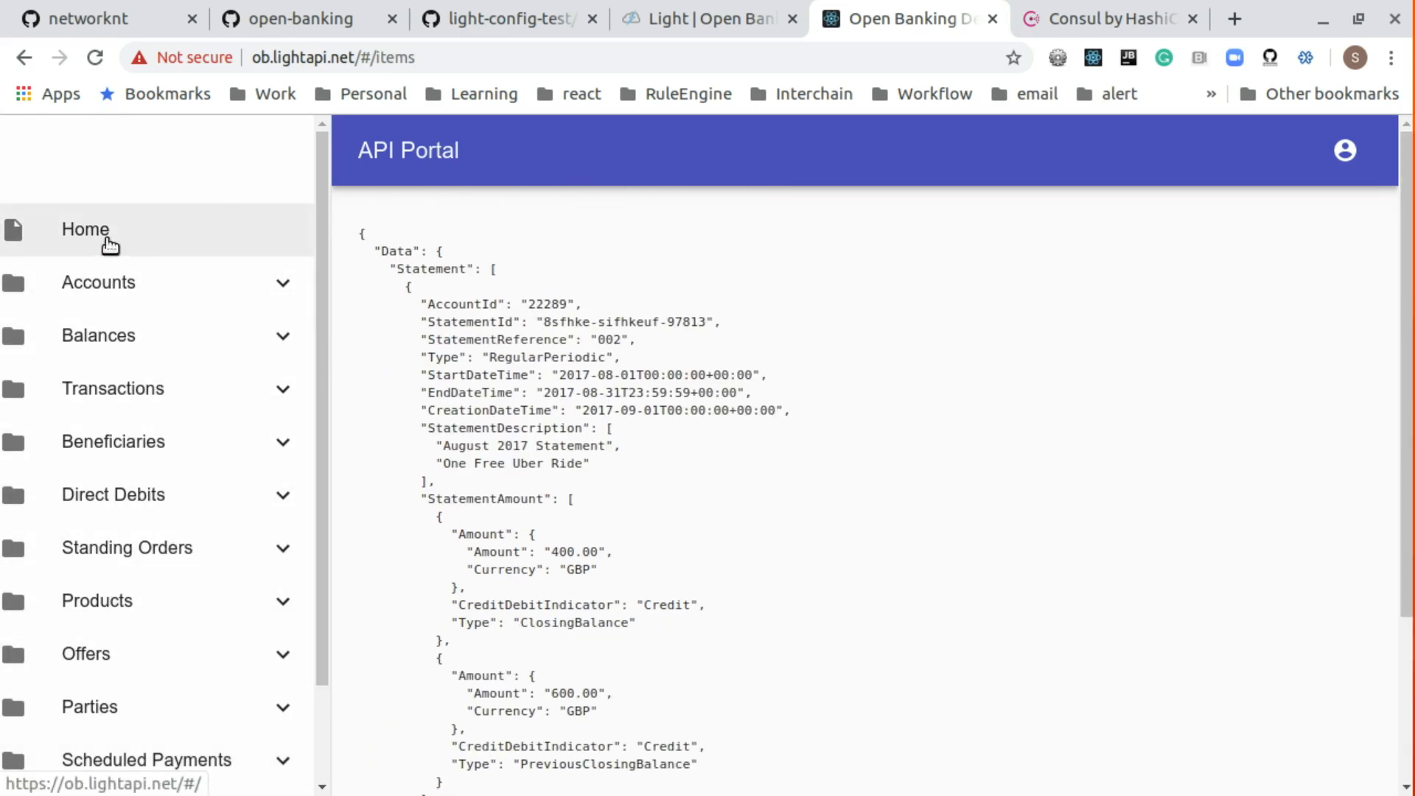
{"action": "mouse_move", "coordinate": [118, 252]}
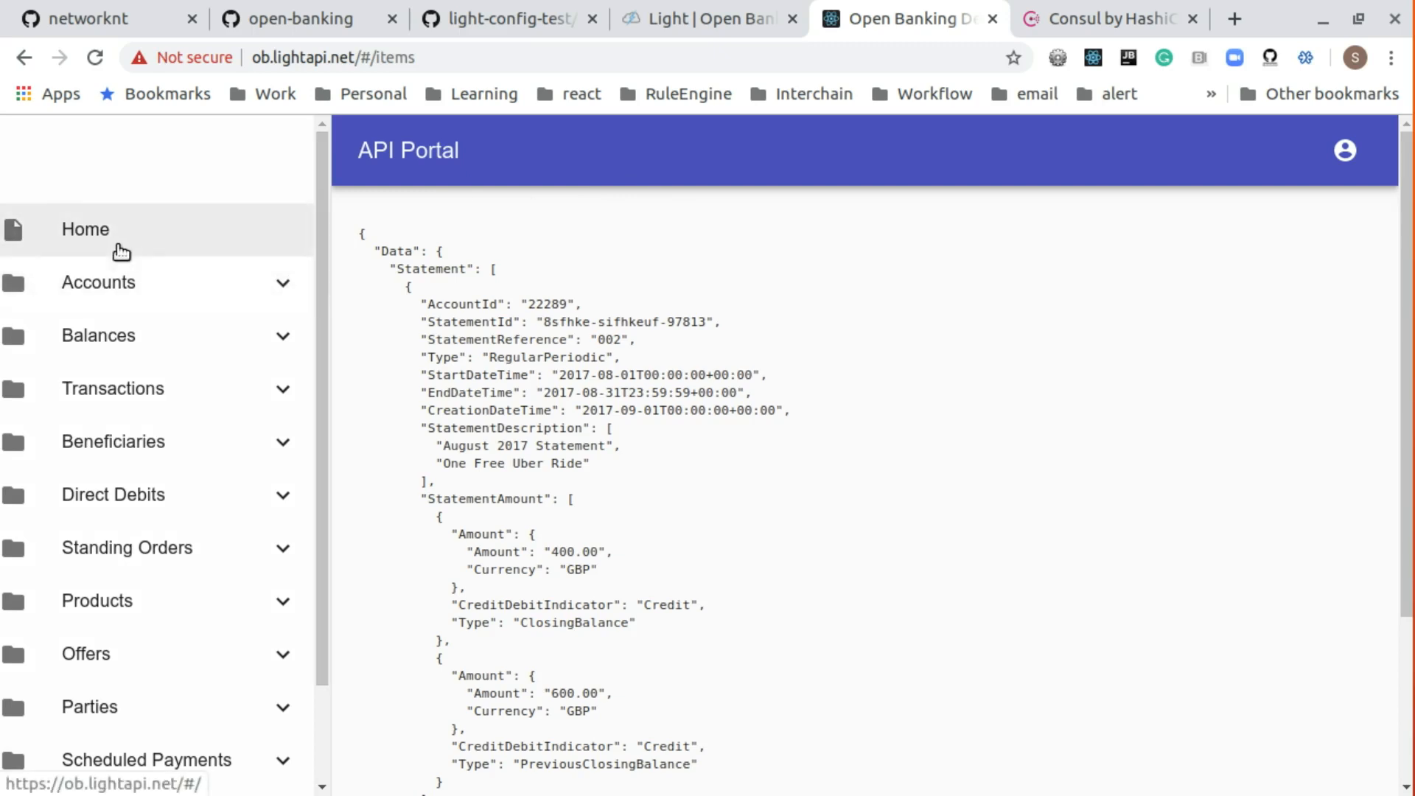
{"action": "mouse_move", "coordinate": [710, 351]}
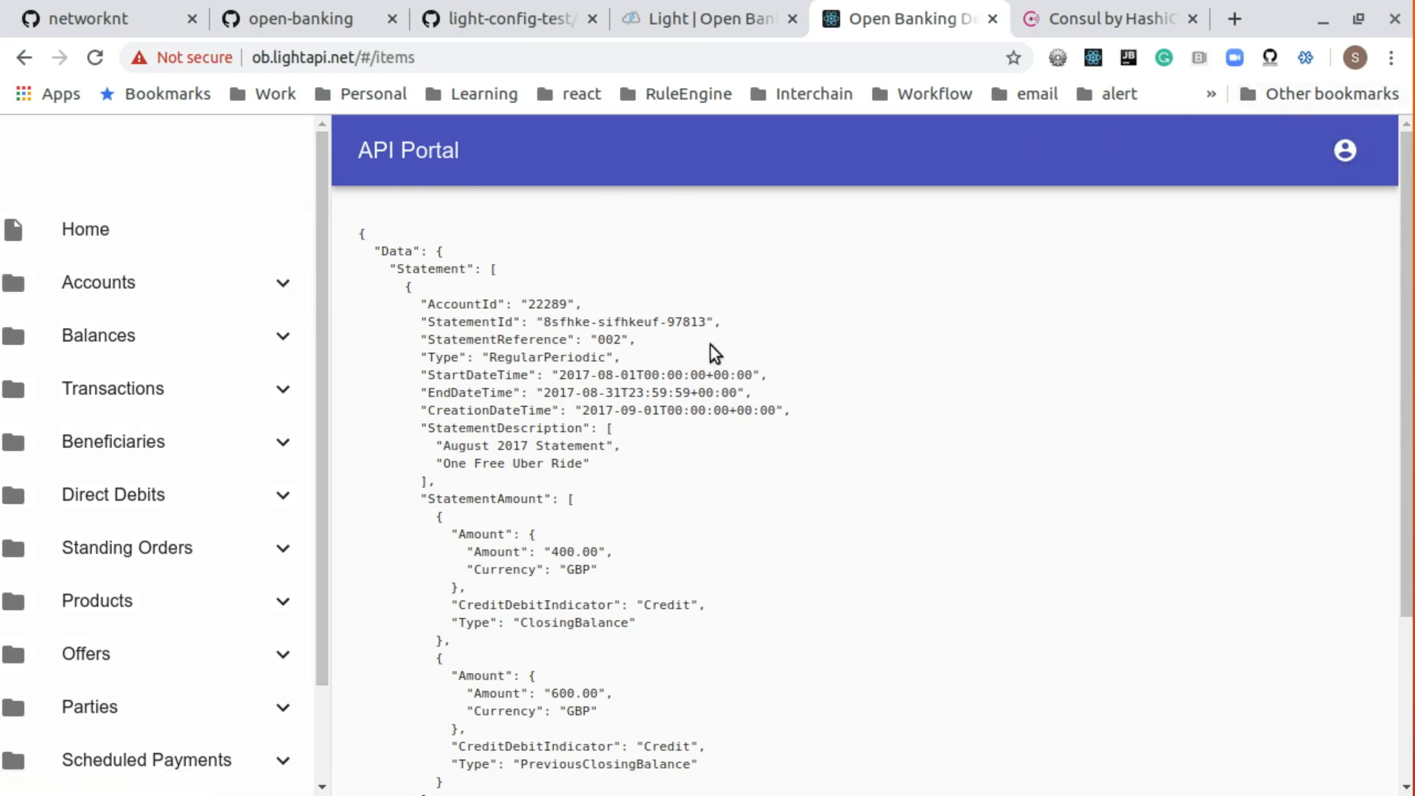
{"action": "mouse_move", "coordinate": [897, 305]}
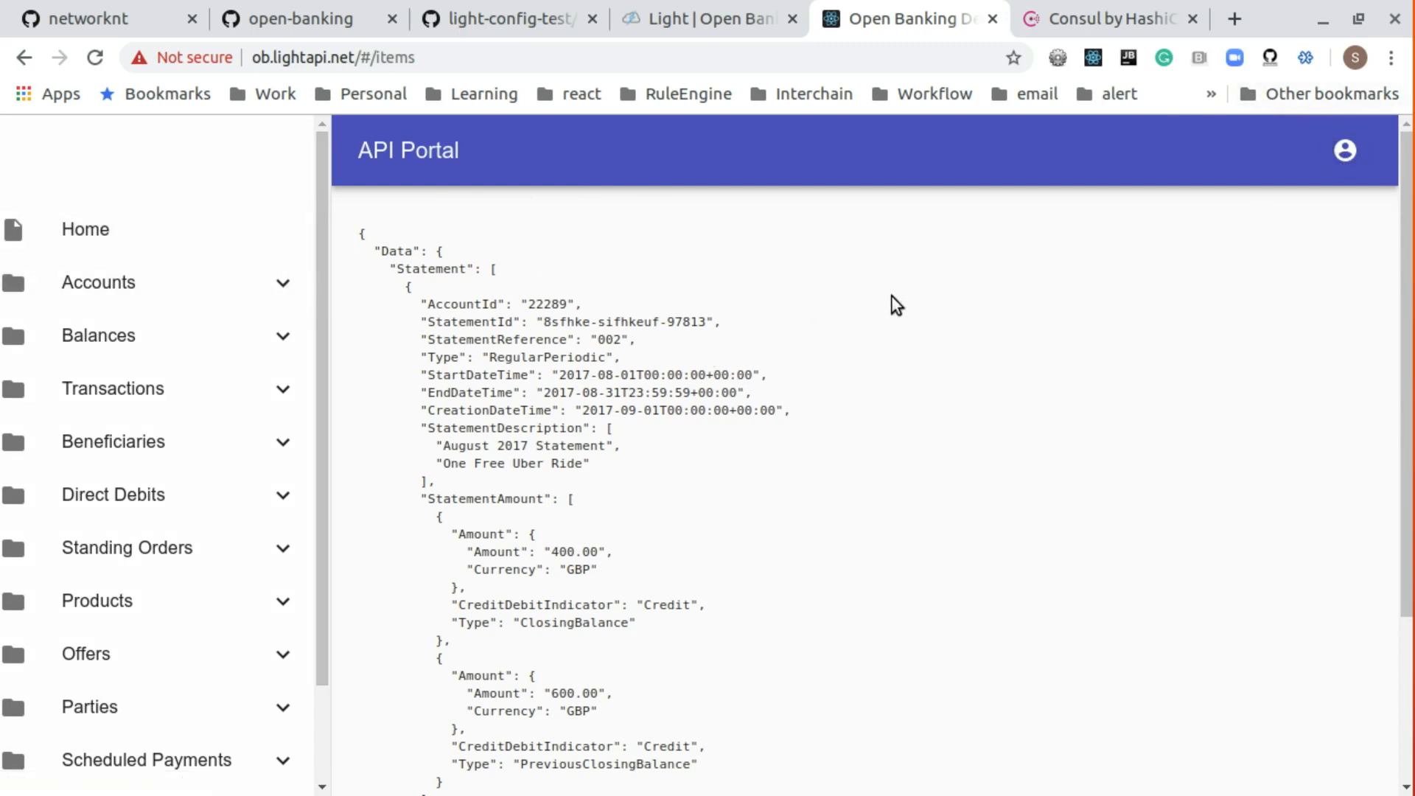
{"action": "mouse_move", "coordinate": [815, 303]}
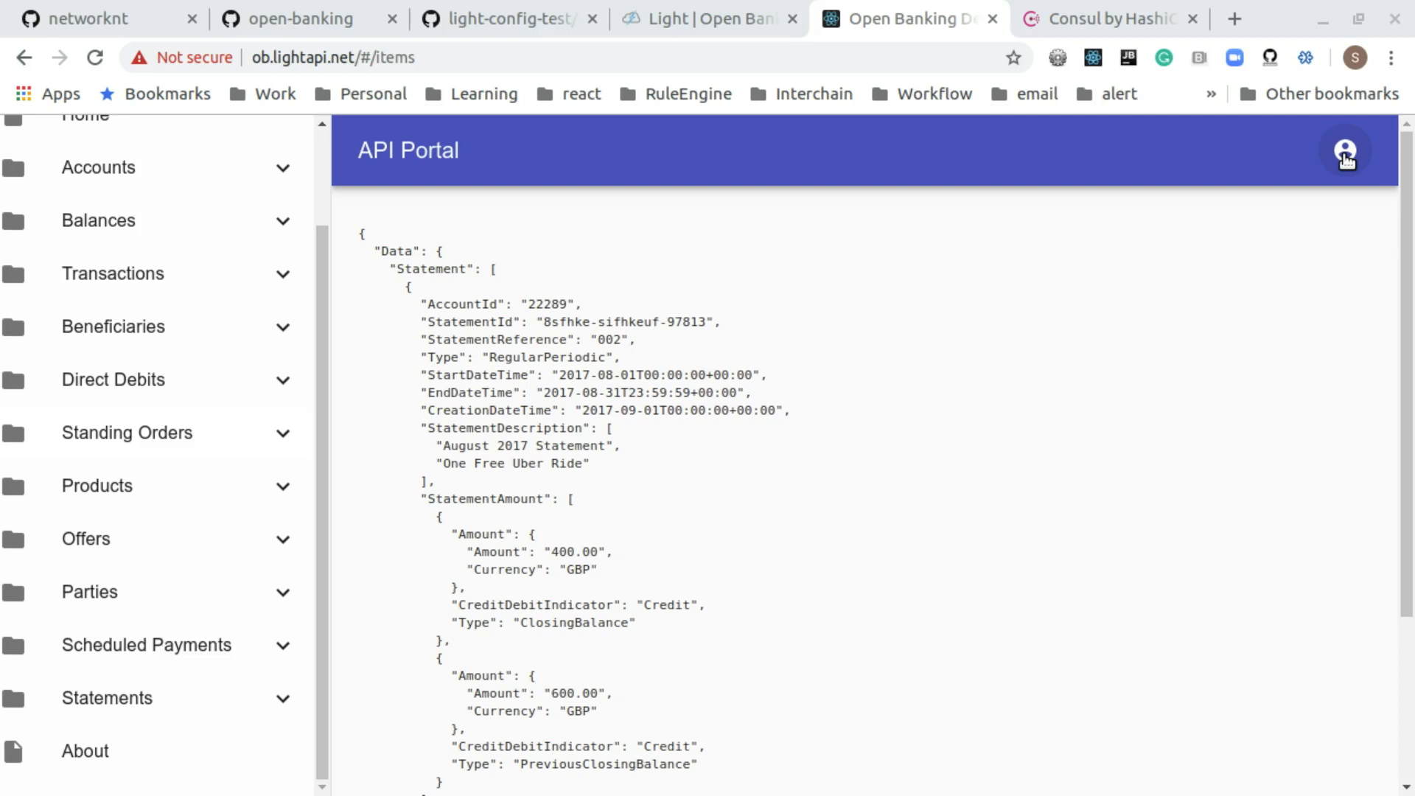
{"action": "left_click", "coordinate": [1344, 149]}
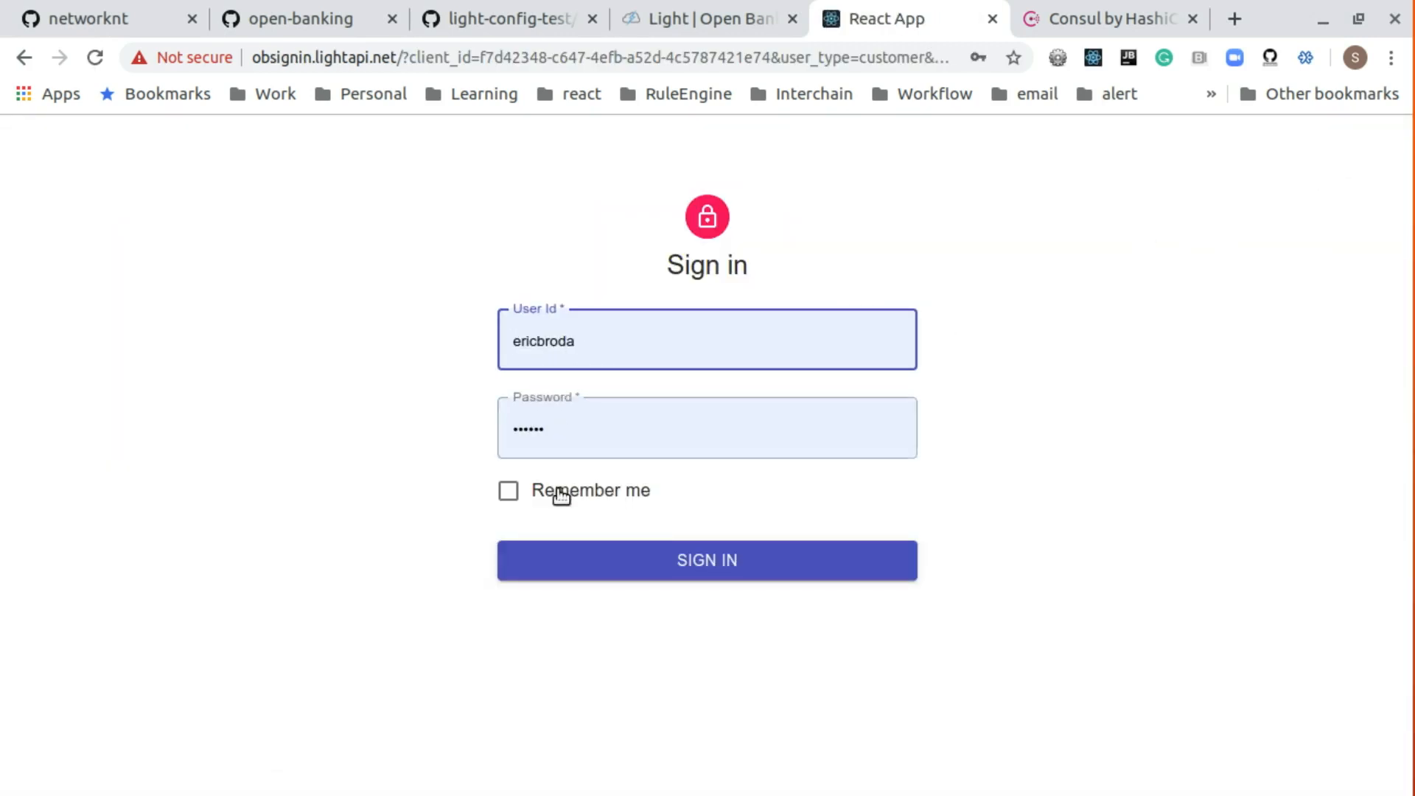
{"action": "mouse_move", "coordinate": [617, 561]}
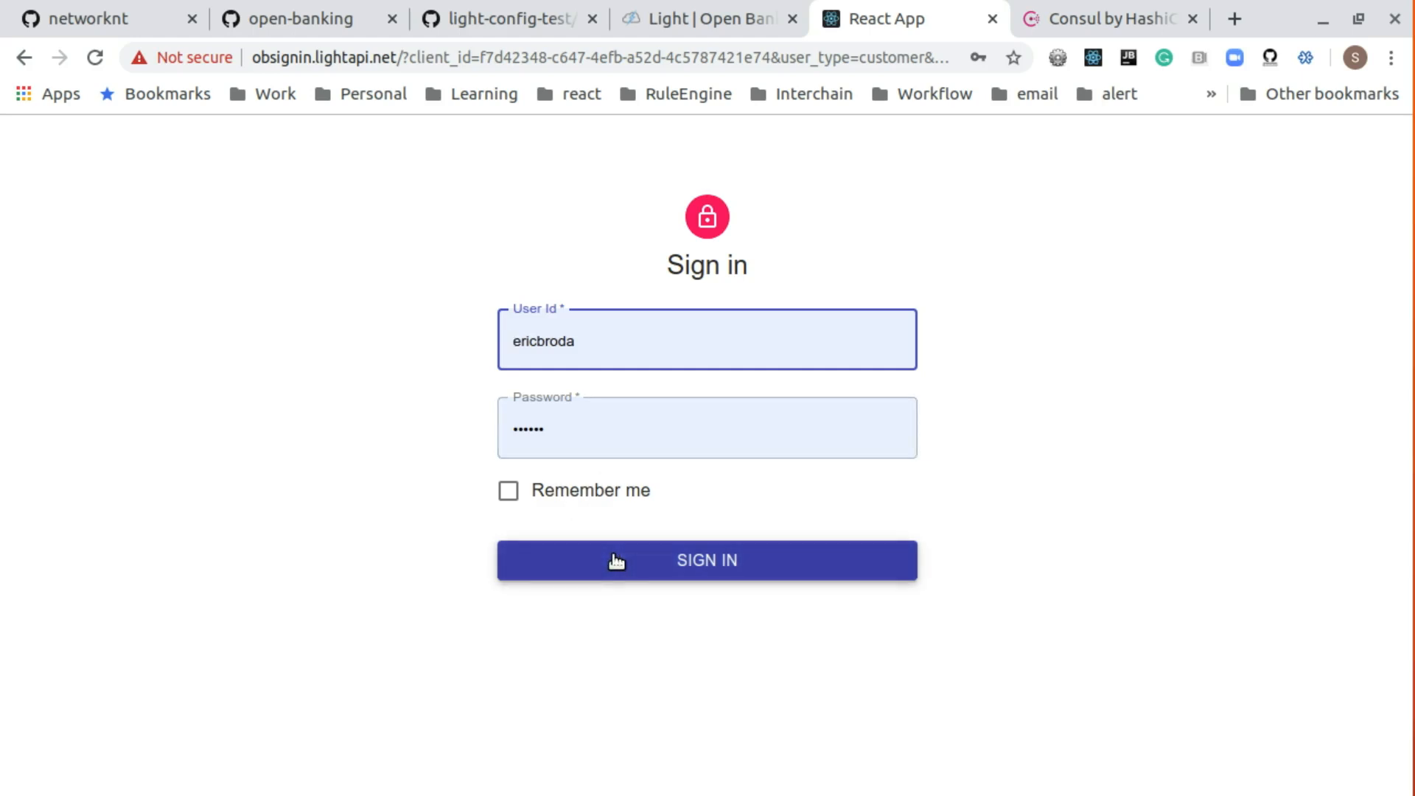
- Sign in again and deny the application access to accounts, returning to Home
{"action": "left_click", "coordinate": [706, 560]}
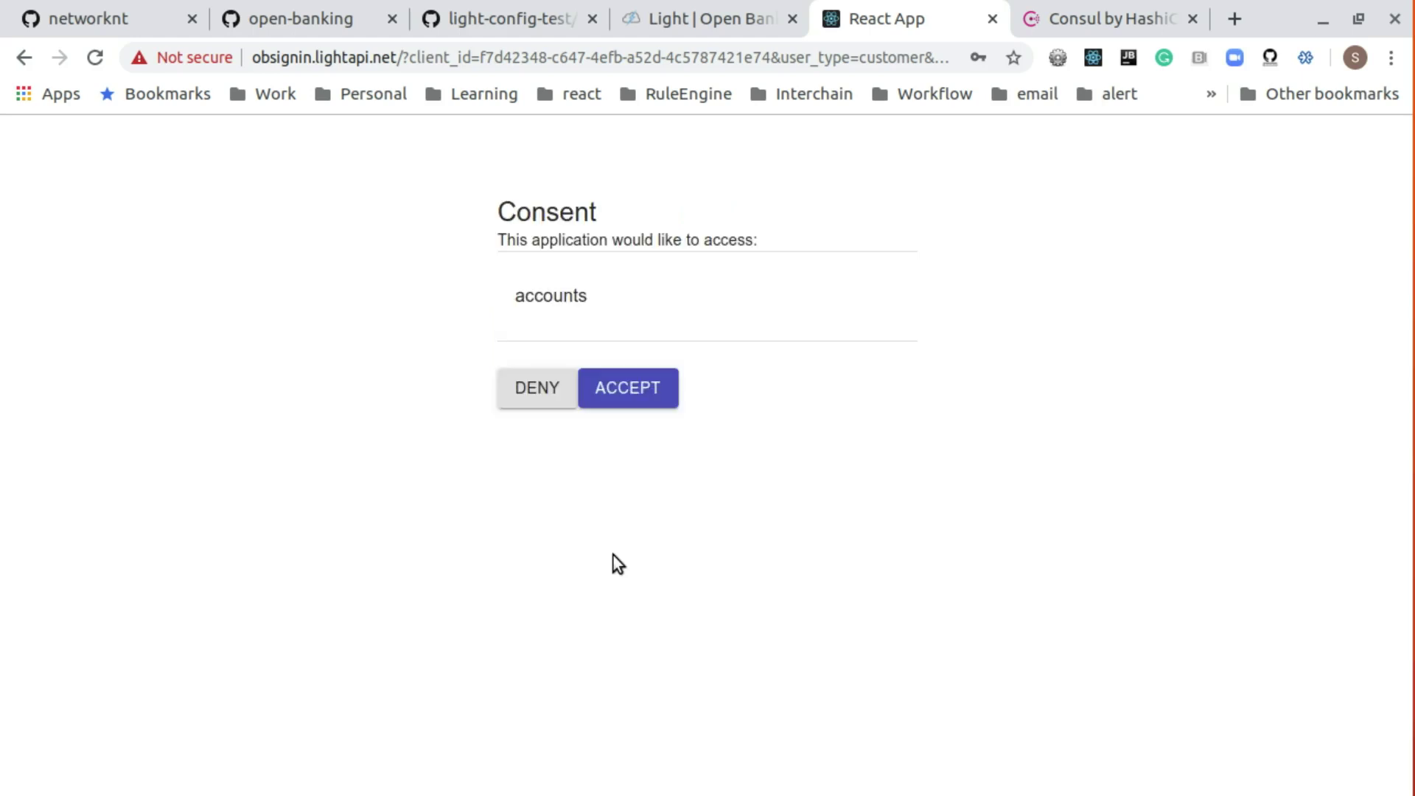
{"action": "mouse_move", "coordinate": [538, 401]}
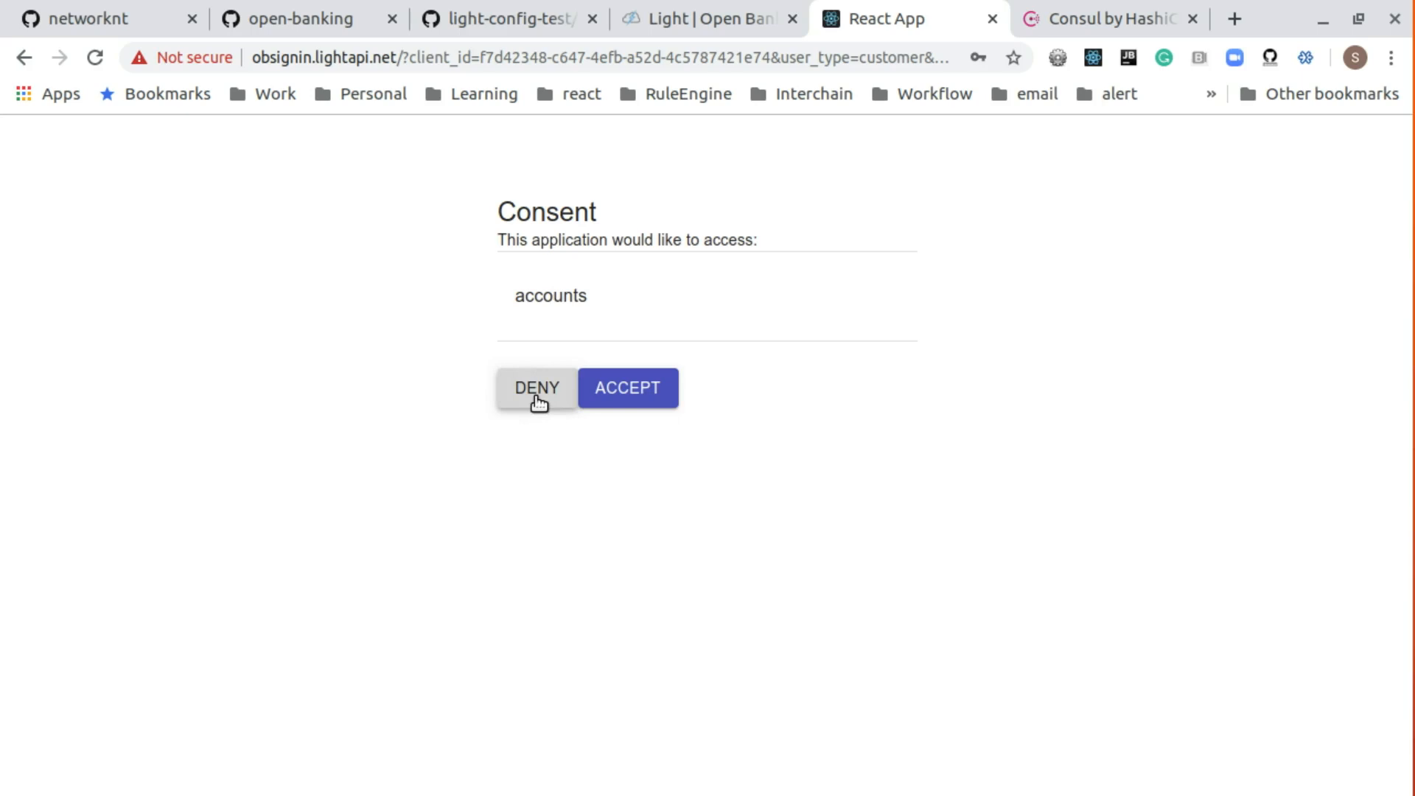
{"action": "left_click", "coordinate": [628, 388]}
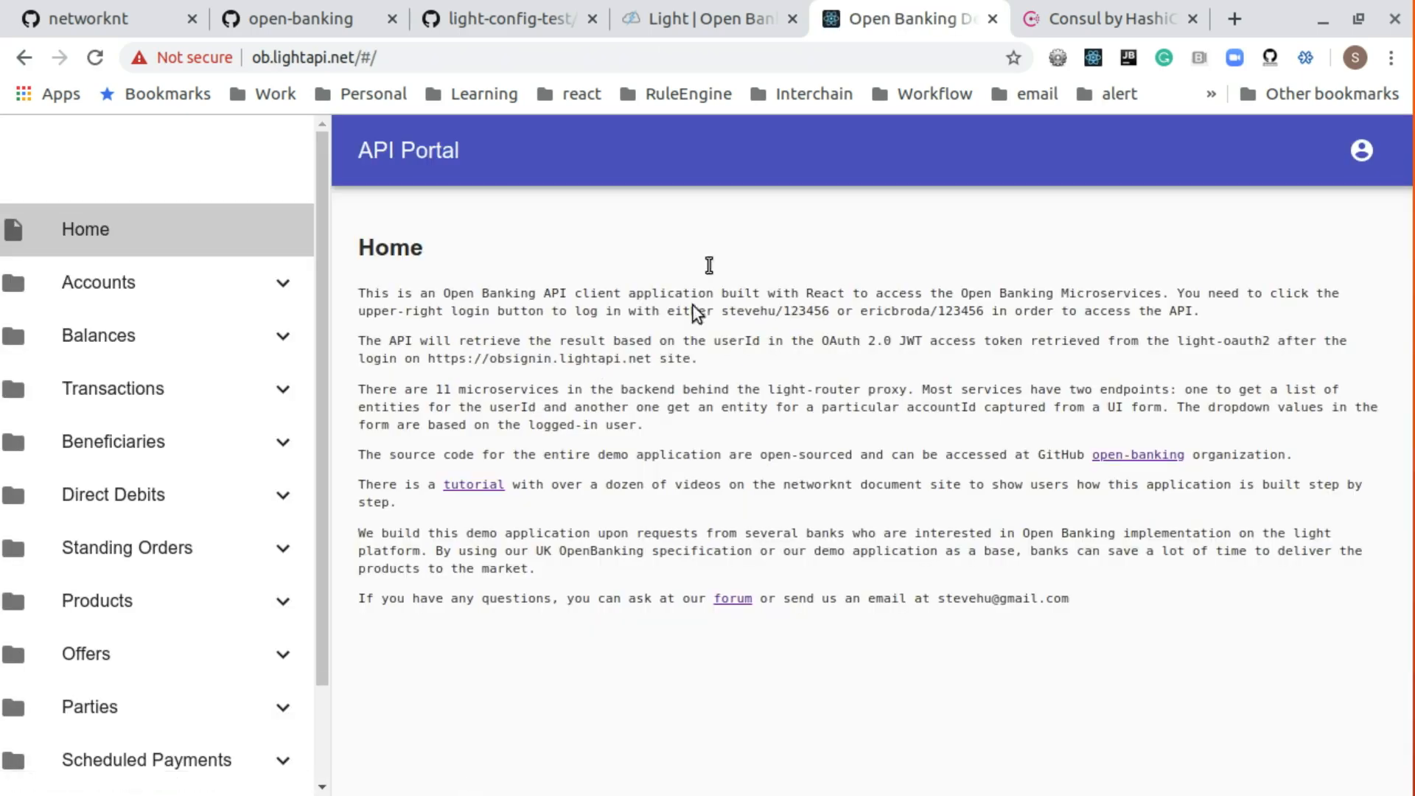
{"action": "mouse_move", "coordinate": [401, 63]}
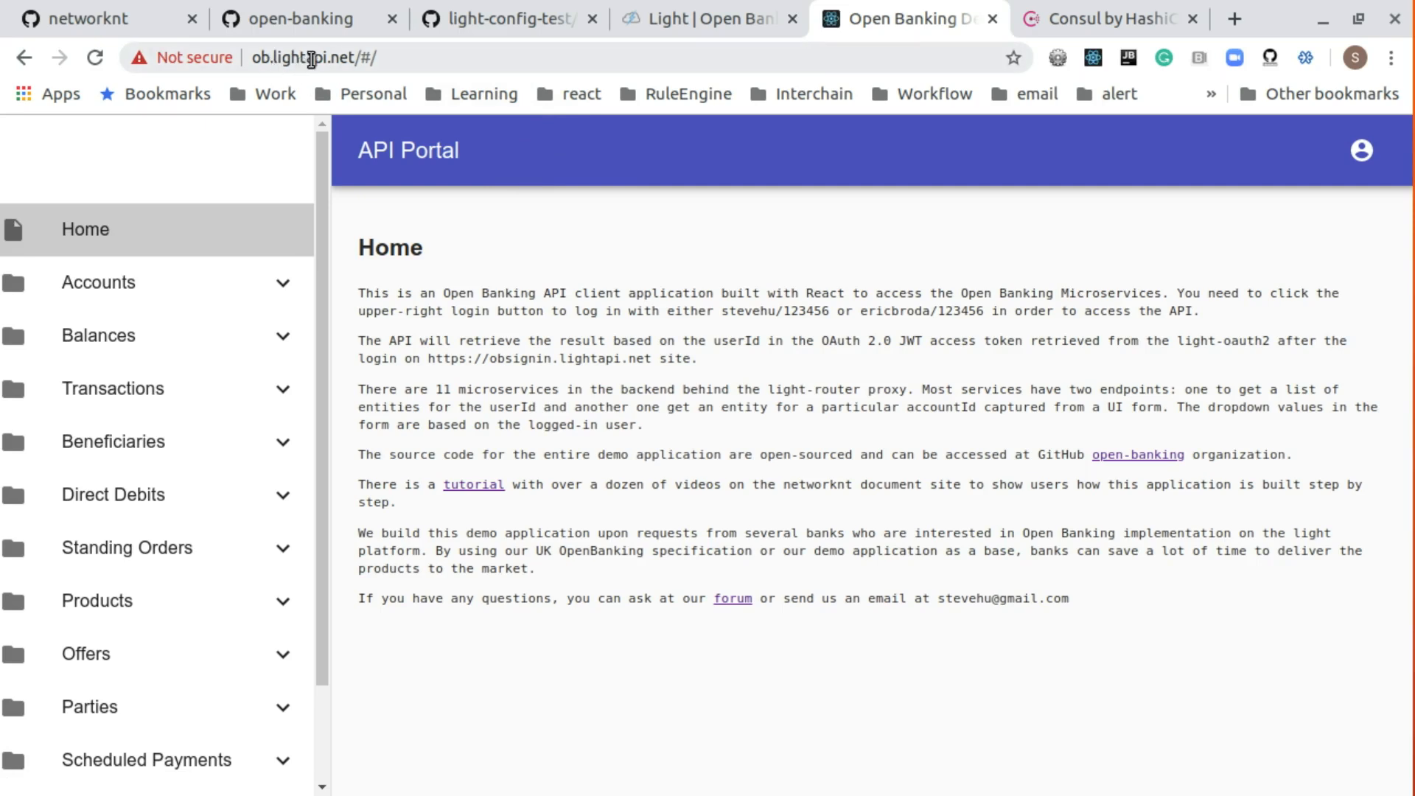
{"action": "mouse_move", "coordinate": [193, 329]}
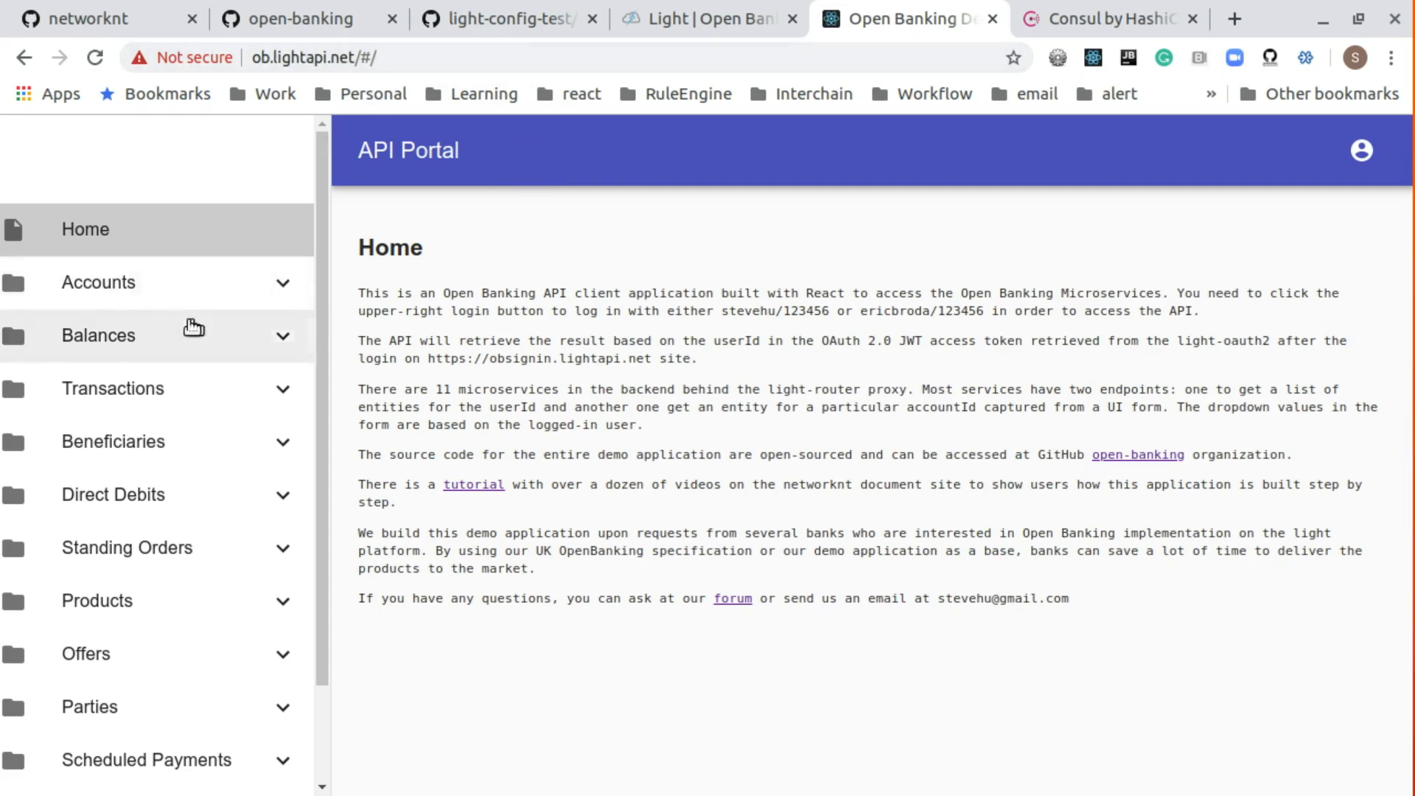
- Check the Accounts list, now Unauthorized, and bring up the Account Filter form
{"action": "left_click", "coordinate": [98, 281]}
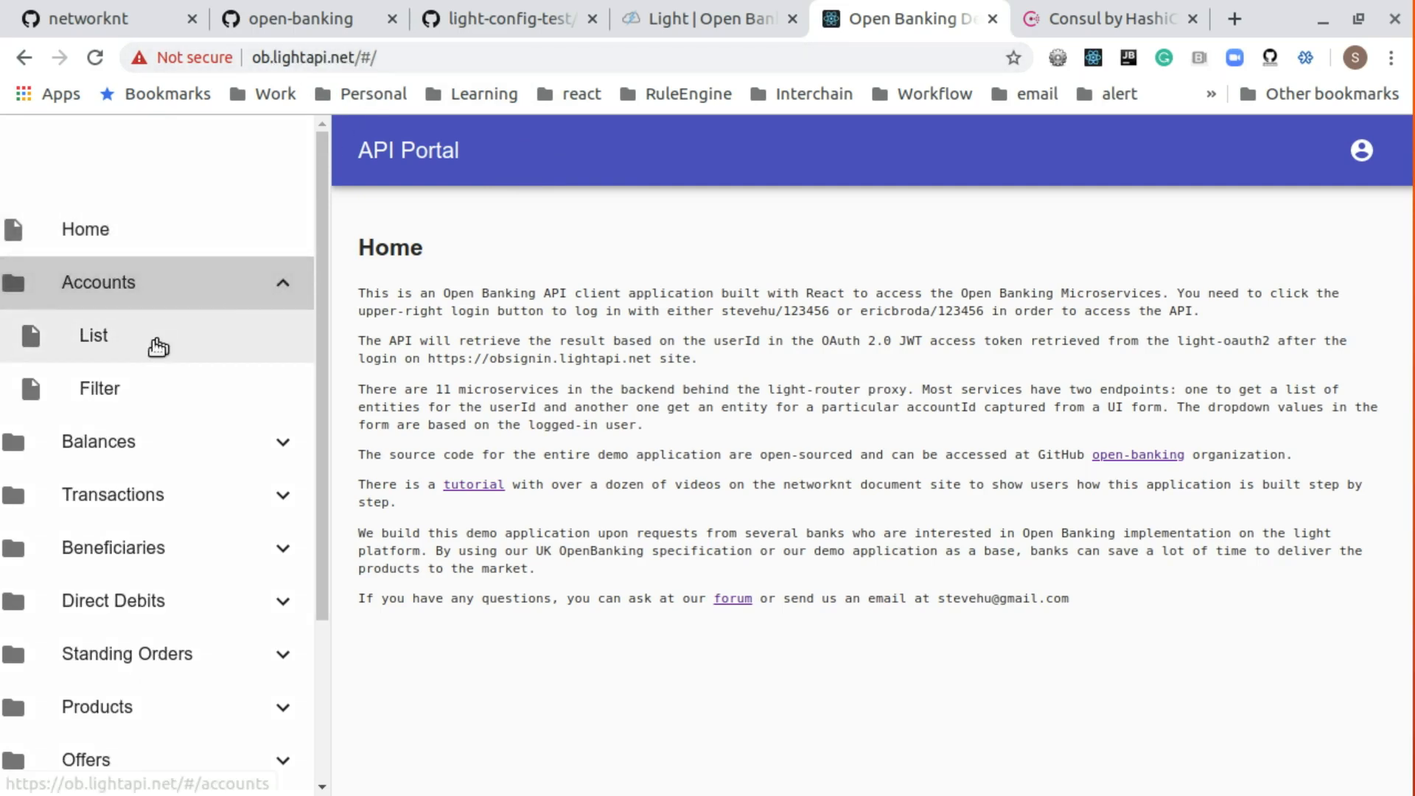
{"action": "left_click", "coordinate": [92, 336]}
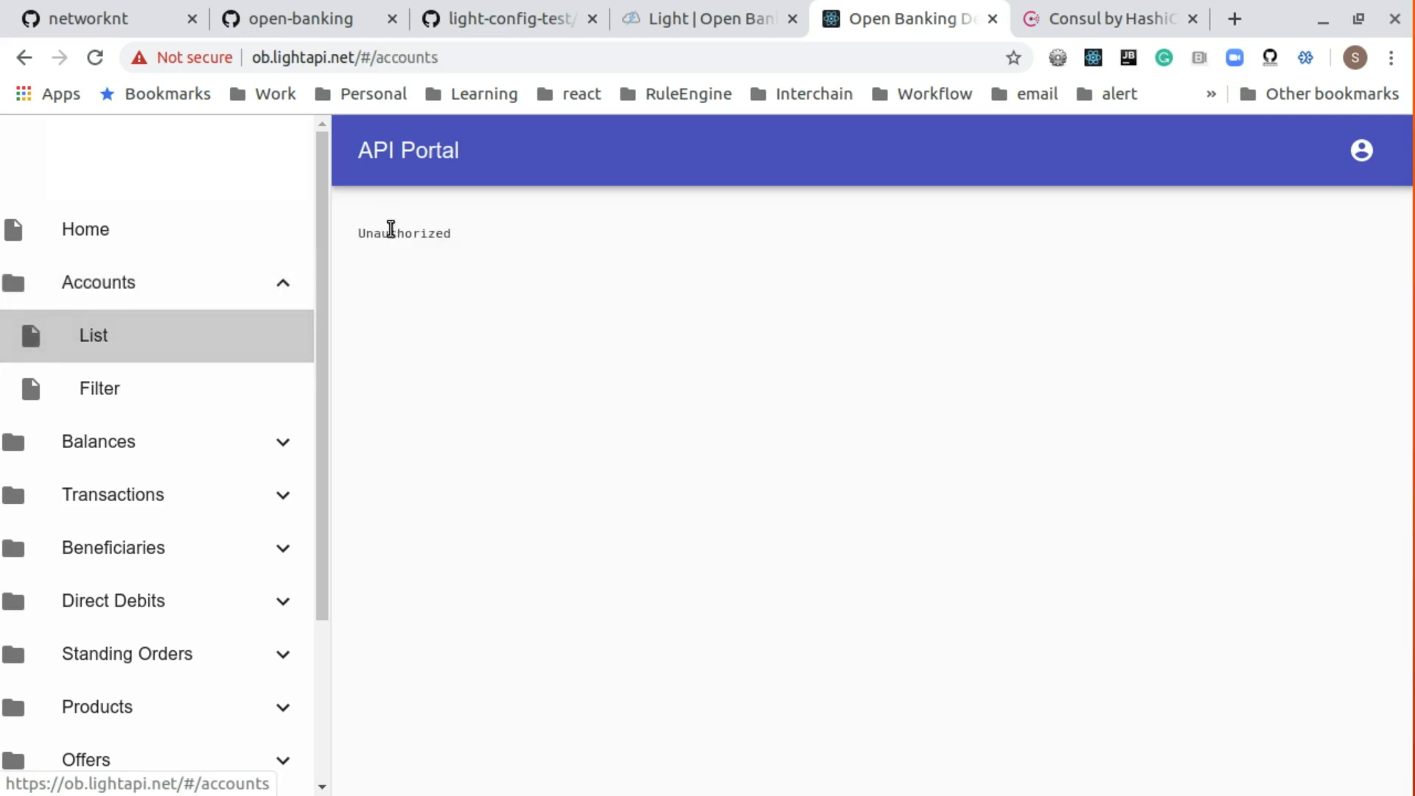
{"action": "mouse_move", "coordinate": [609, 242]}
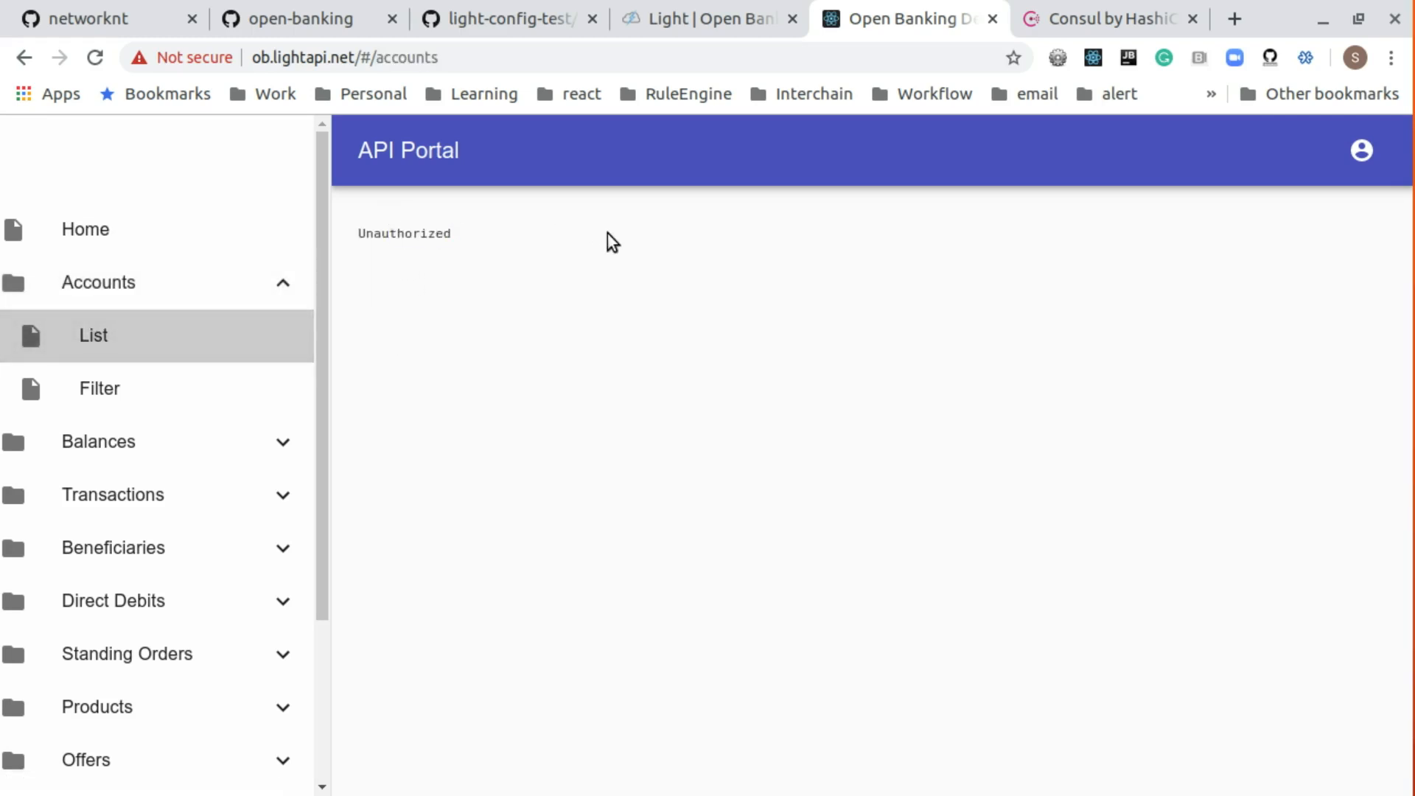
{"action": "left_click", "coordinate": [100, 389]}
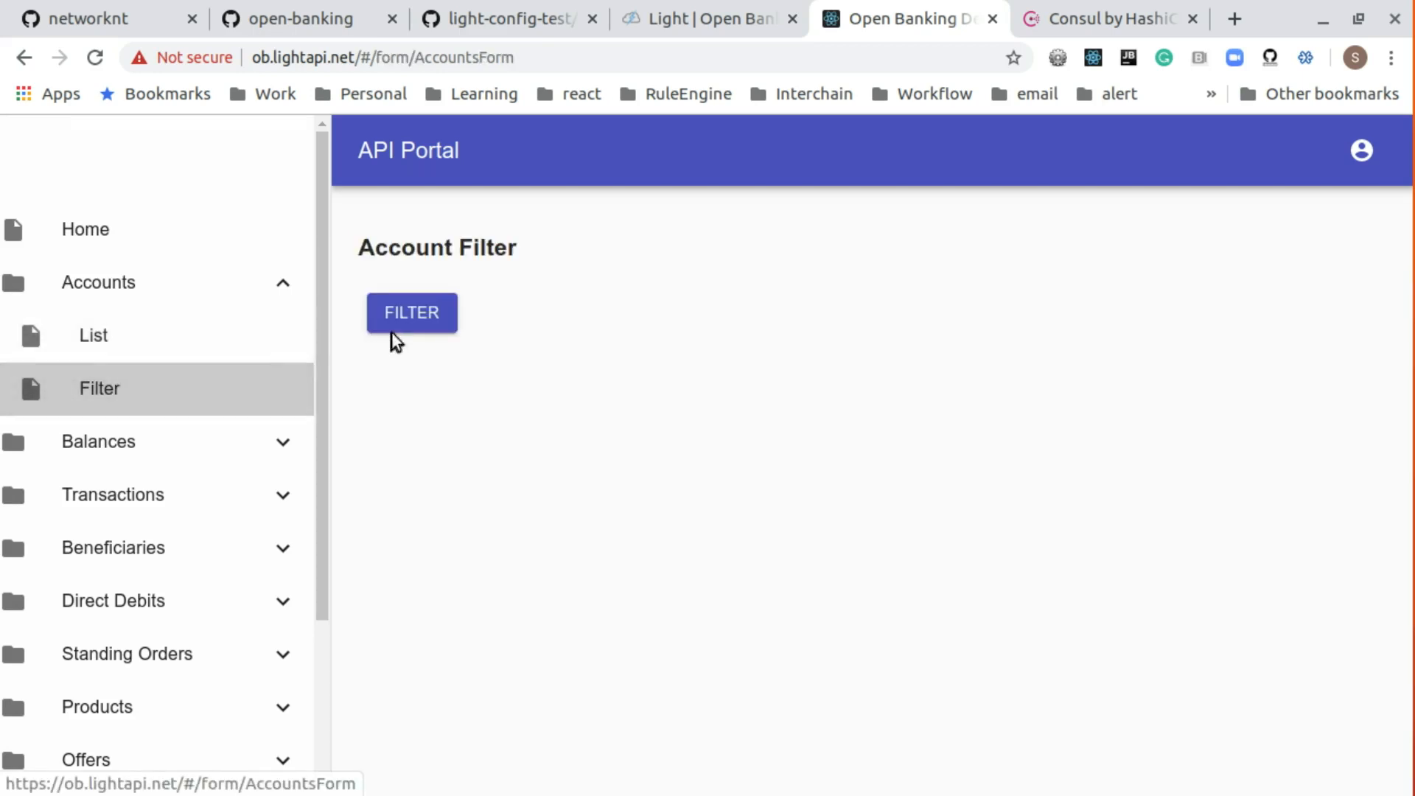
{"action": "mouse_move", "coordinate": [616, 261]}
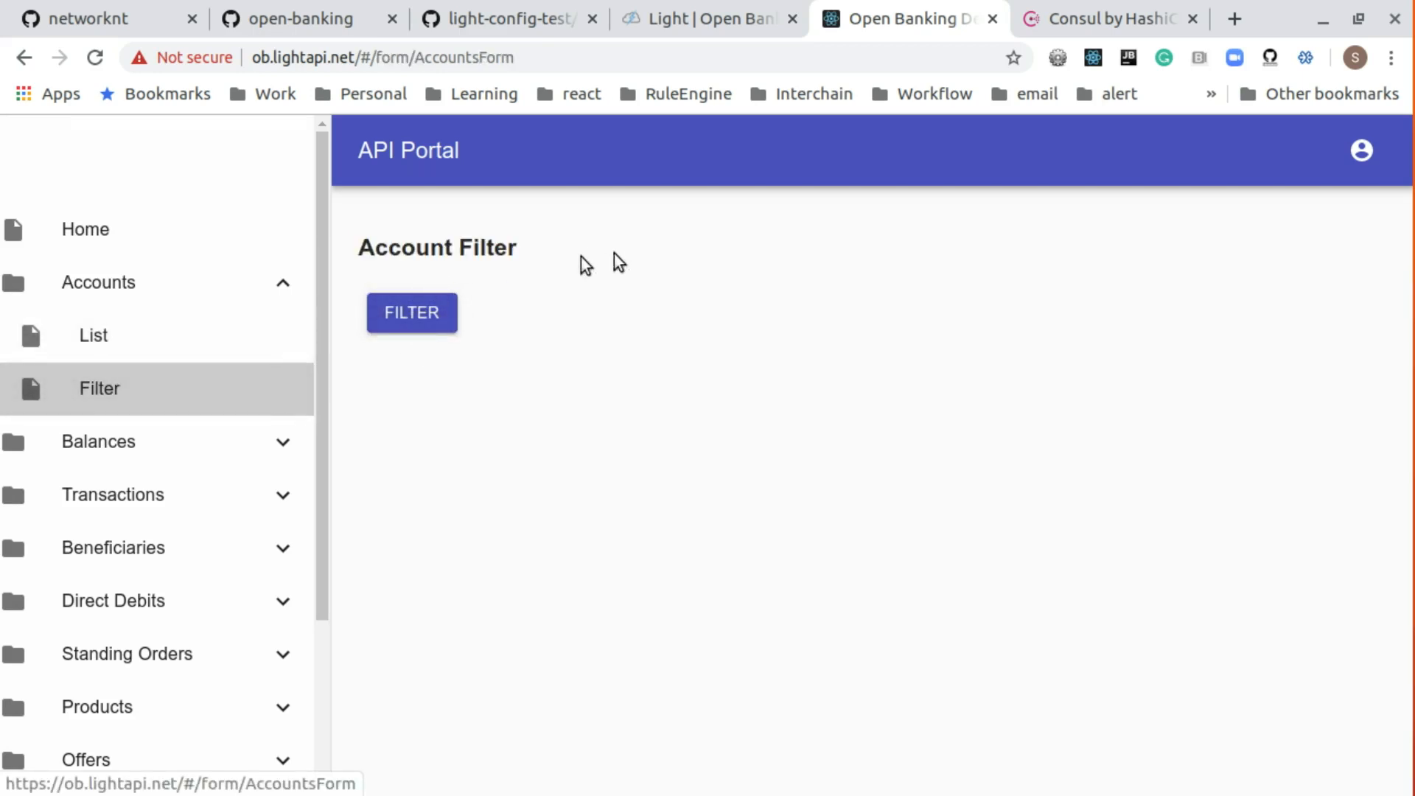
{"action": "mouse_move", "coordinate": [643, 347]}
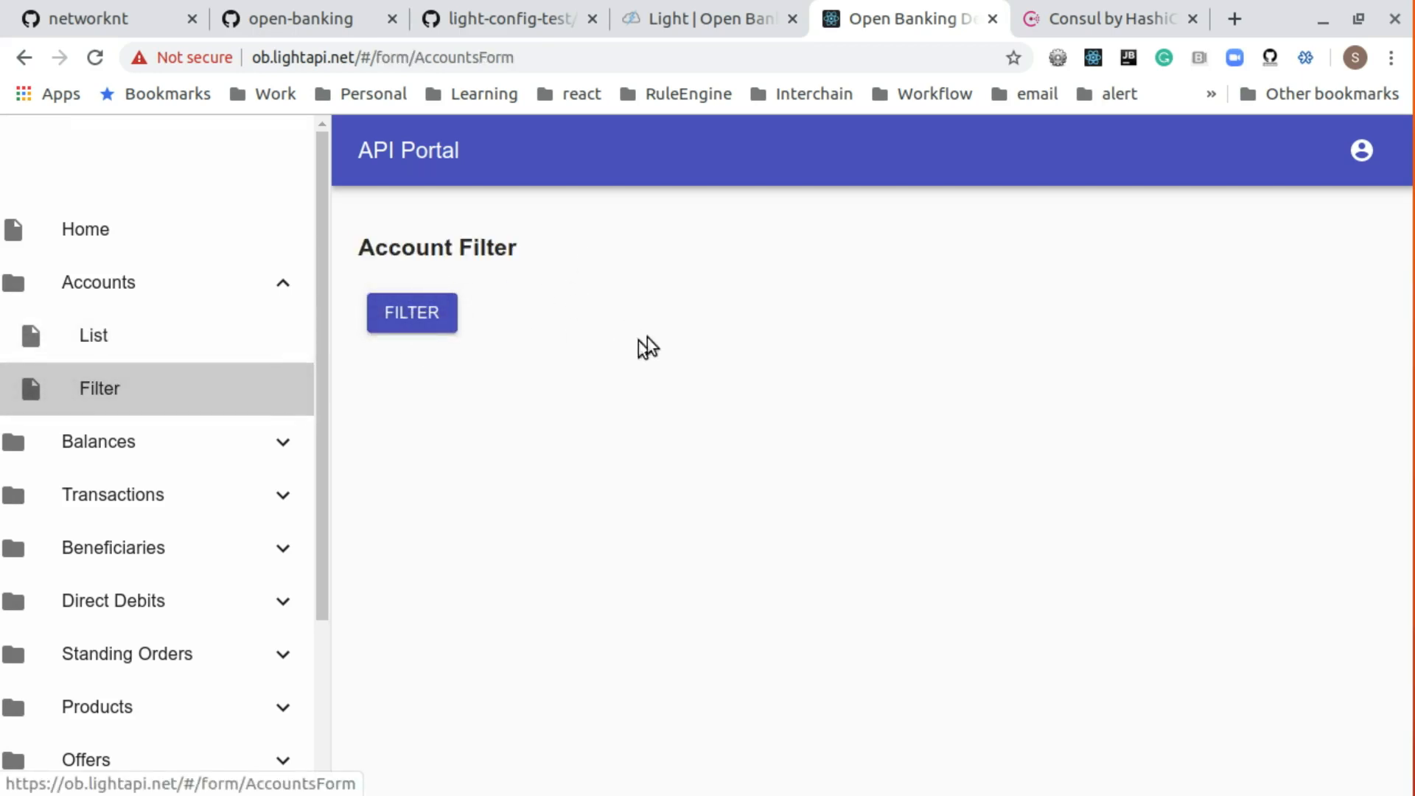
{"action": "mouse_move", "coordinate": [637, 336]}
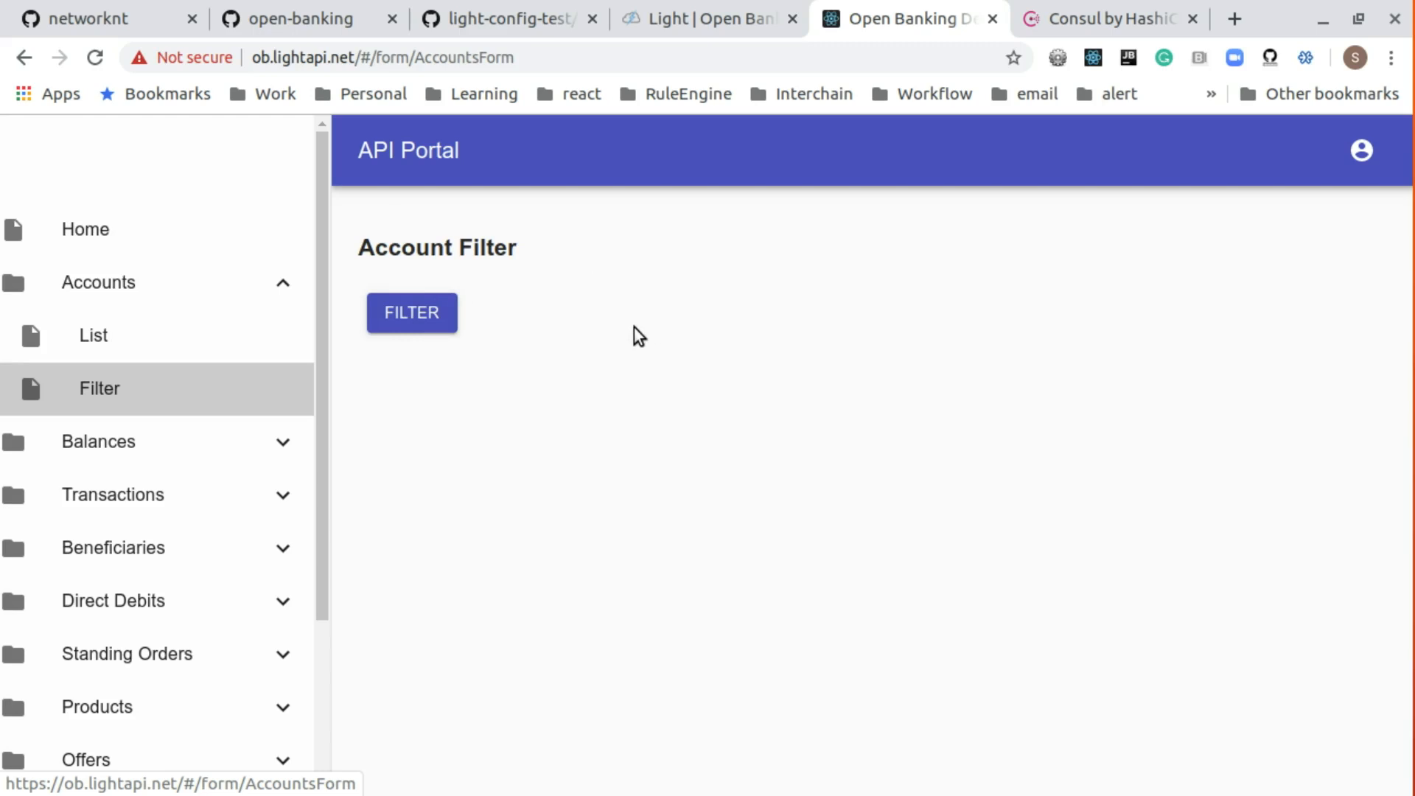
{"action": "mouse_move", "coordinate": [628, 375]}
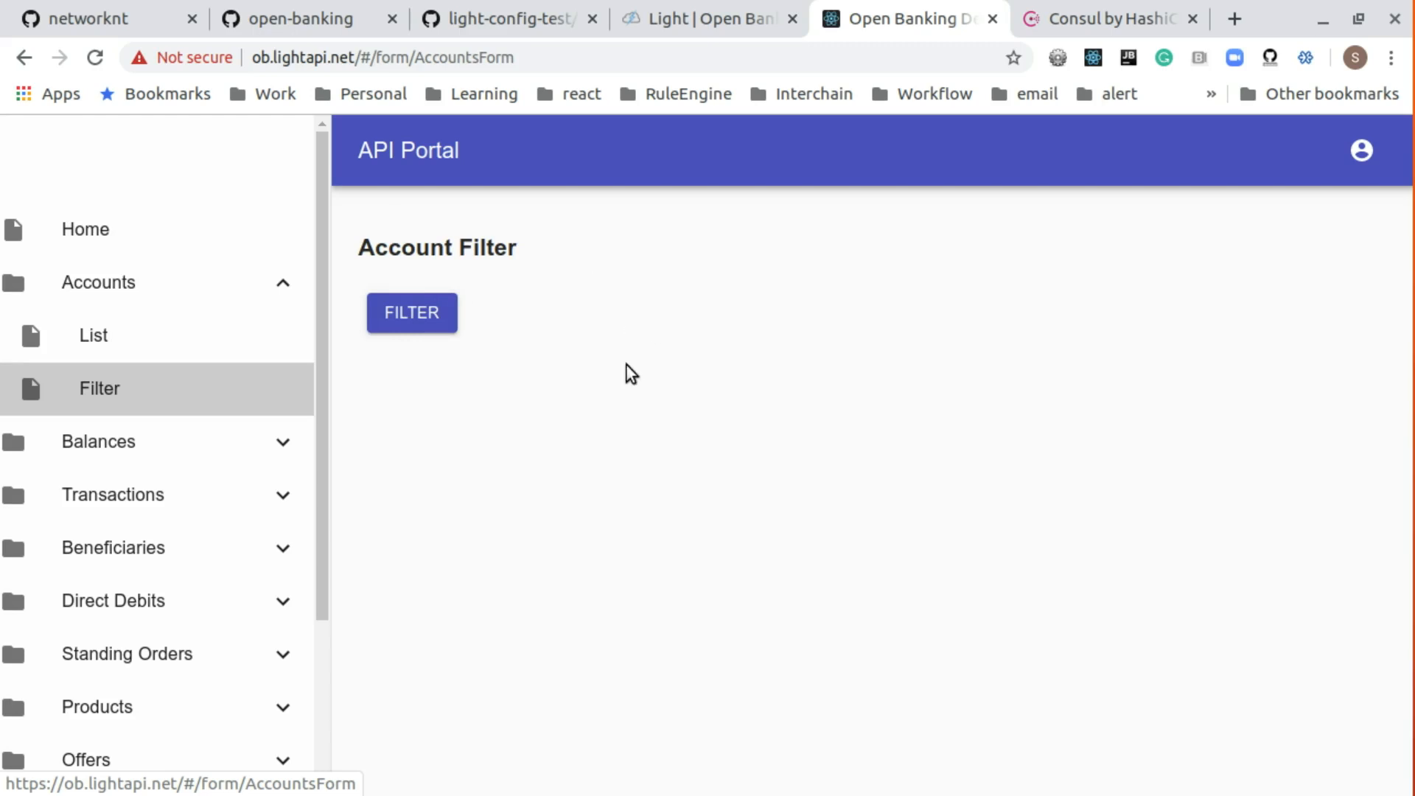